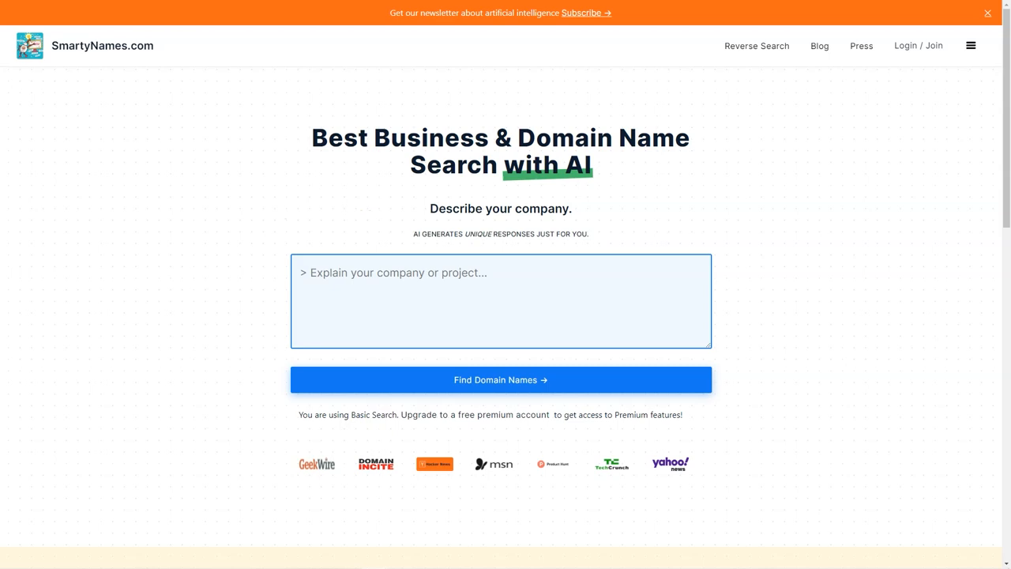
Scroll past the AI domain name search box to the naming-platform feature highlights
scroll(down, 3)
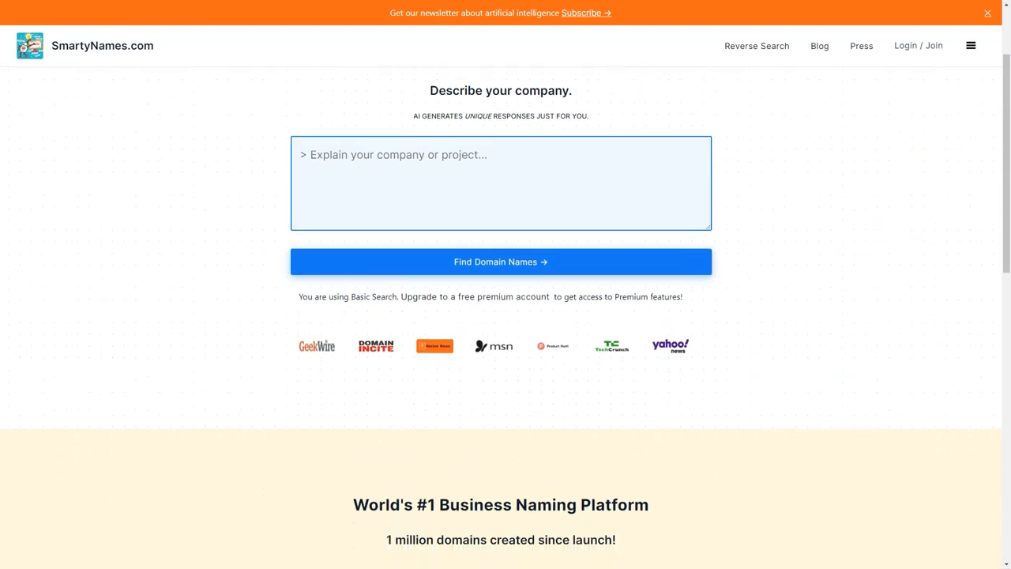
scroll(down, 3)
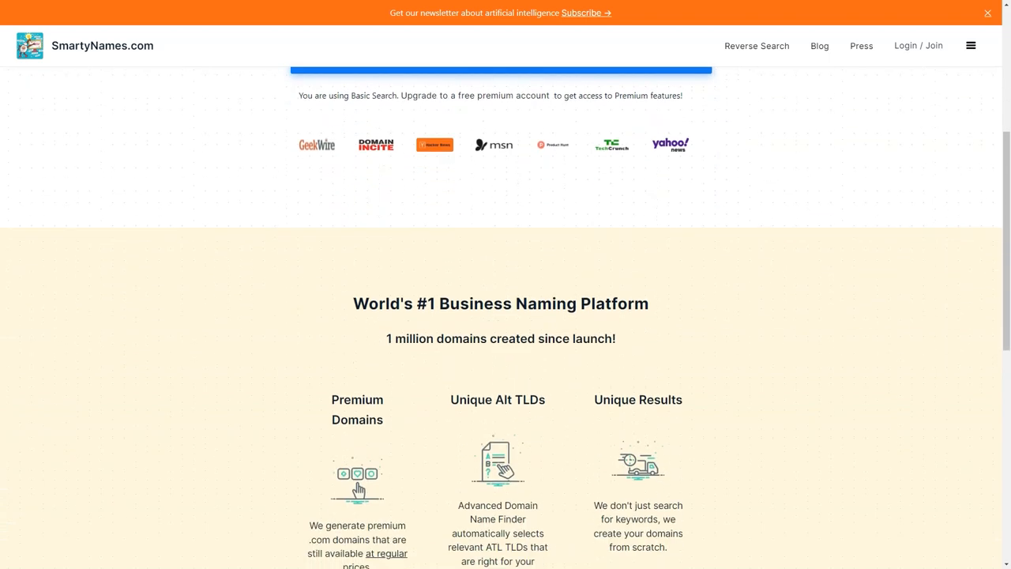
scroll(down, 3)
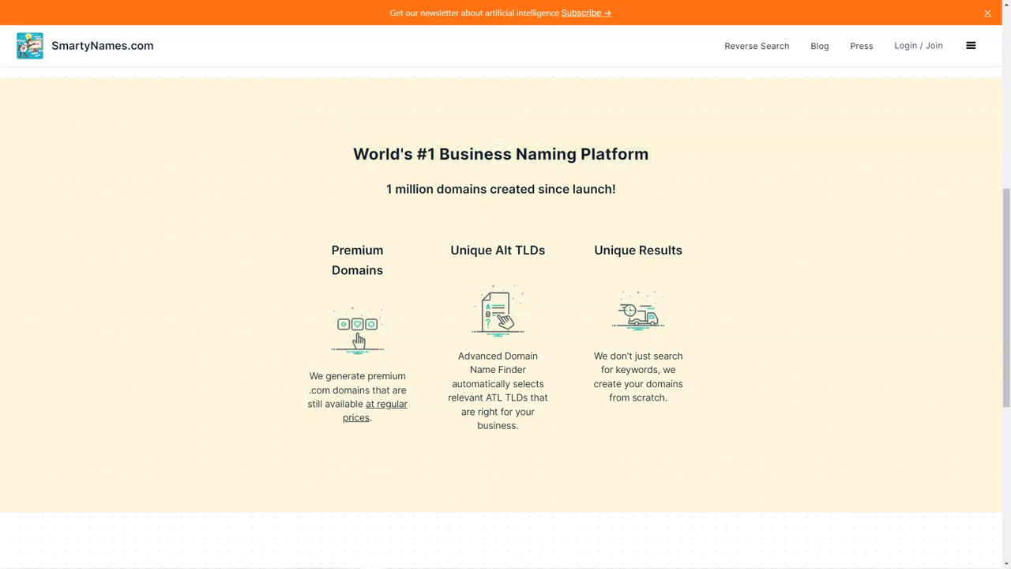
scroll(down, 3)
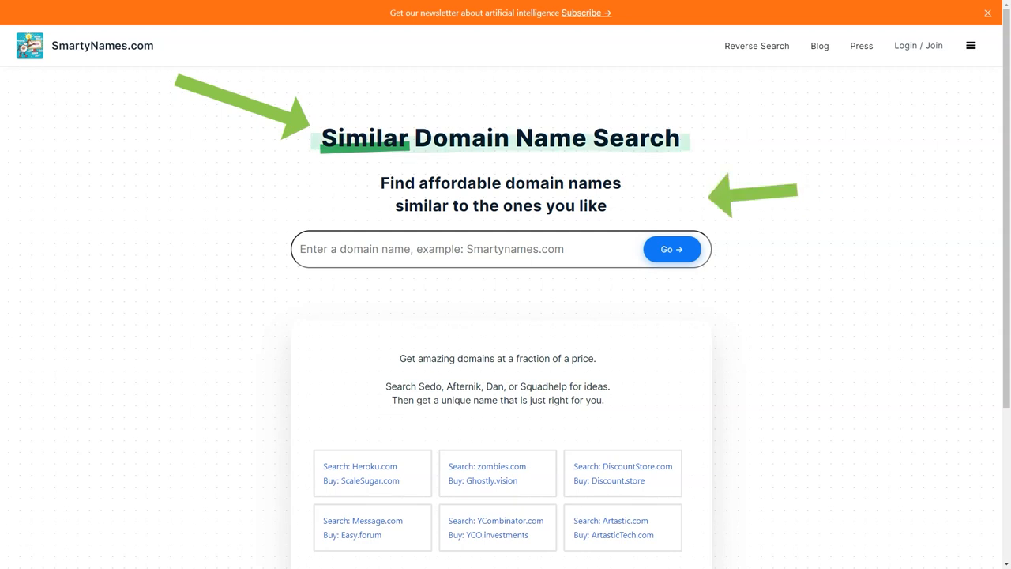
Browse the Similar Domain Name Search examples to the footer, then go to SmartyNames in the News
scroll(down, 3)
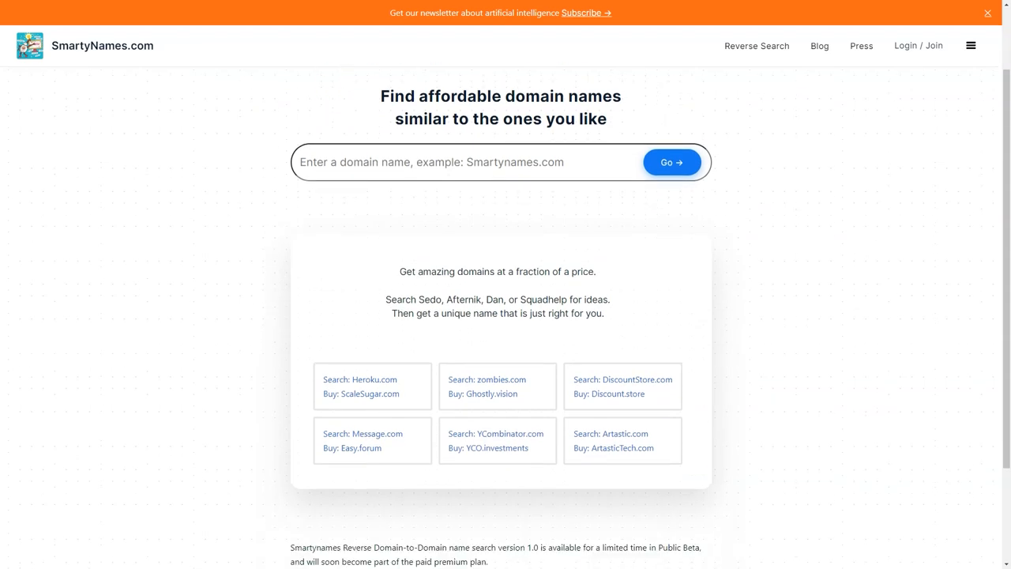
scroll(down, 3)
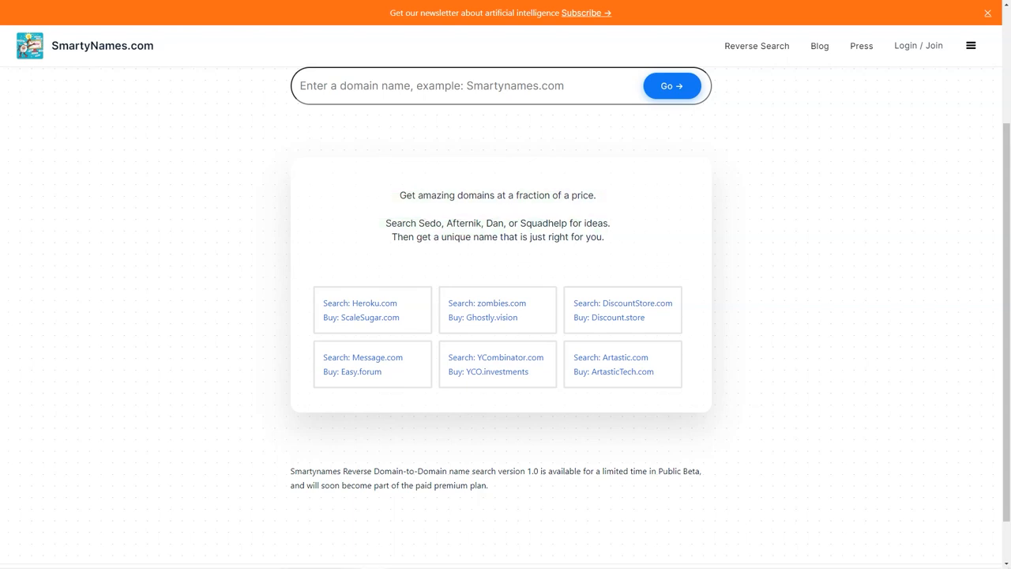
scroll(down, 3)
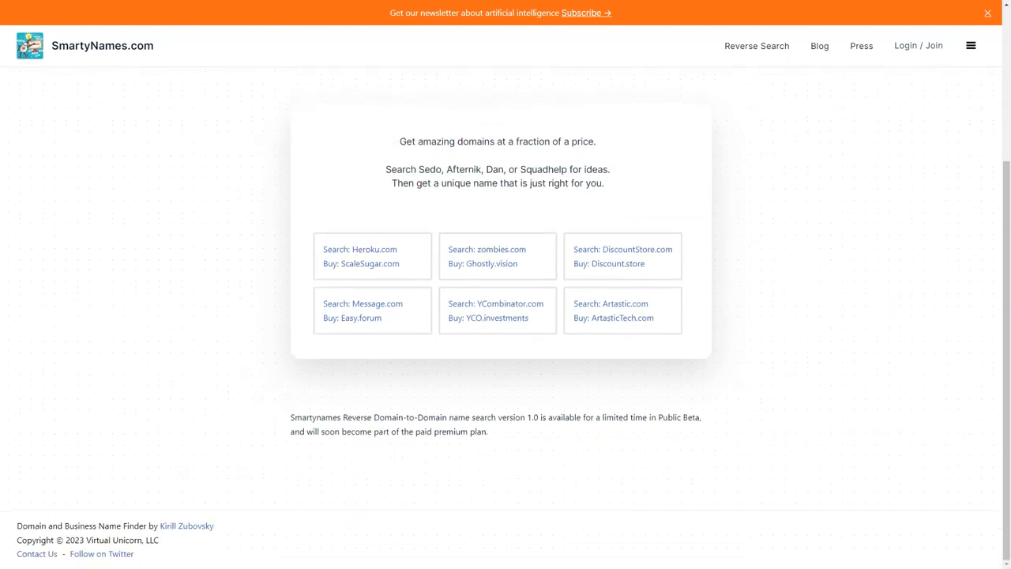
click(862, 45)
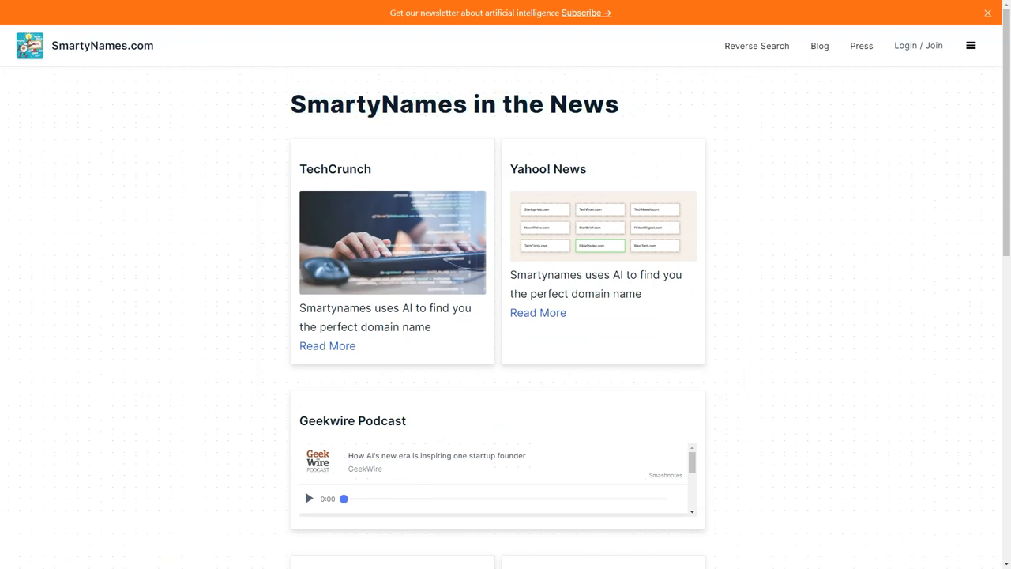
Scroll through the press coverage cards down to the Domain Incite quote
scroll(down, 3)
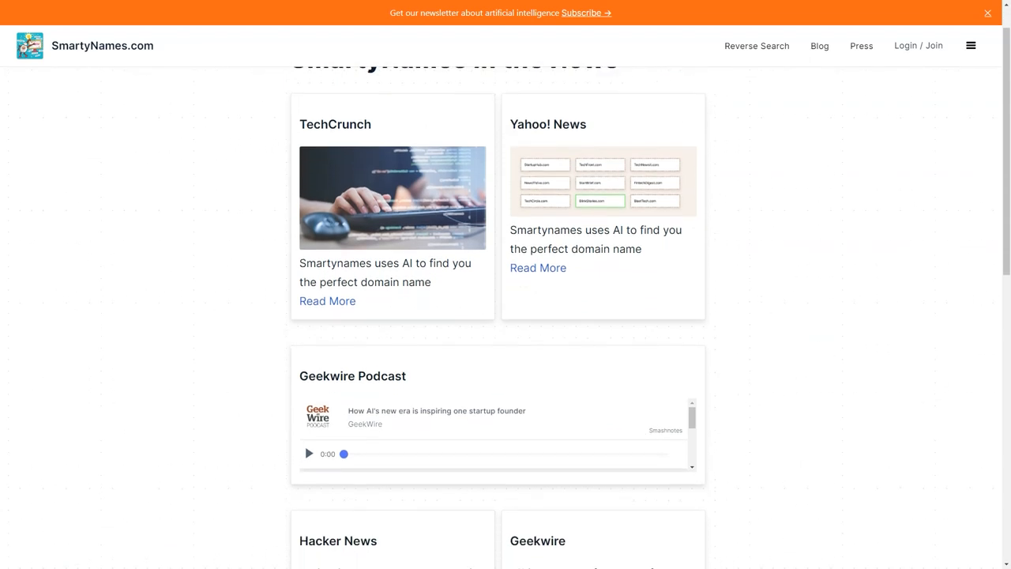
scroll(down, 3)
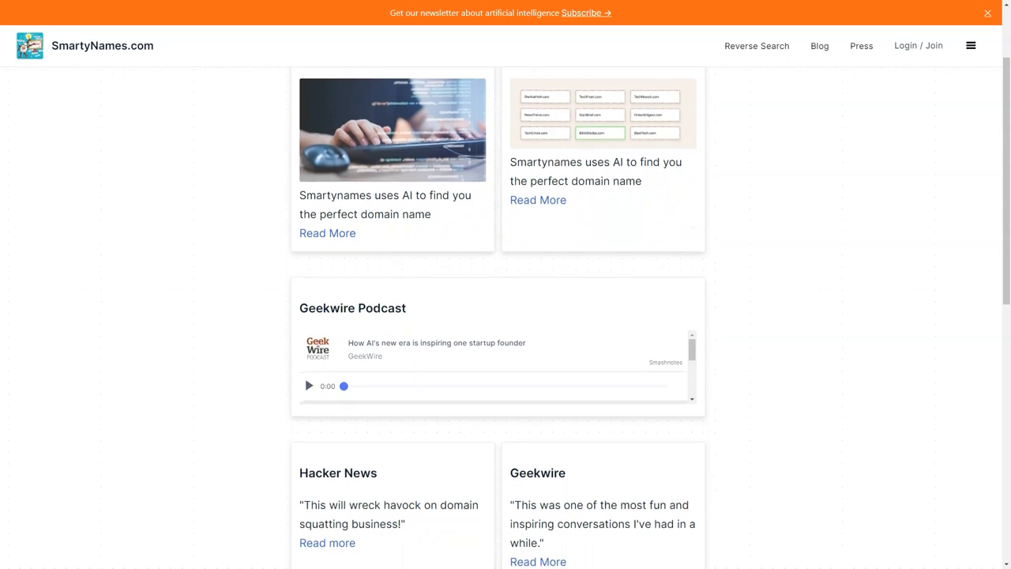
scroll(down, 3)
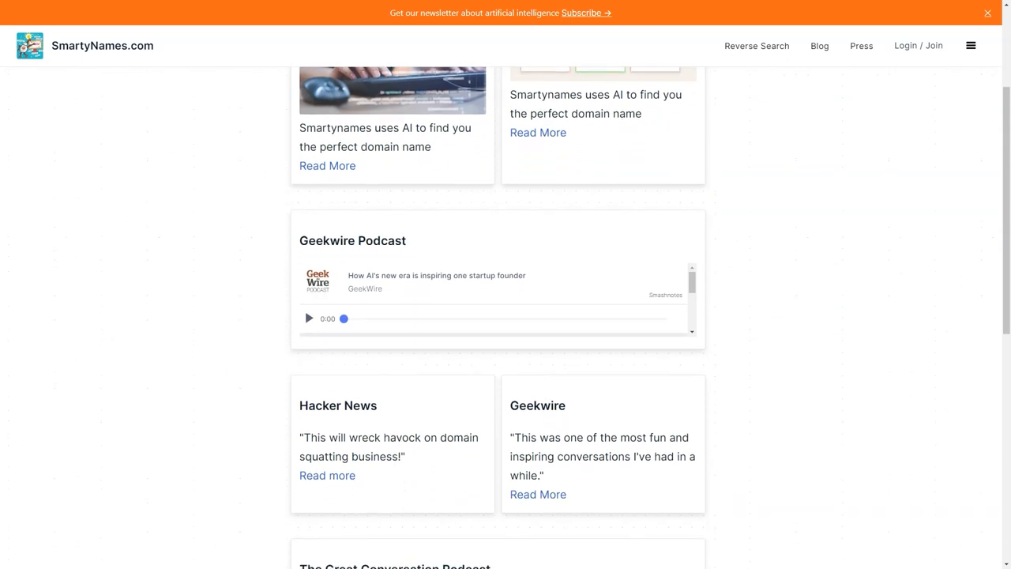
scroll(down, 3)
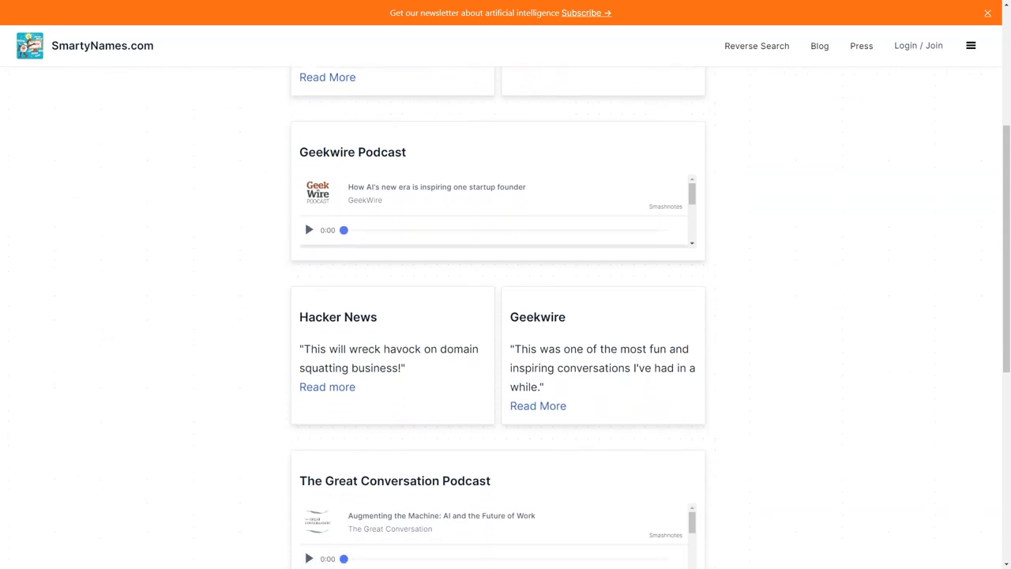
scroll(down, 3)
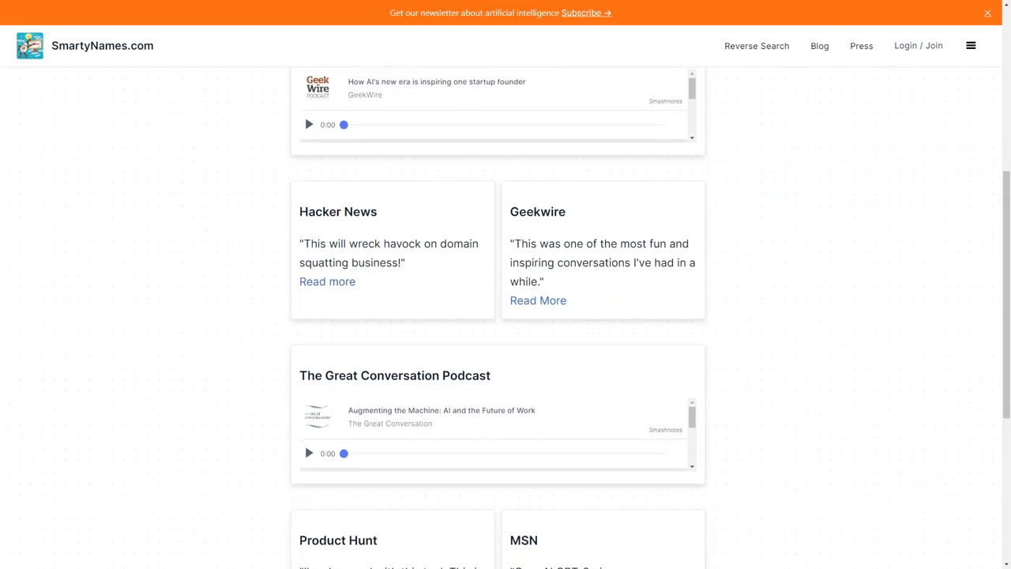
scroll(down, 3)
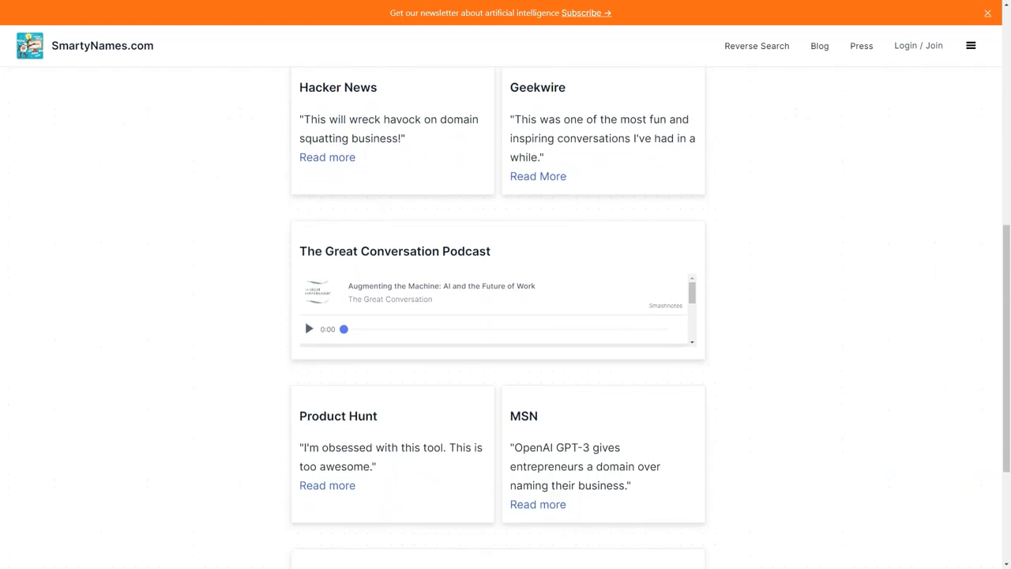
scroll(down, 3)
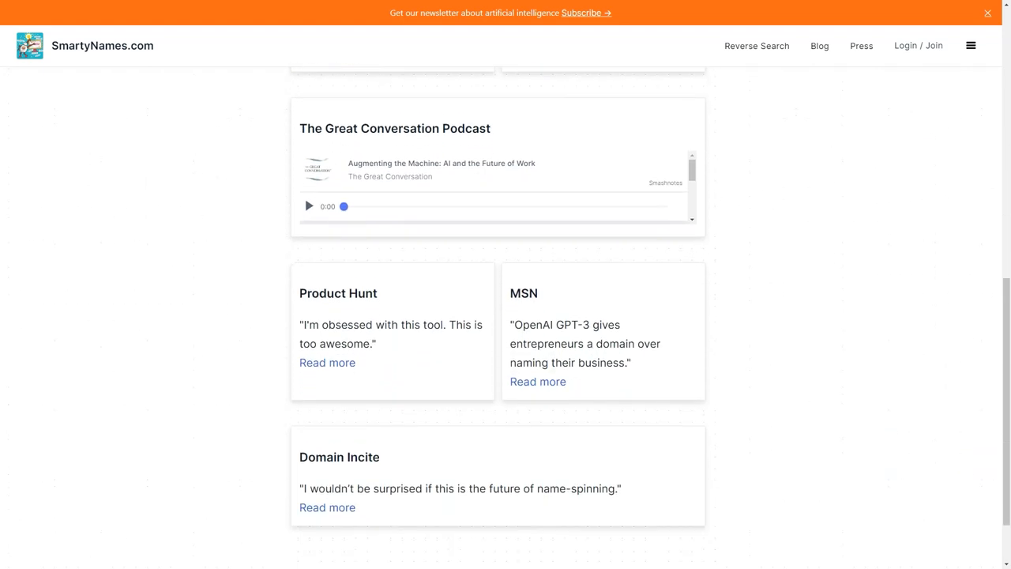
scroll(down, 3)
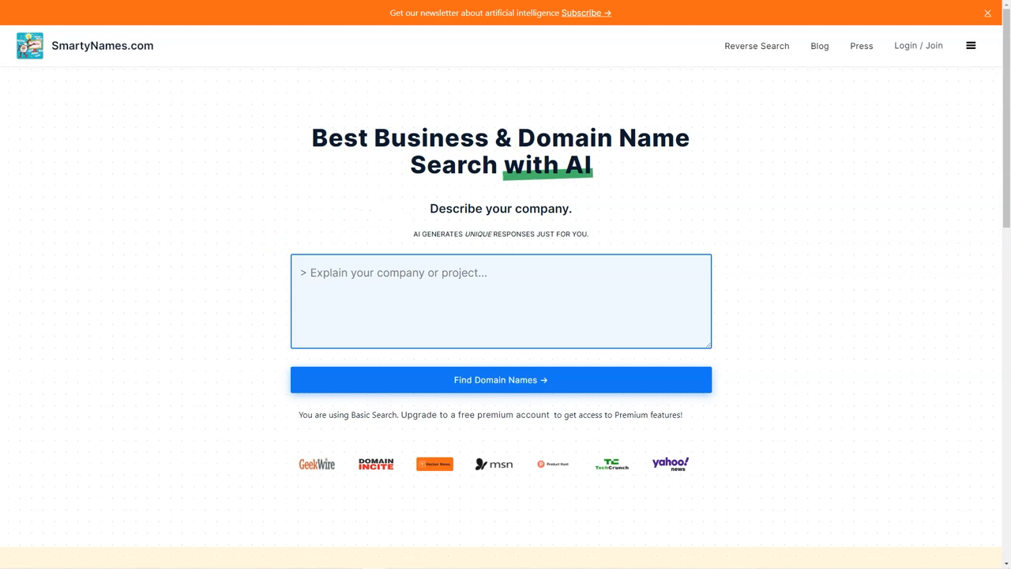
Scroll past the naming-platform features to the similar-domain examples and launch Similar Domain Name Search
scroll(down, 3)
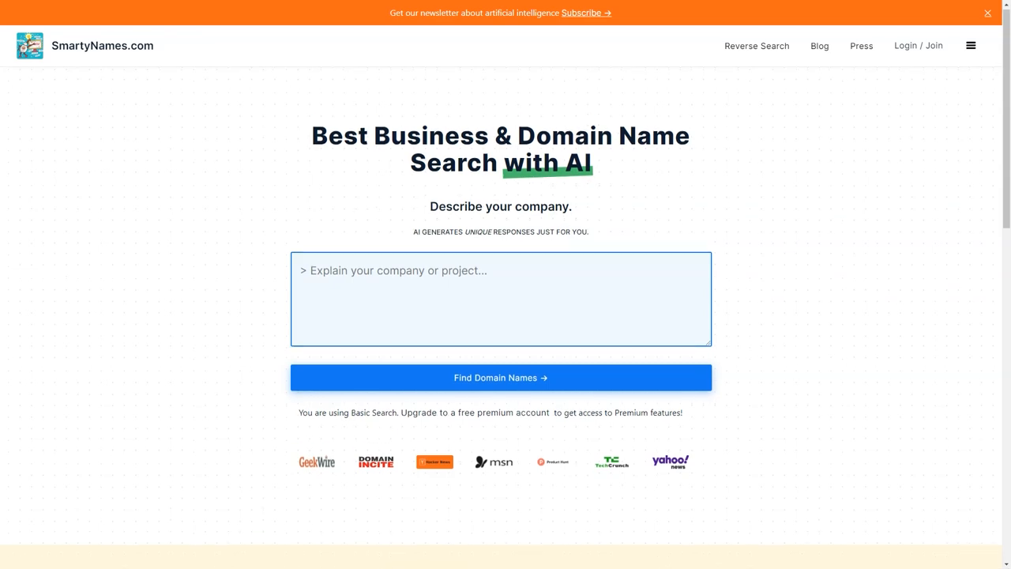
scroll(down, 3)
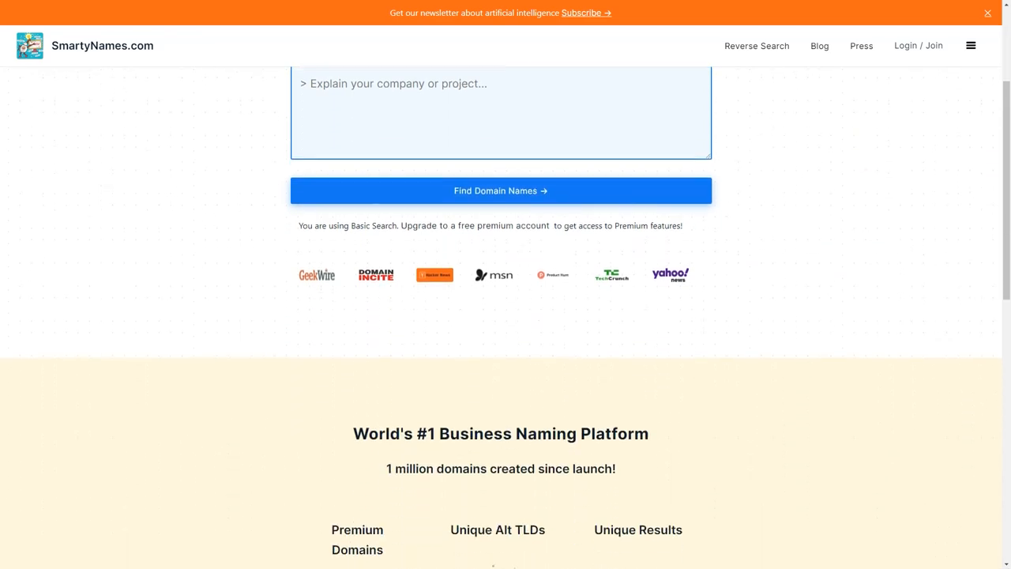
scroll(down, 3)
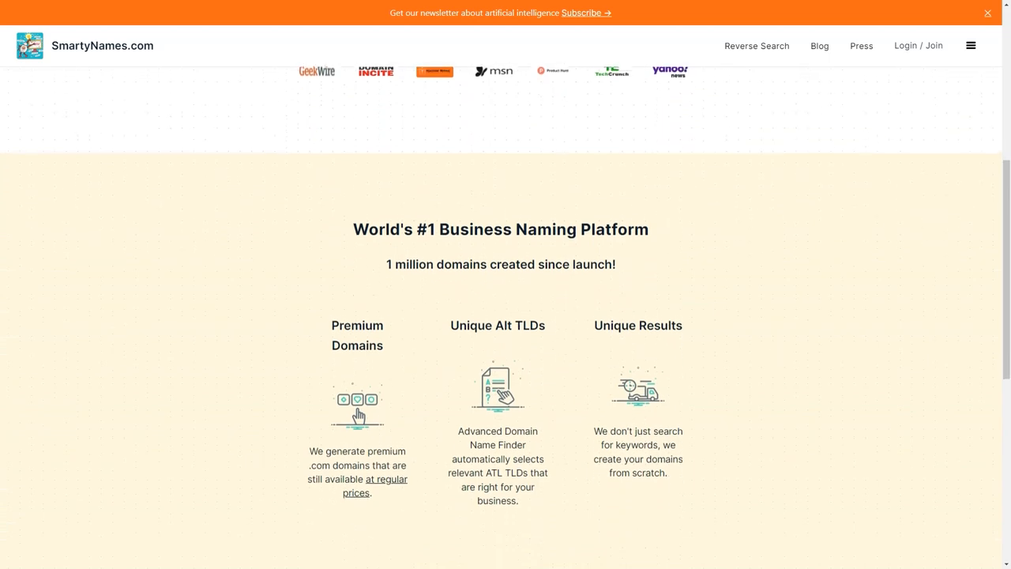
scroll(down, 3)
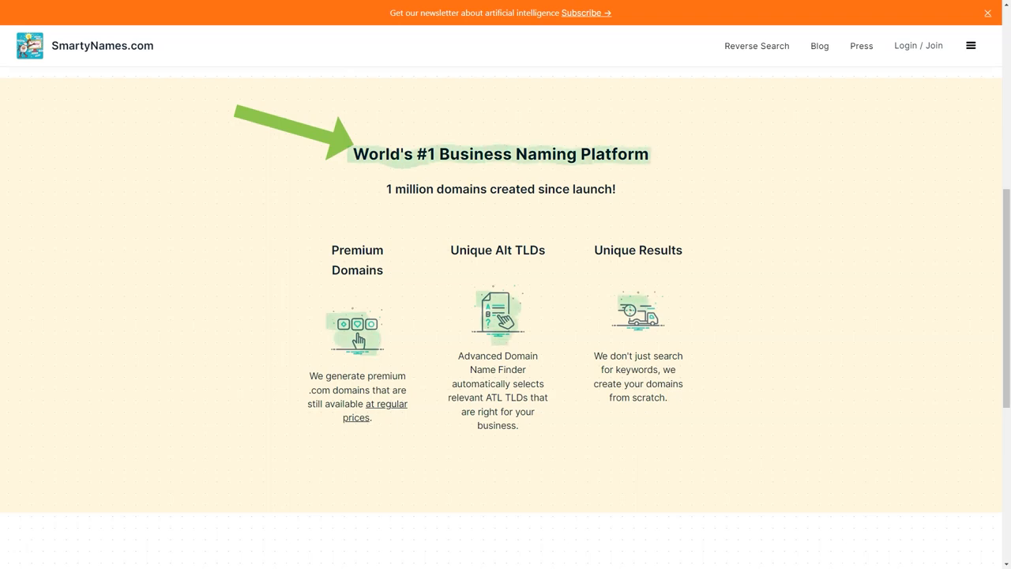
scroll(down, 3)
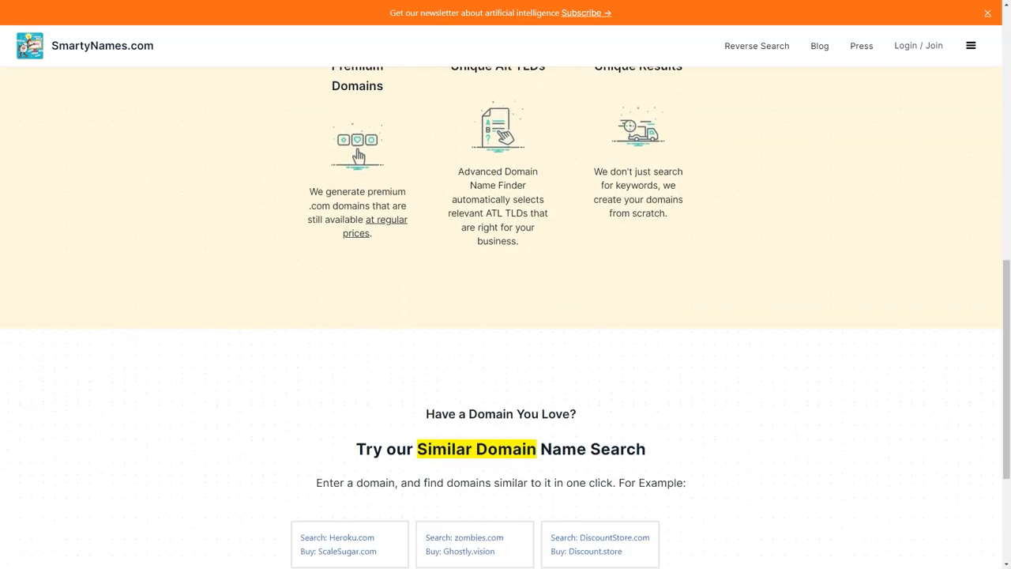
scroll(down, 3)
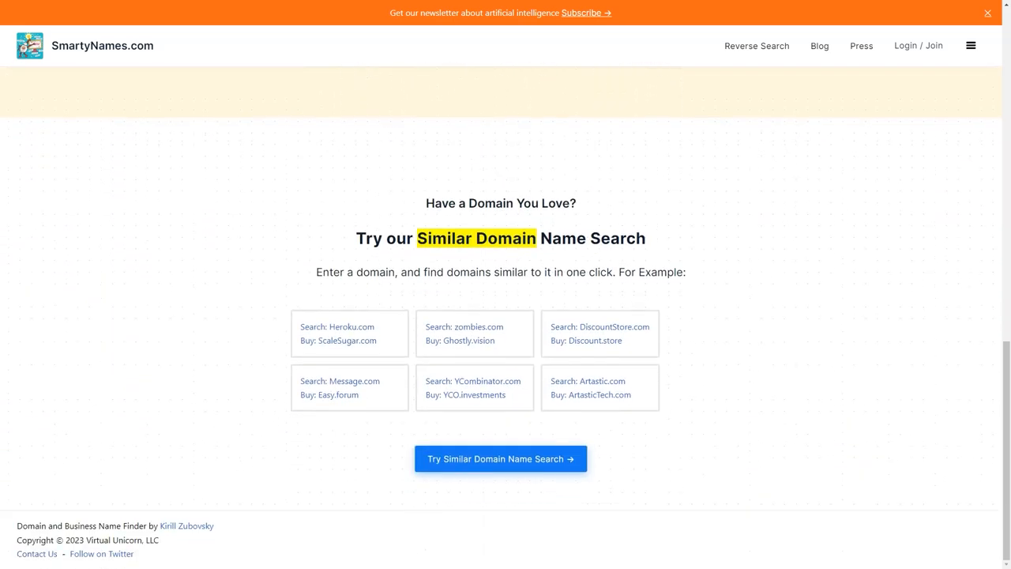
click(500, 459)
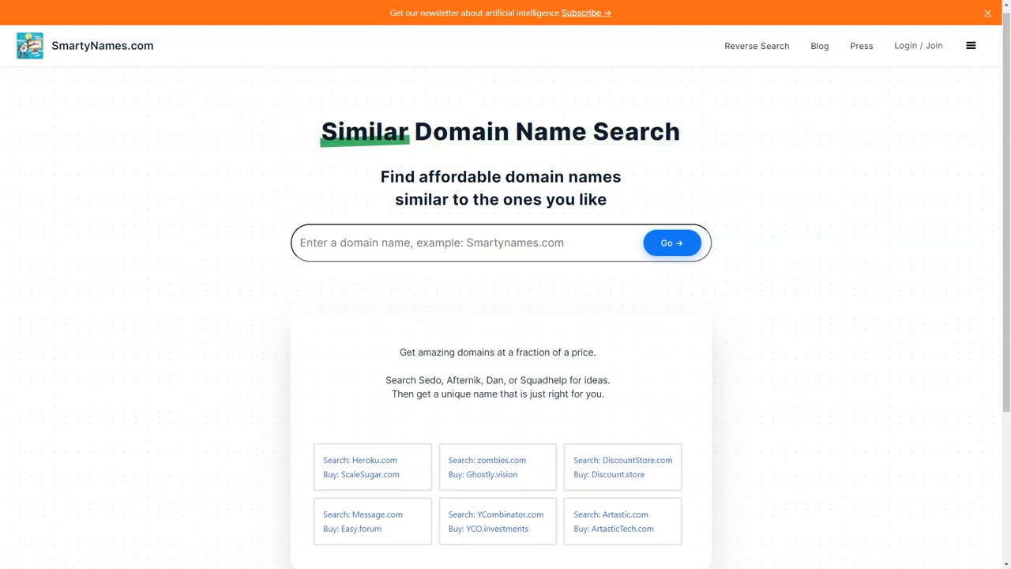
scroll(down, 3)
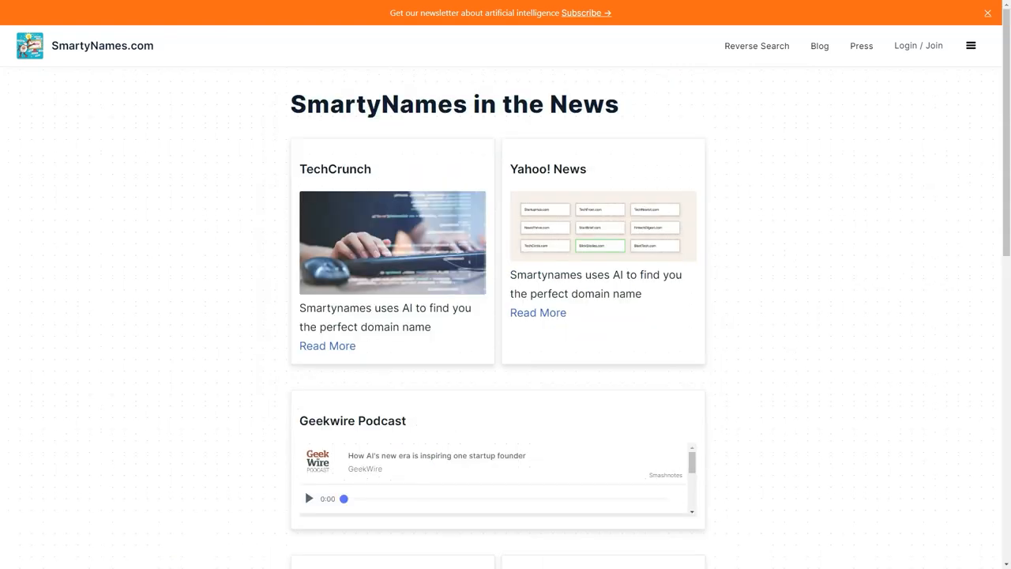
Scroll the press page through the Hacker News, Product Hunt and MSN coverage
scroll(down, 3)
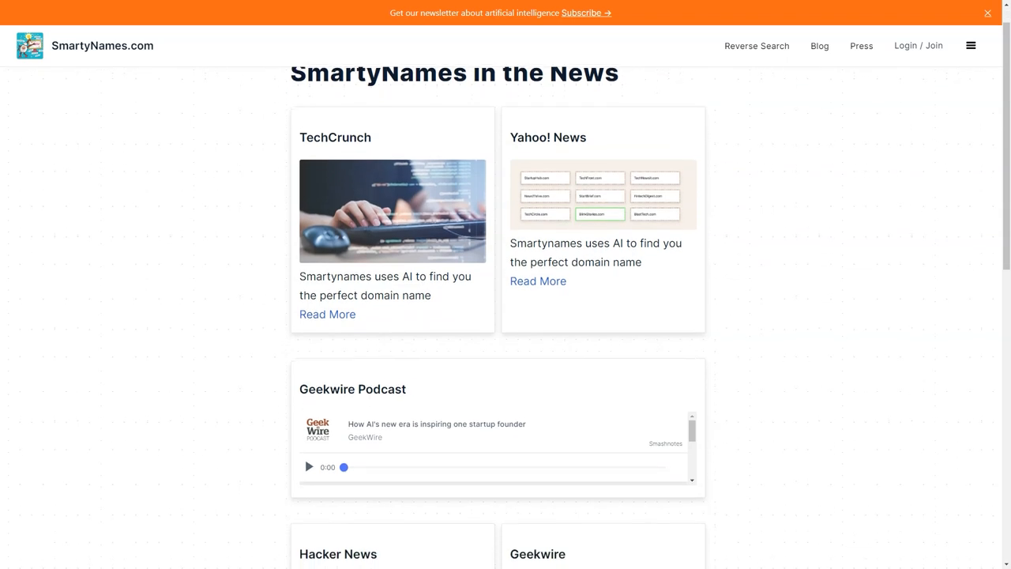
scroll(down, 3)
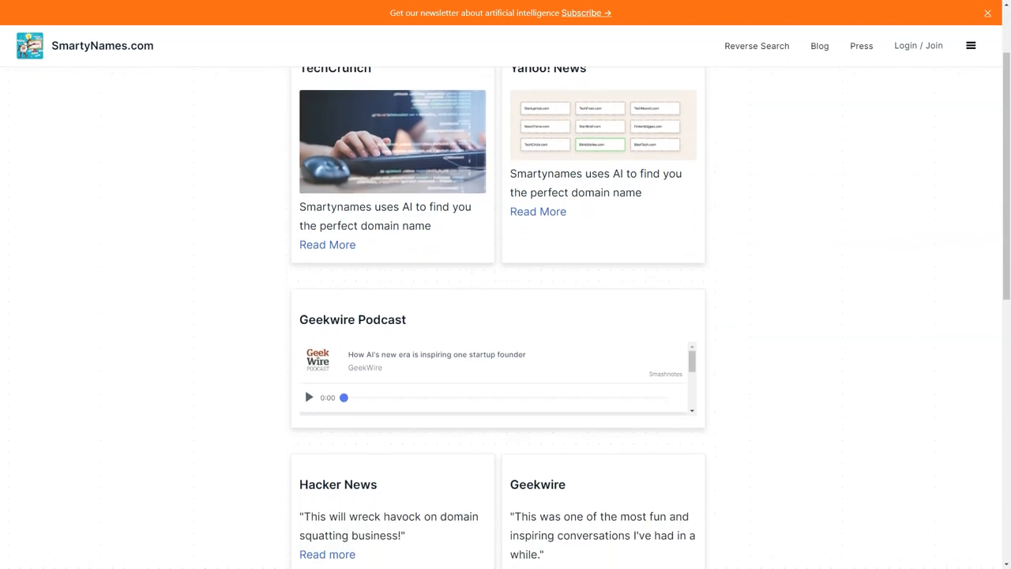
scroll(down, 3)
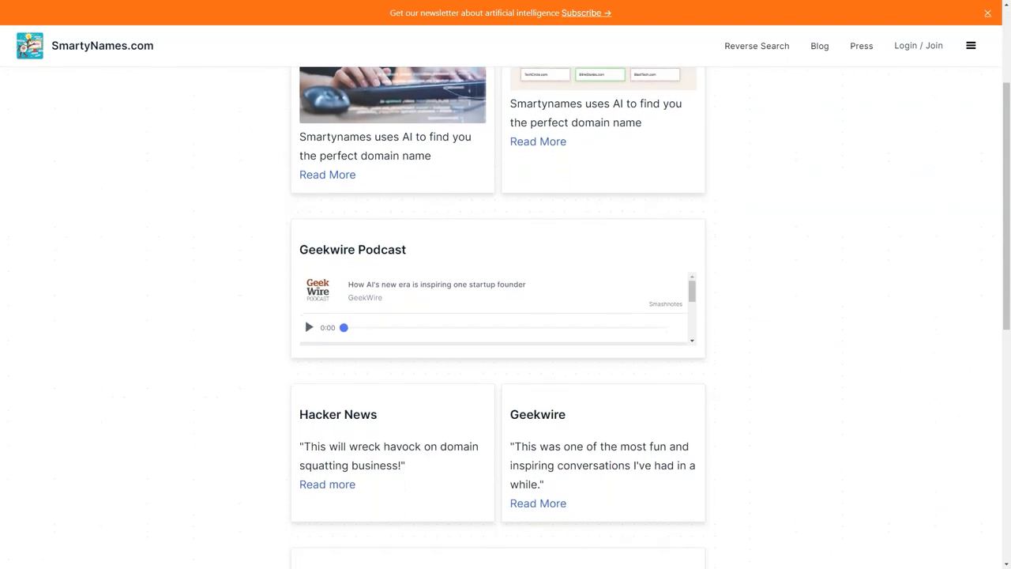
scroll(down, 3)
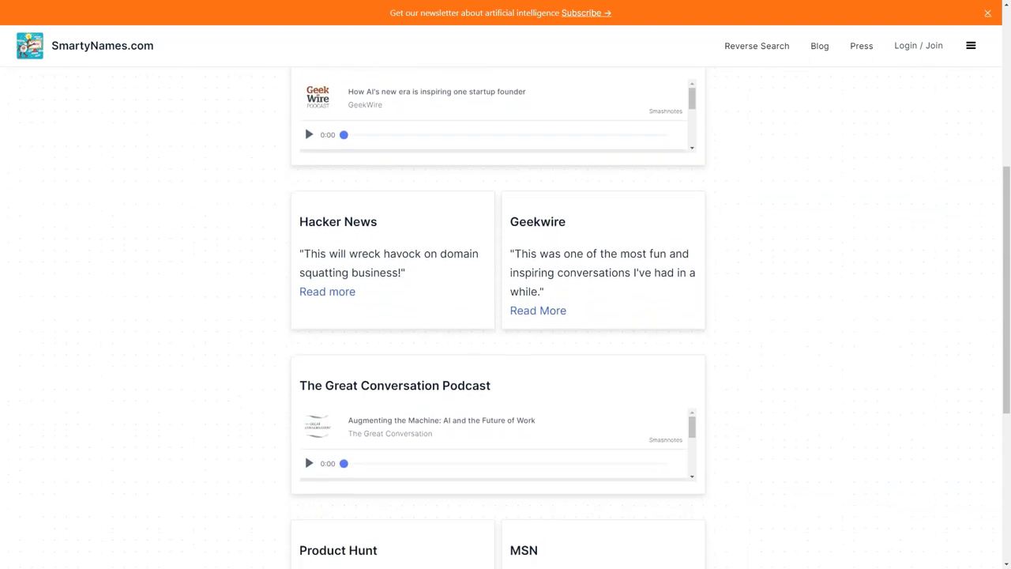
scroll(down, 3)
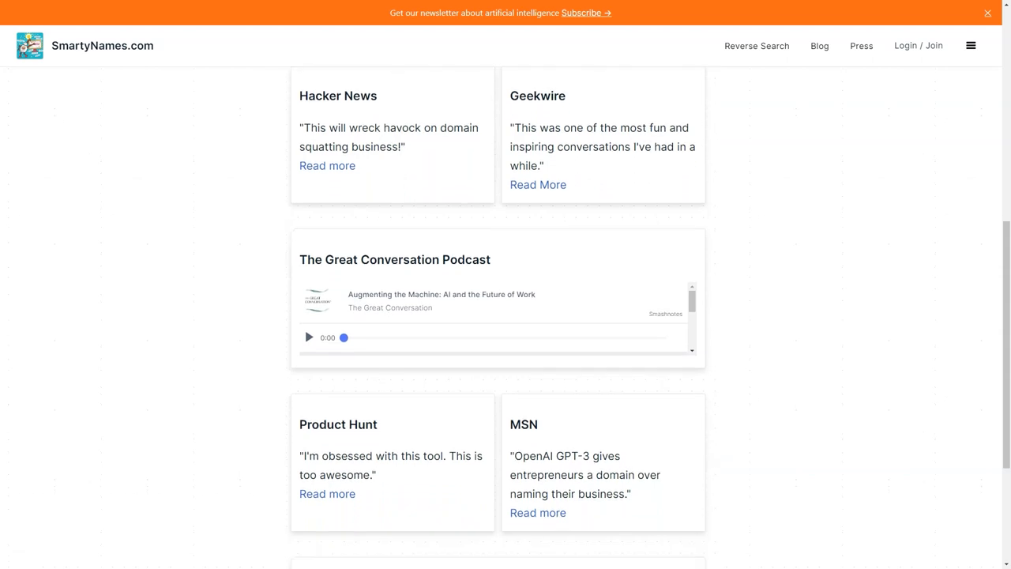
scroll(down, 3)
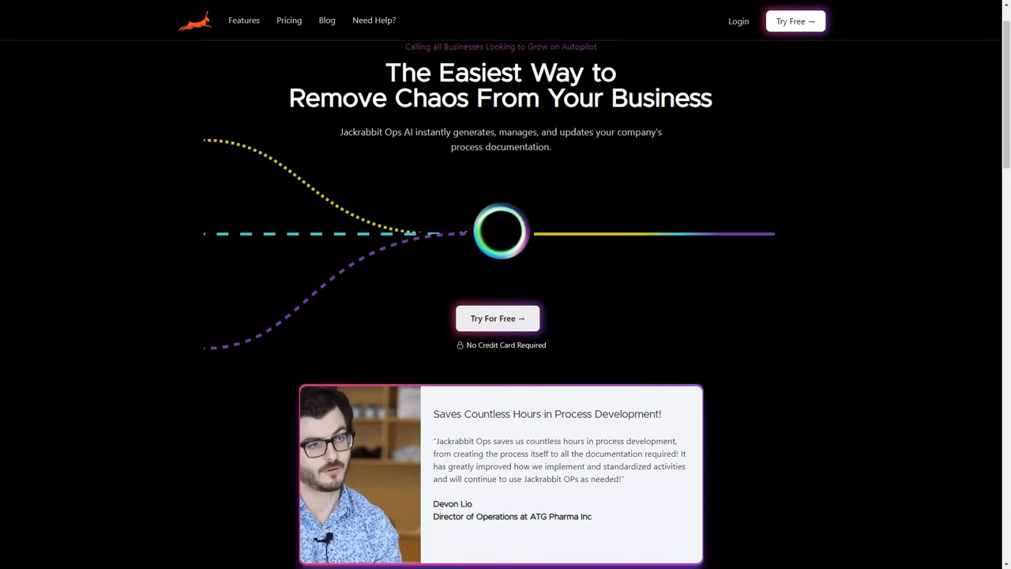
Scroll past the demo video through the three How It Works steps to Seamless Revisions of Processes
scroll(down, 3)
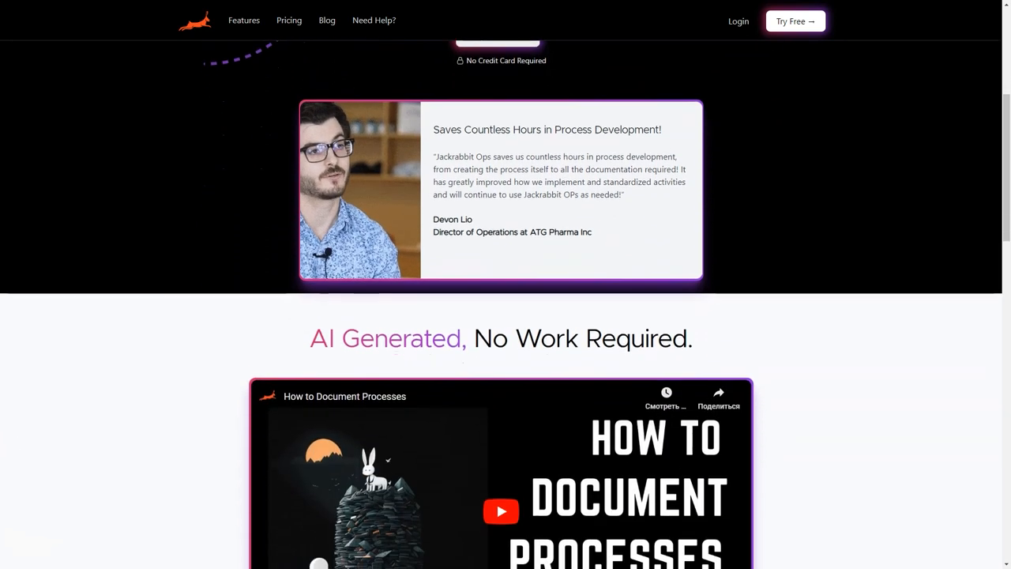
scroll(down, 3)
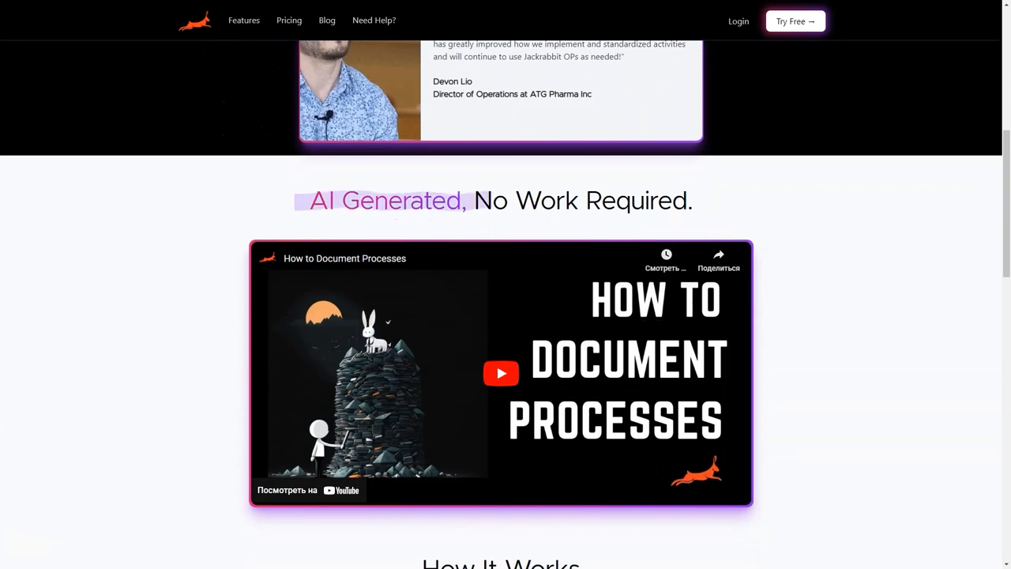
scroll(down, 3)
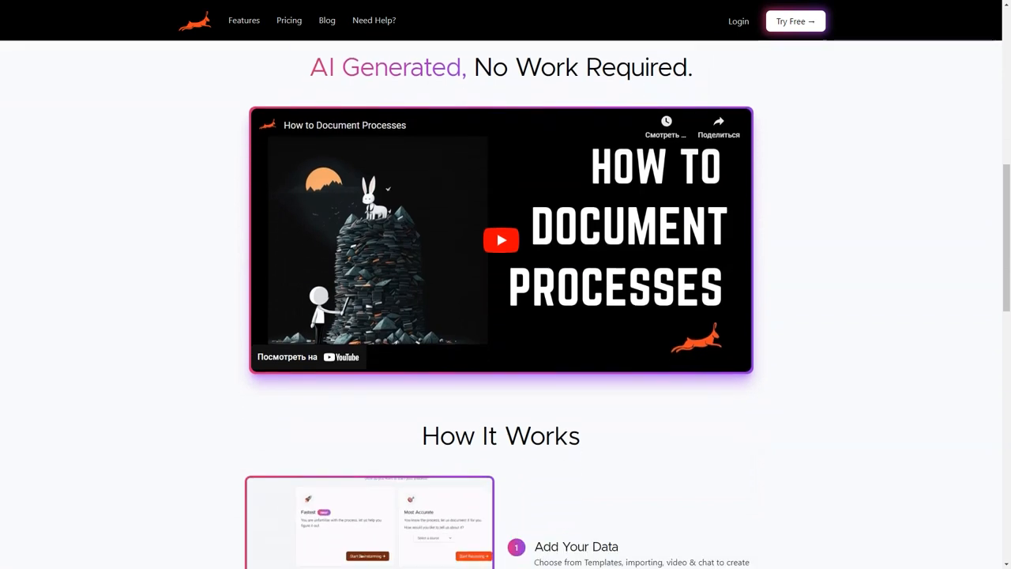
scroll(down, 3)
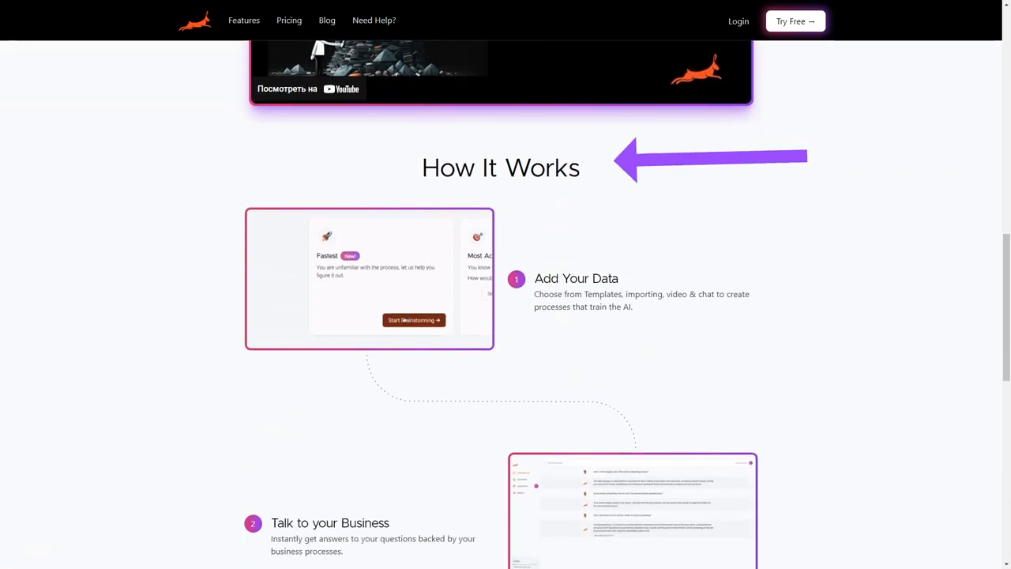
scroll(down, 3)
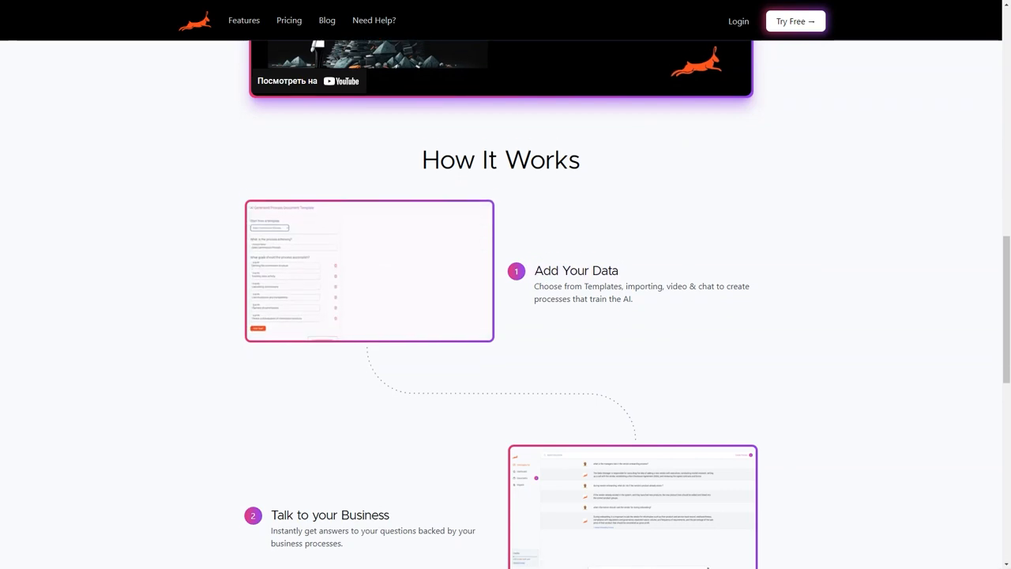
scroll(down, 3)
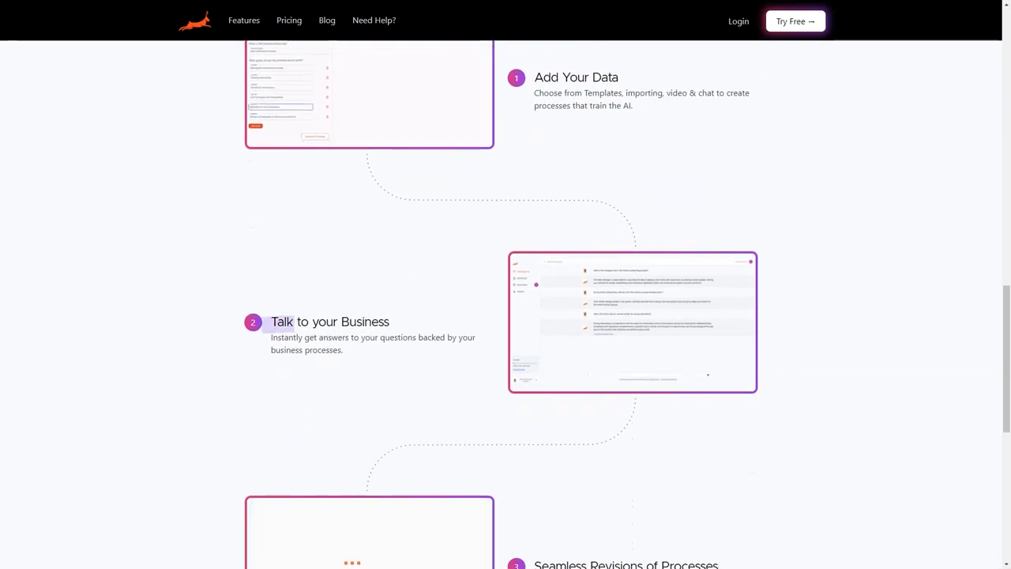
scroll(down, 3)
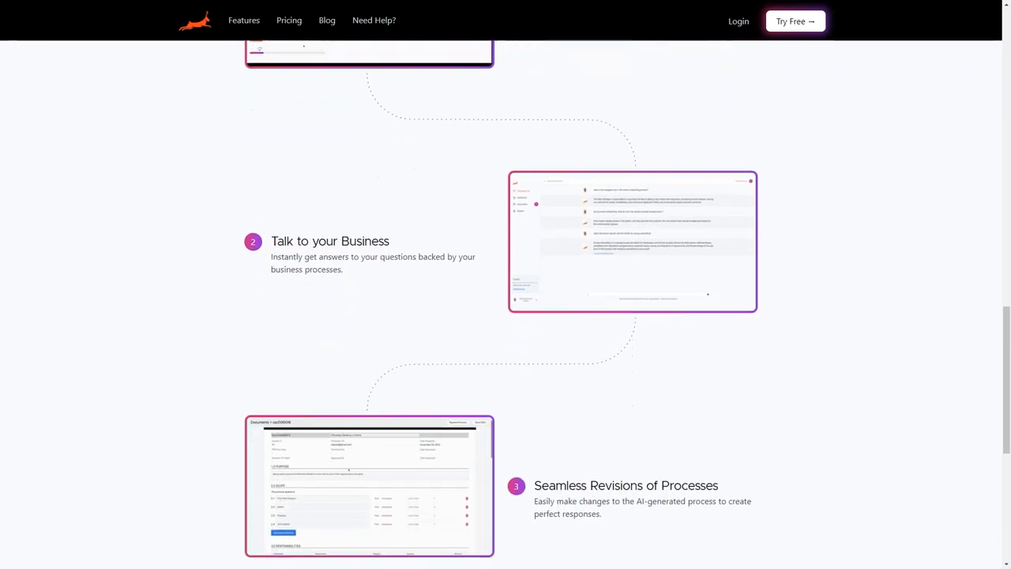
scroll(down, 3)
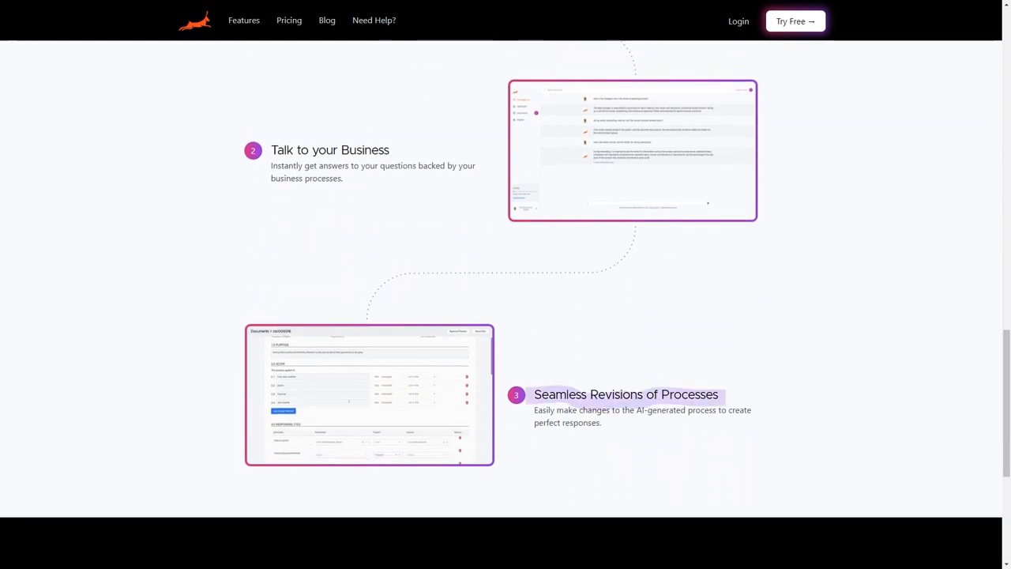
scroll(down, 3)
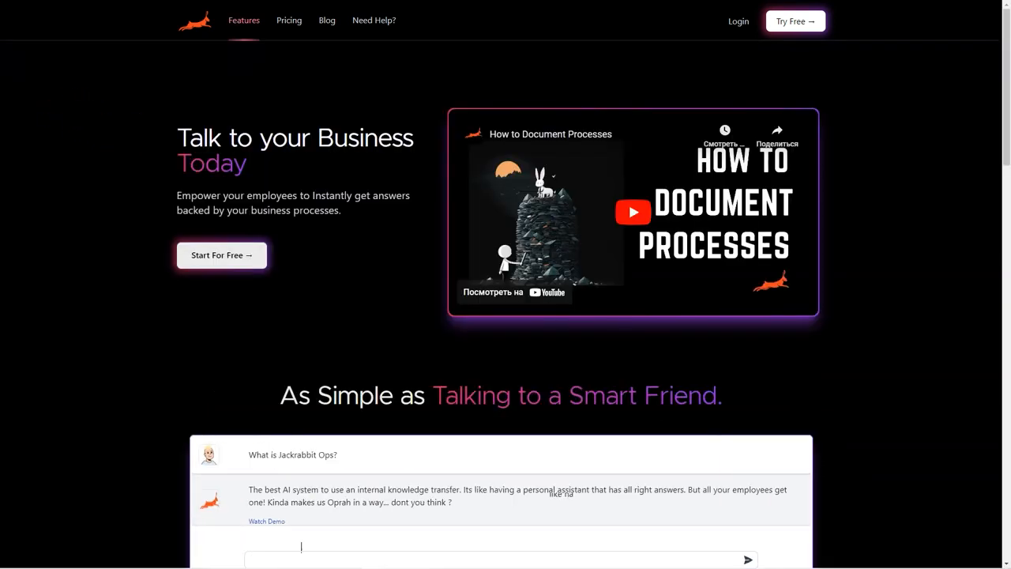
Scroll the Features page's goal templates and preview the Process Flow & Steps sample document
scroll(down, 3)
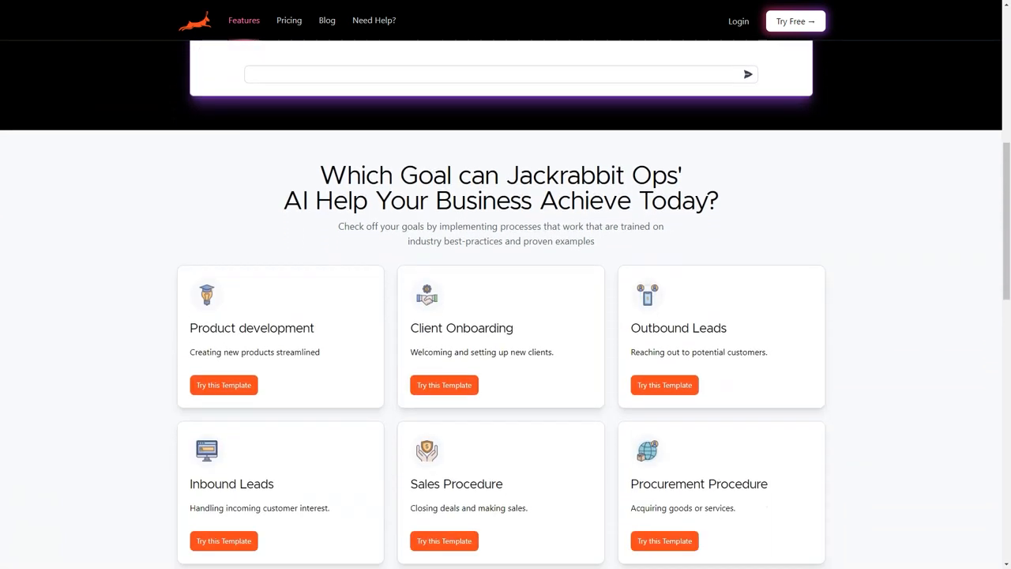
scroll(down, 3)
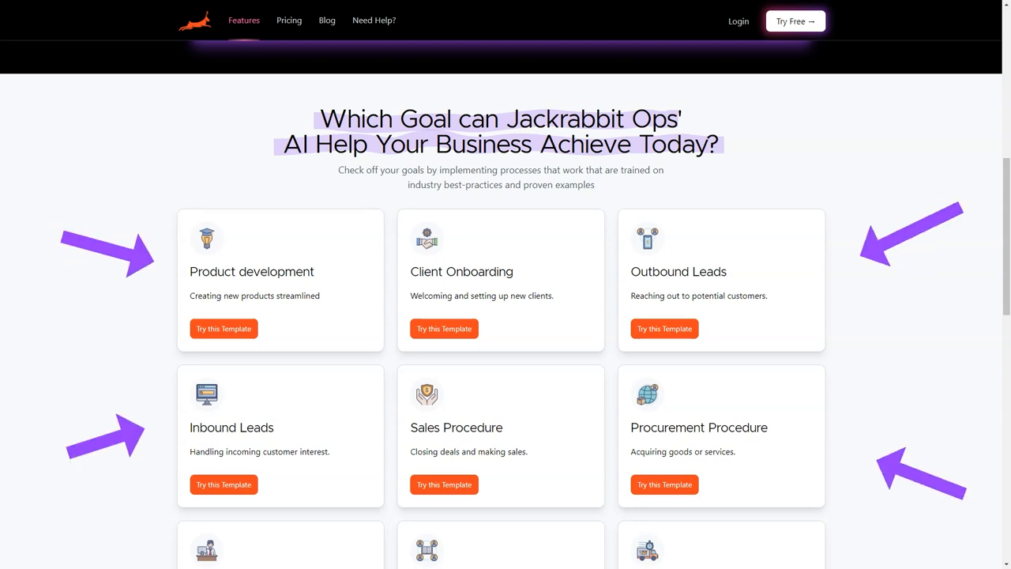
scroll(down, 3)
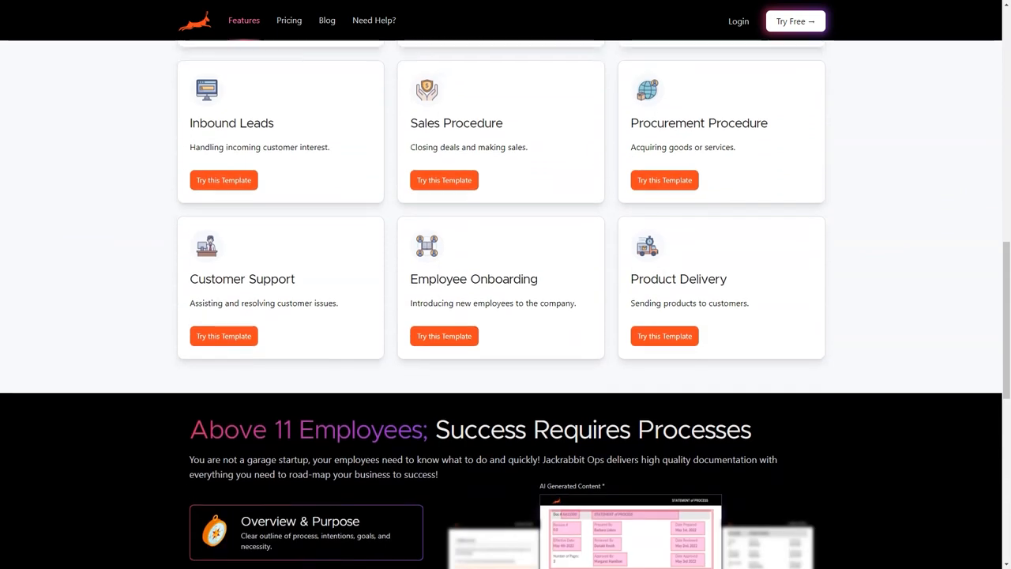
scroll(down, 3)
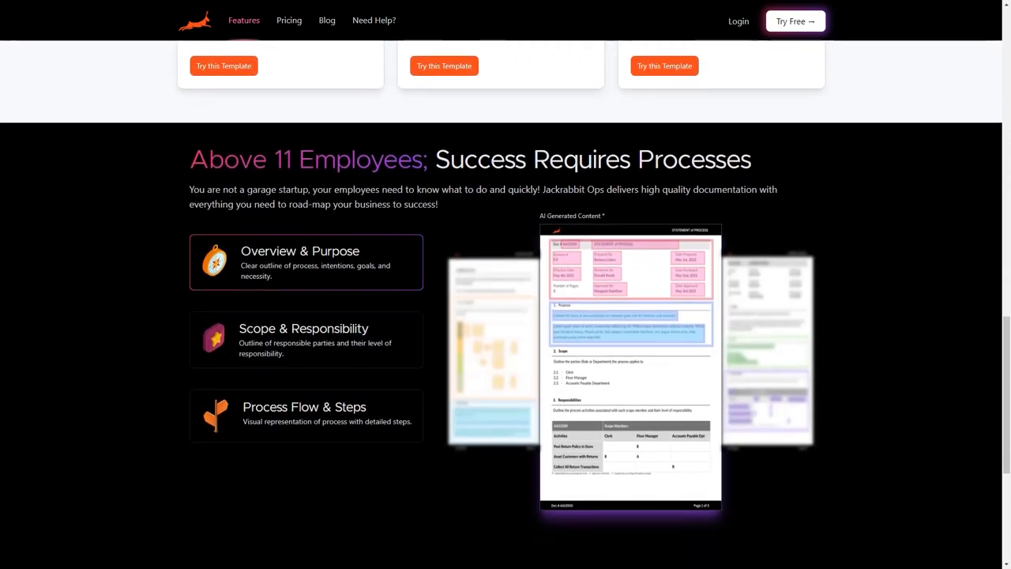
click(306, 416)
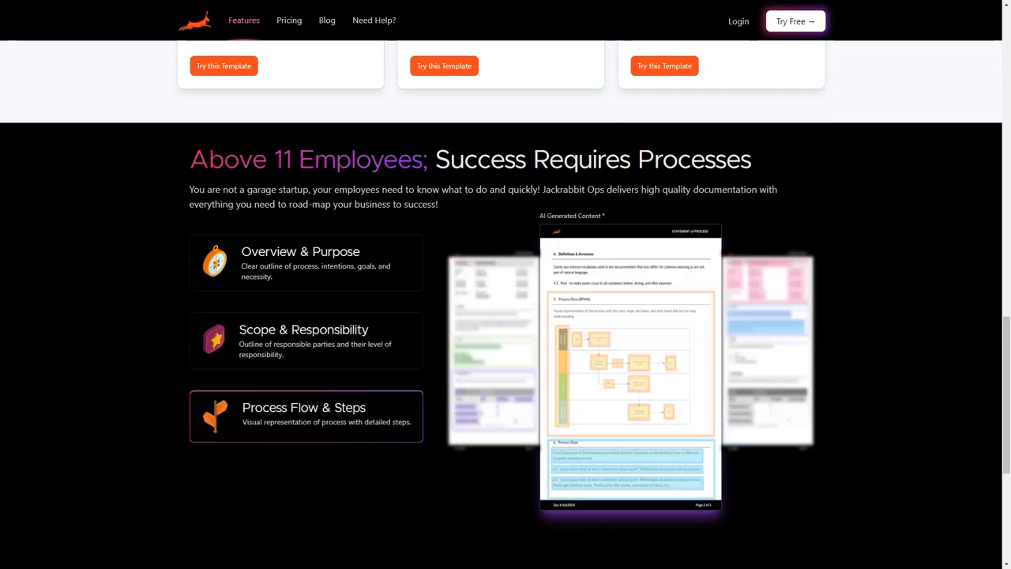
scroll(down, 3)
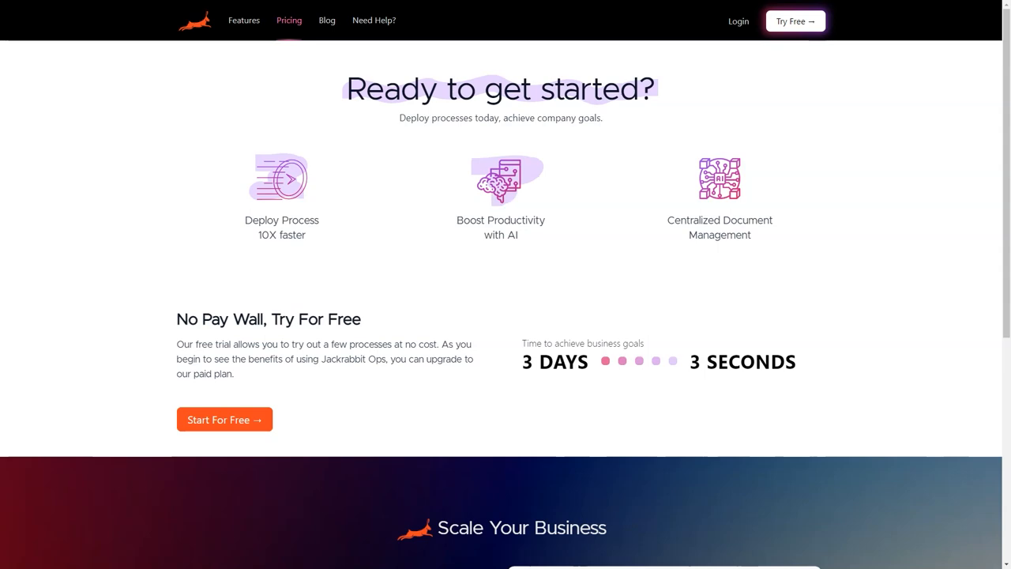
Scroll the Pricing page, then the home page's How It Works steps
scroll(down, 3)
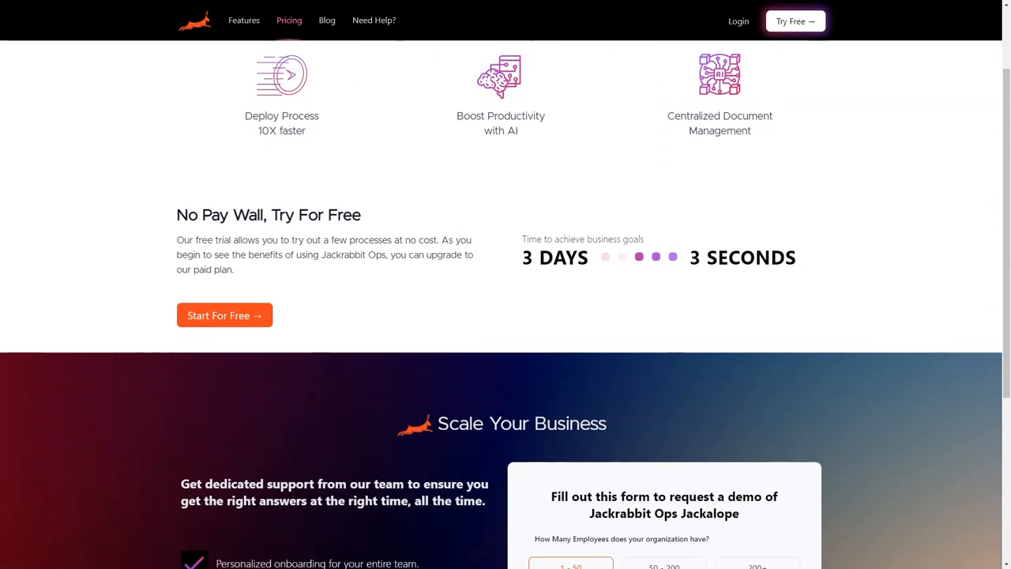
scroll(down, 3)
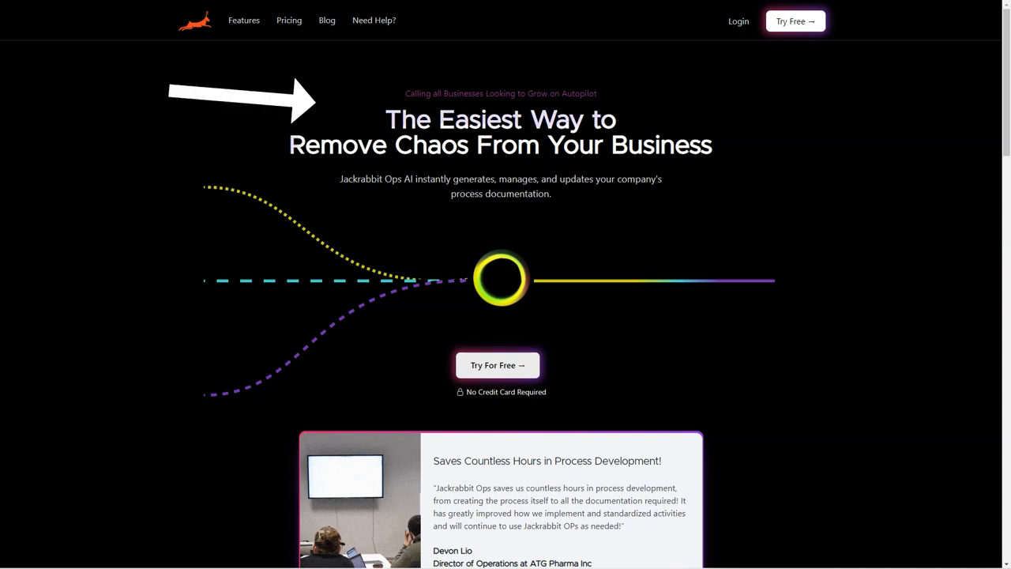
scroll(down, 3)
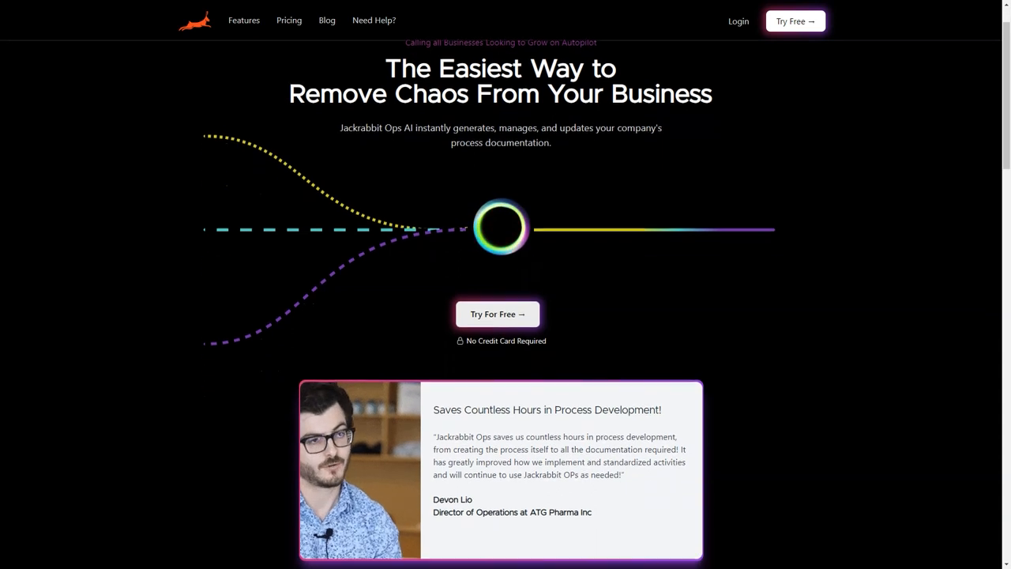
scroll(down, 3)
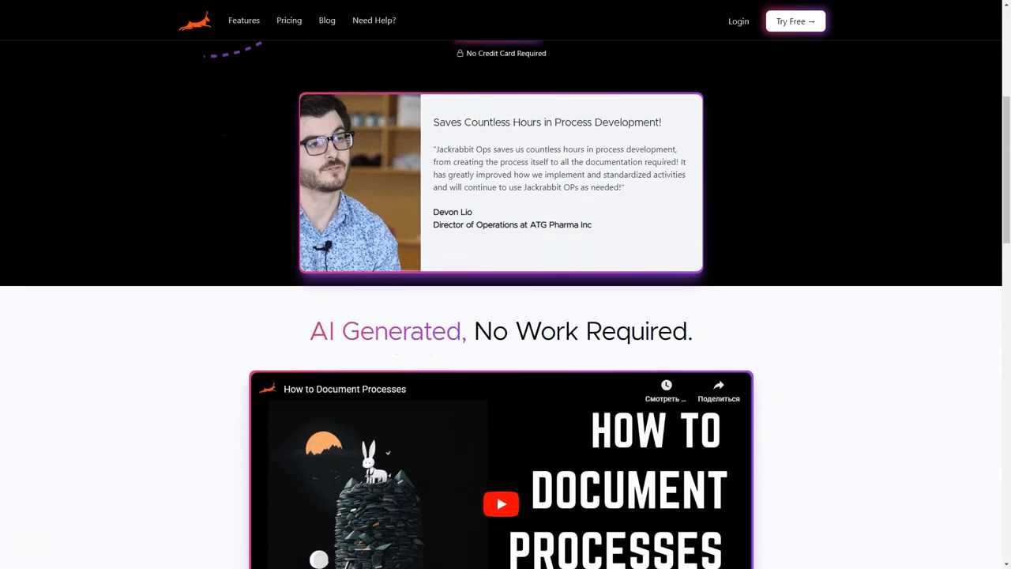
scroll(down, 3)
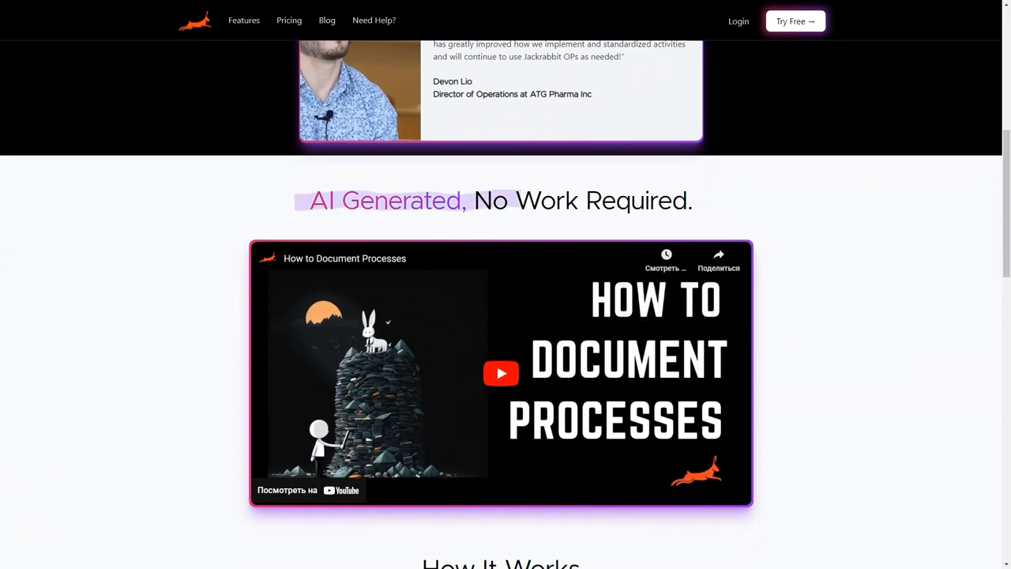
scroll(down, 3)
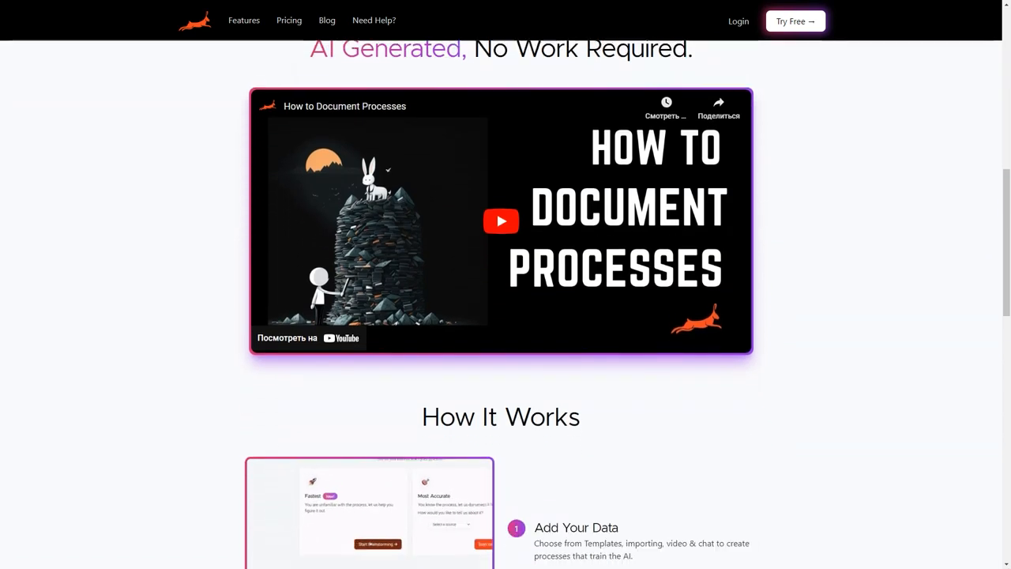
scroll(down, 3)
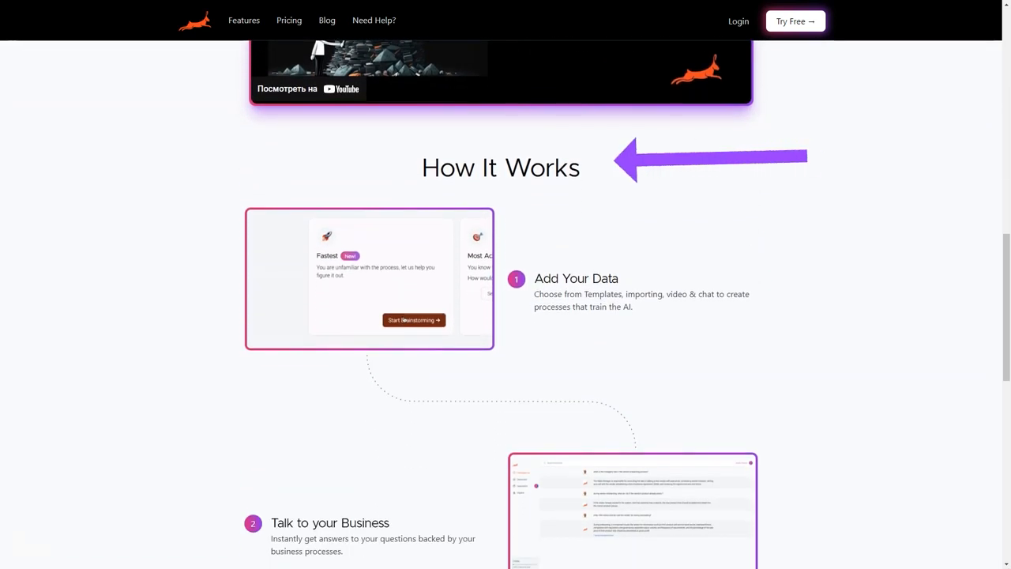
scroll(down, 3)
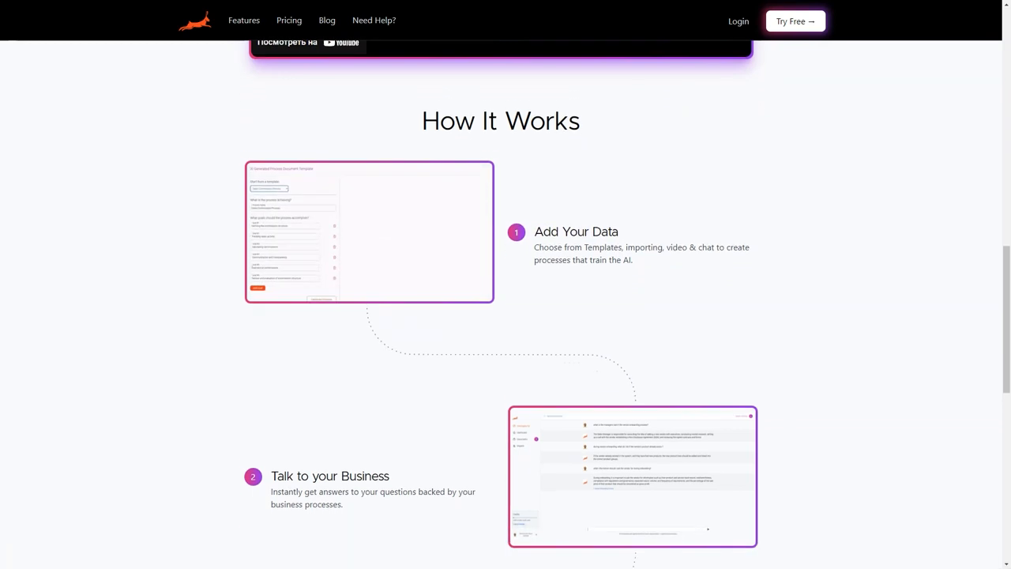
scroll(down, 3)
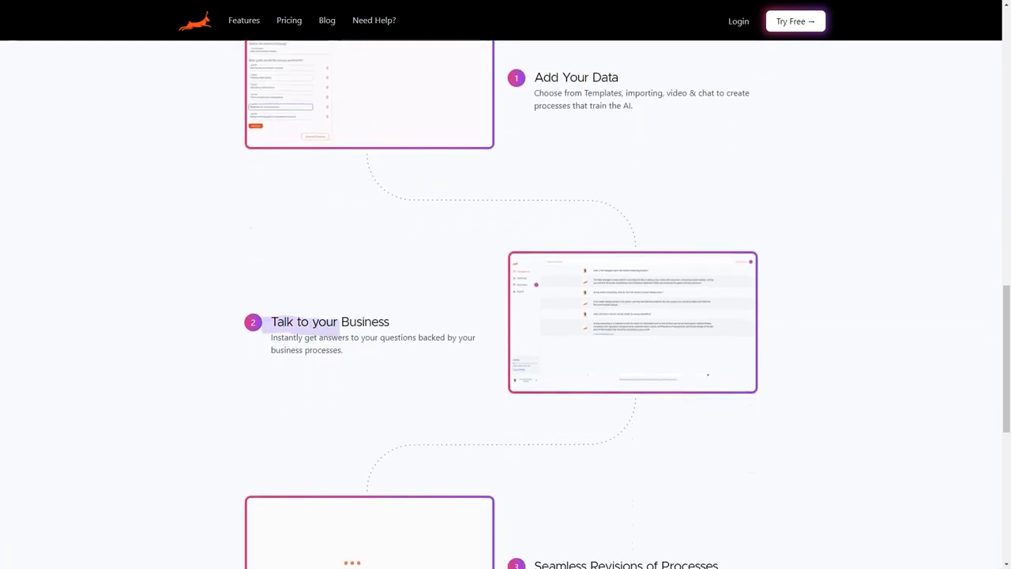
scroll(down, 3)
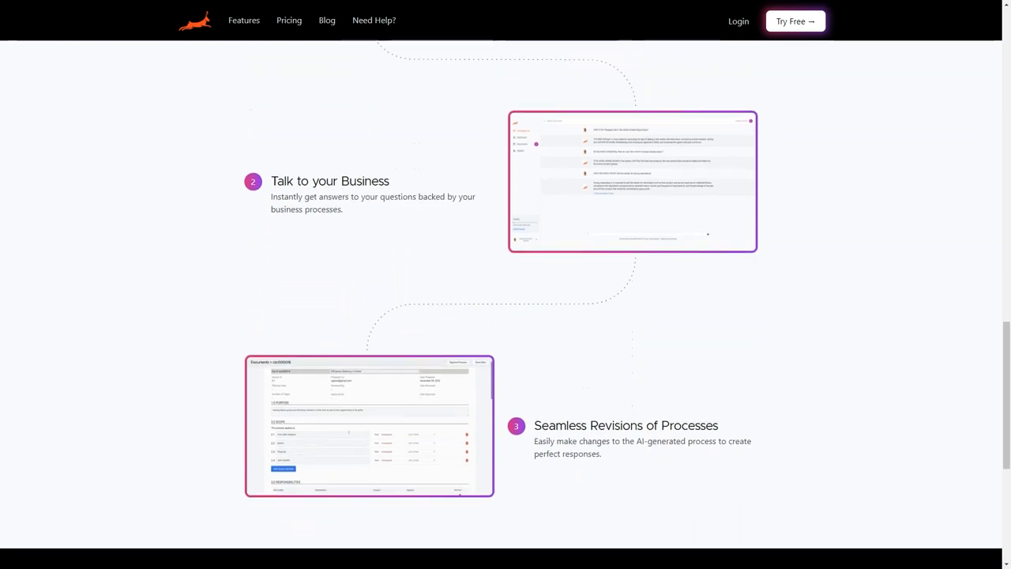
scroll(down, 3)
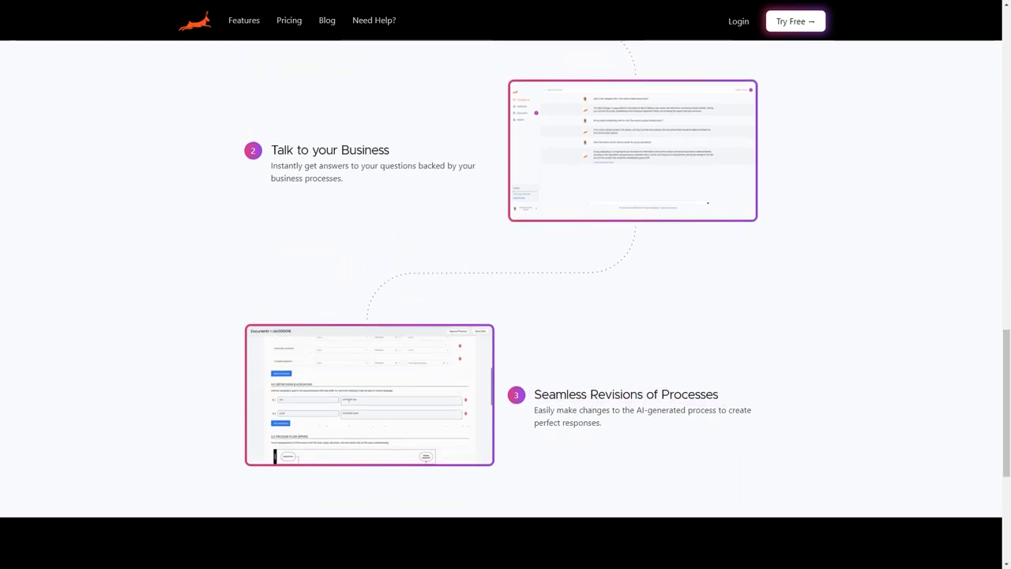
scroll(down, 3)
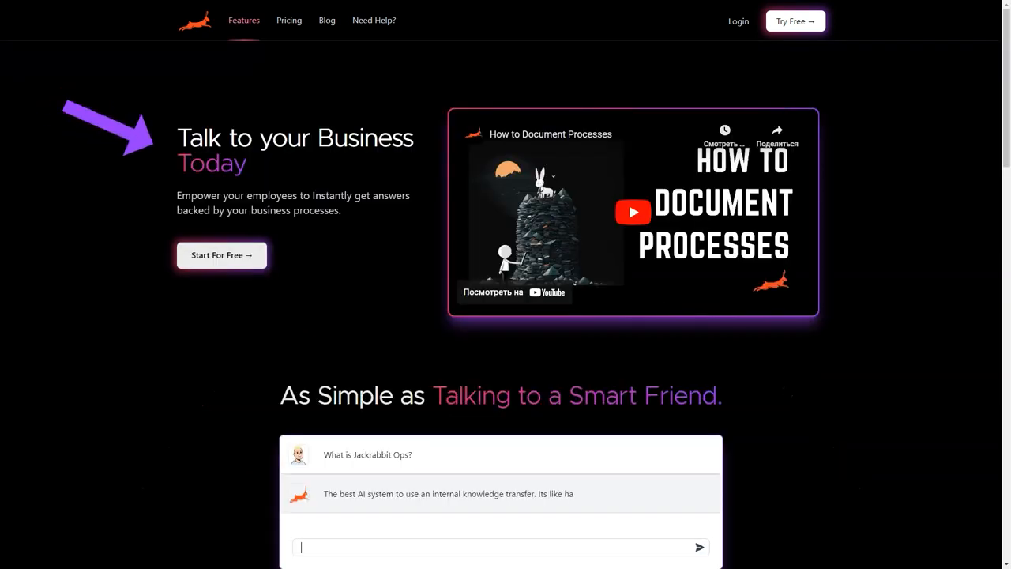
Scroll the Features page, preview its Scope & Responsibility sample, then scroll the Pricing page
scroll(down, 3)
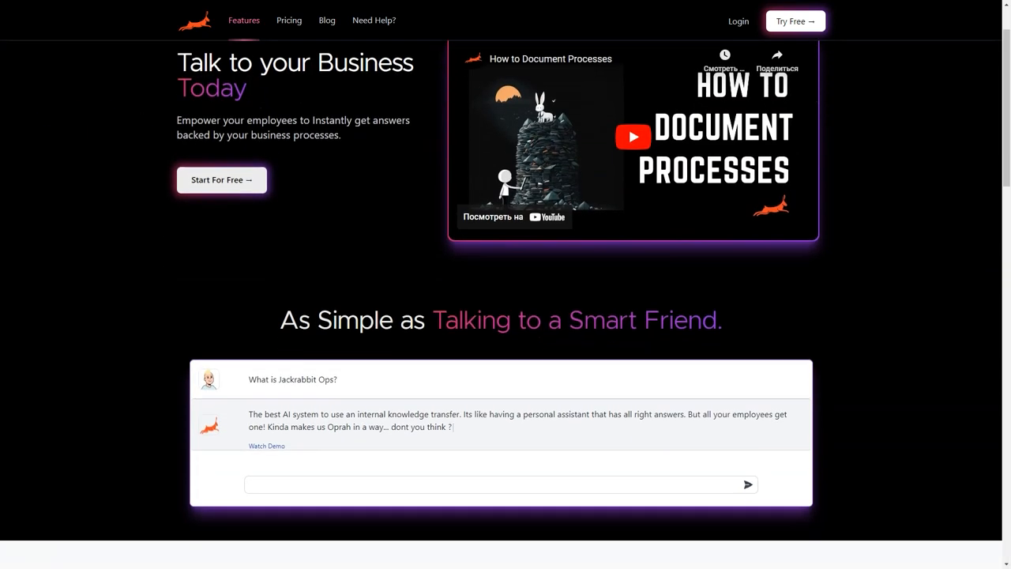
scroll(down, 3)
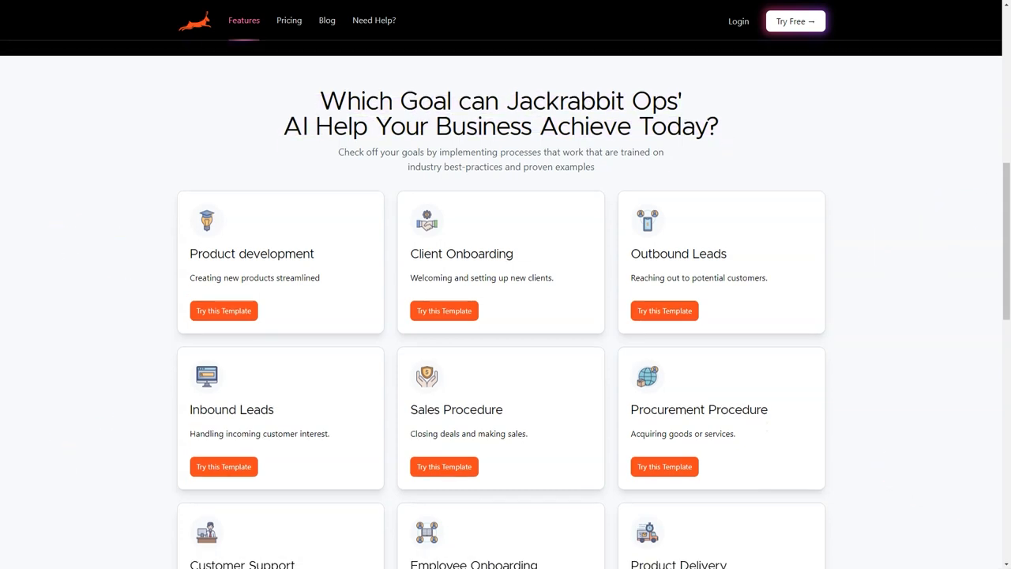
scroll(down, 3)
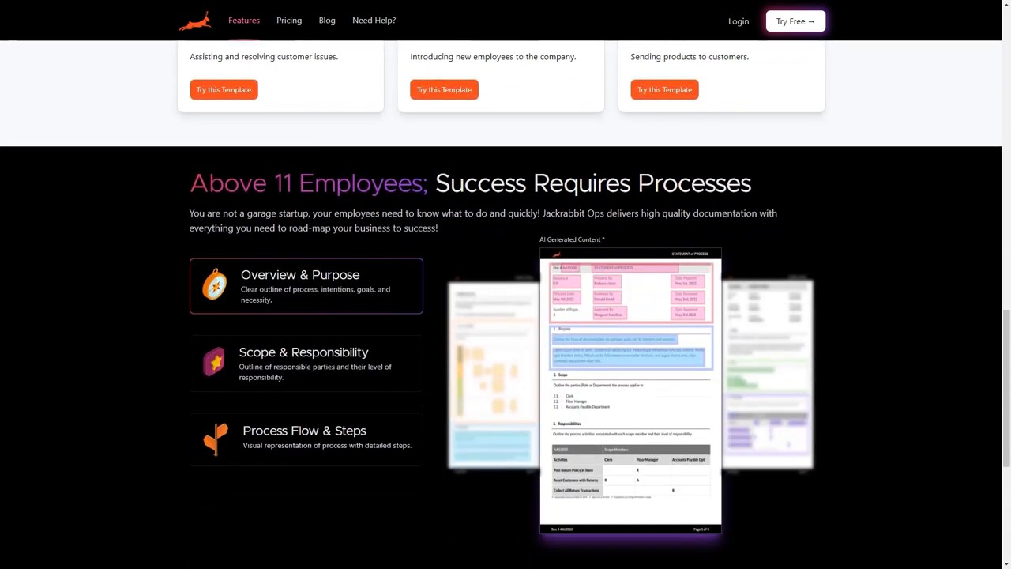
scroll(down, 3)
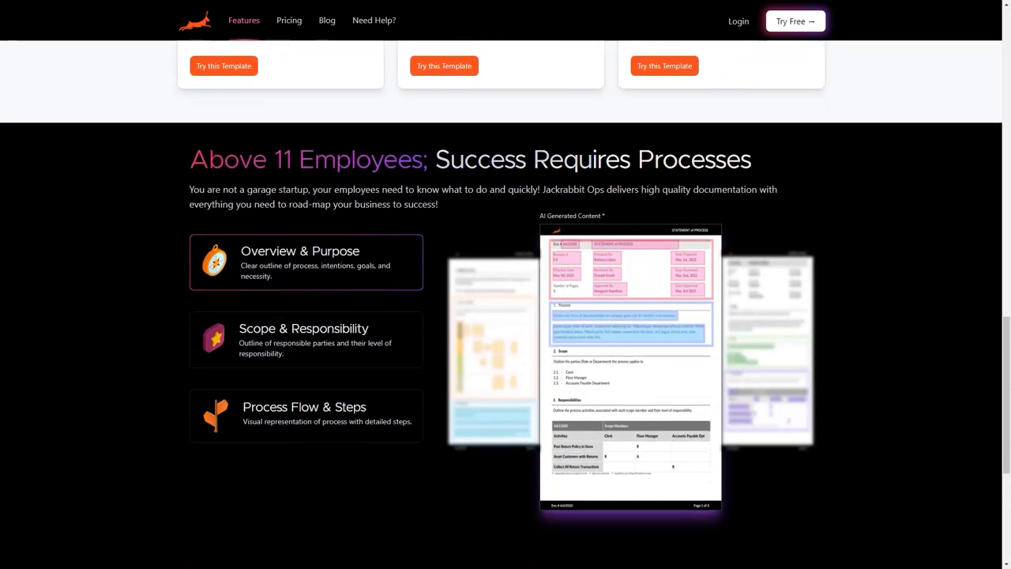
click(306, 340)
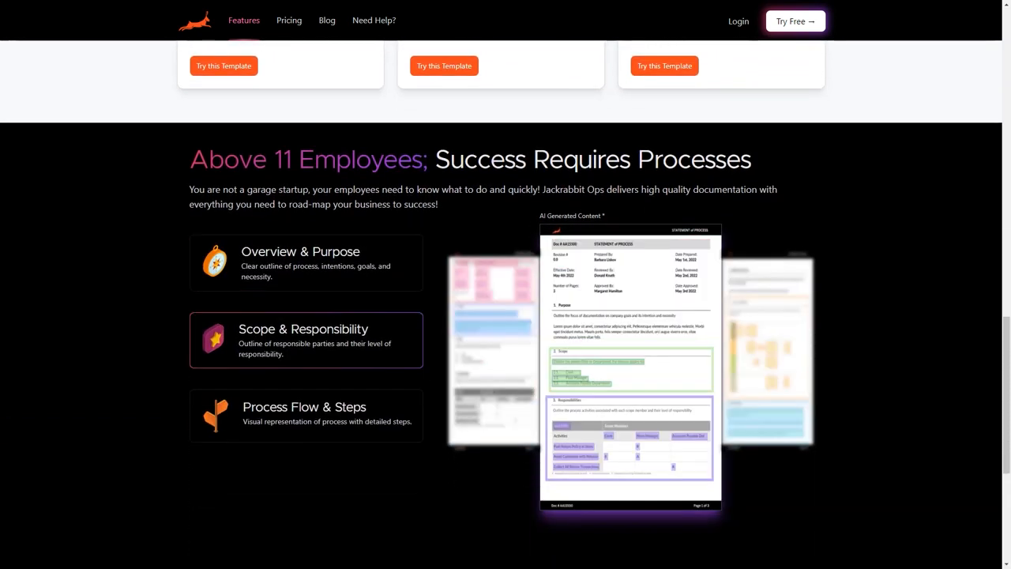
scroll(down, 3)
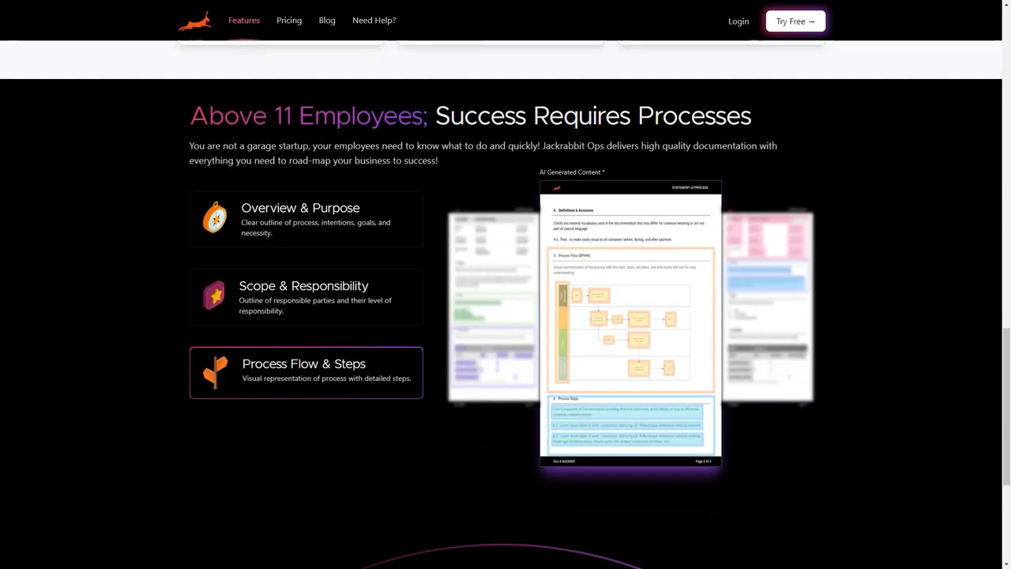
scroll(down, 3)
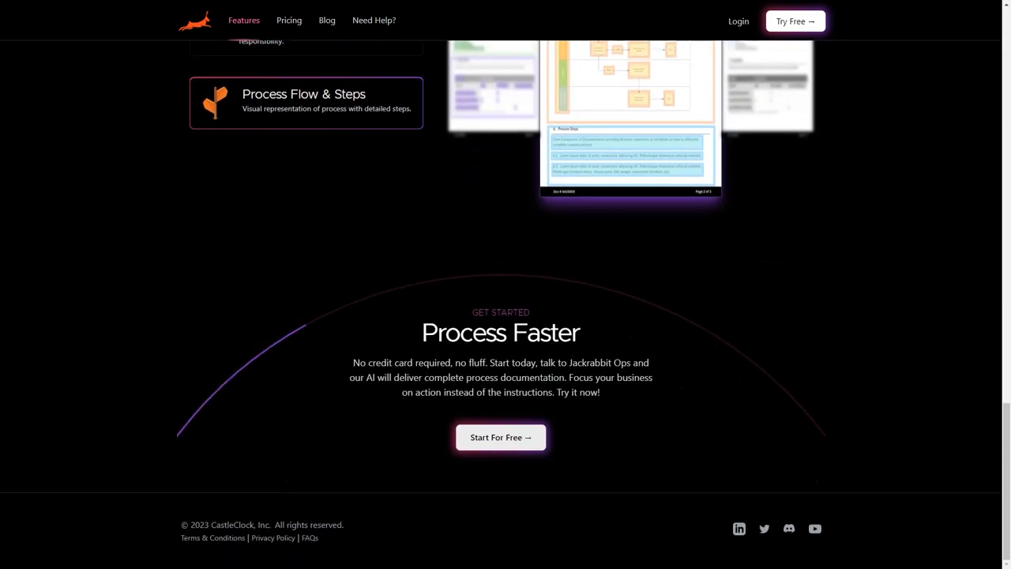
click(289, 20)
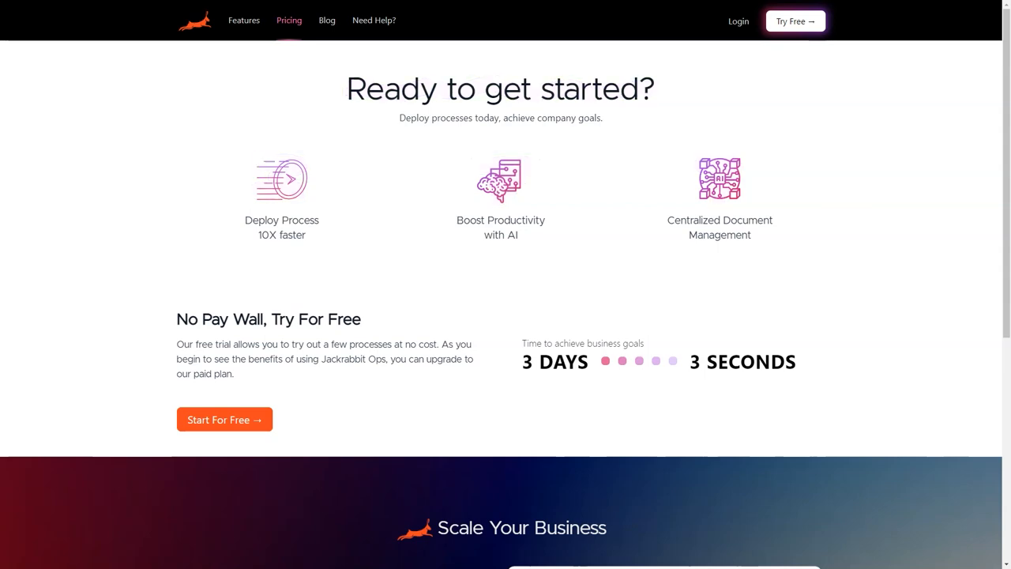
scroll(down, 3)
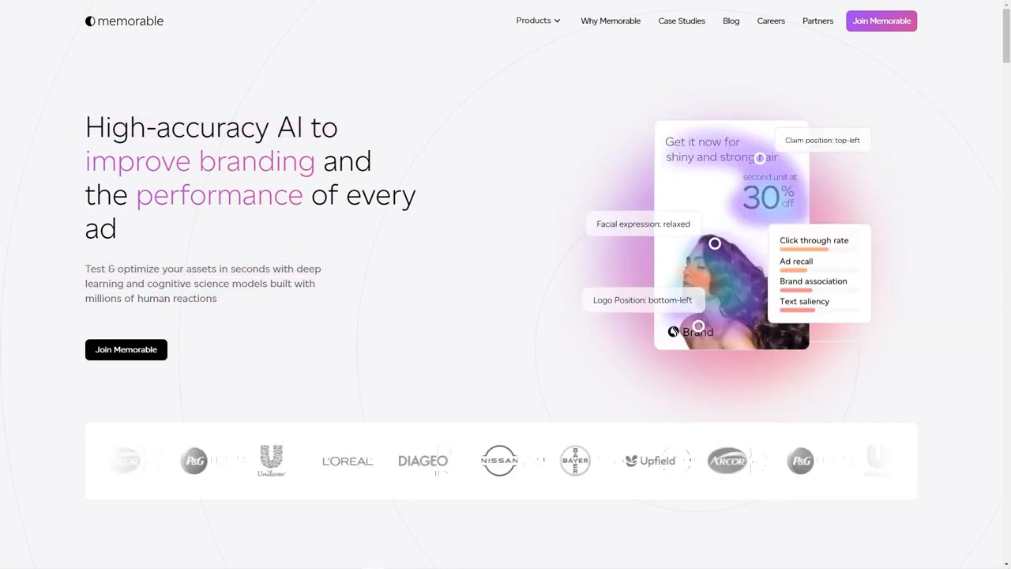
Scroll memorable.io through monitoring, AI accuracy stats, case studies, news cards and FAQs
scroll(down, 3)
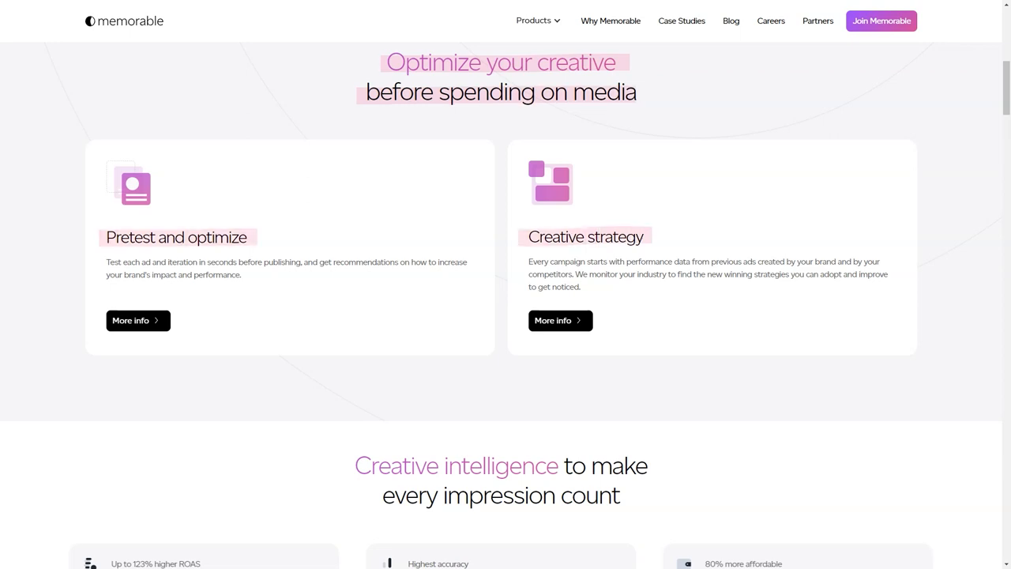
scroll(down, 3)
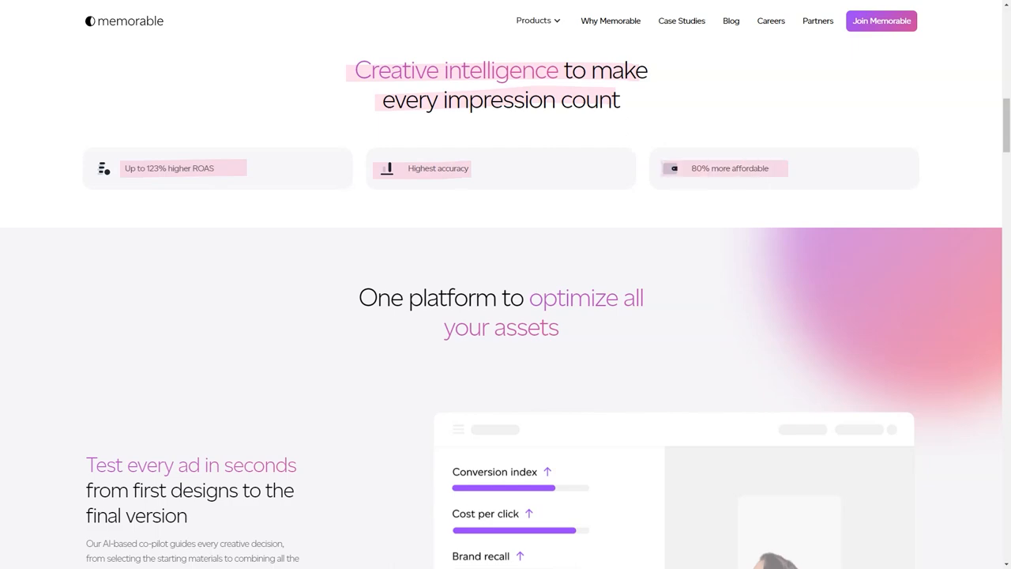
scroll(down, 3)
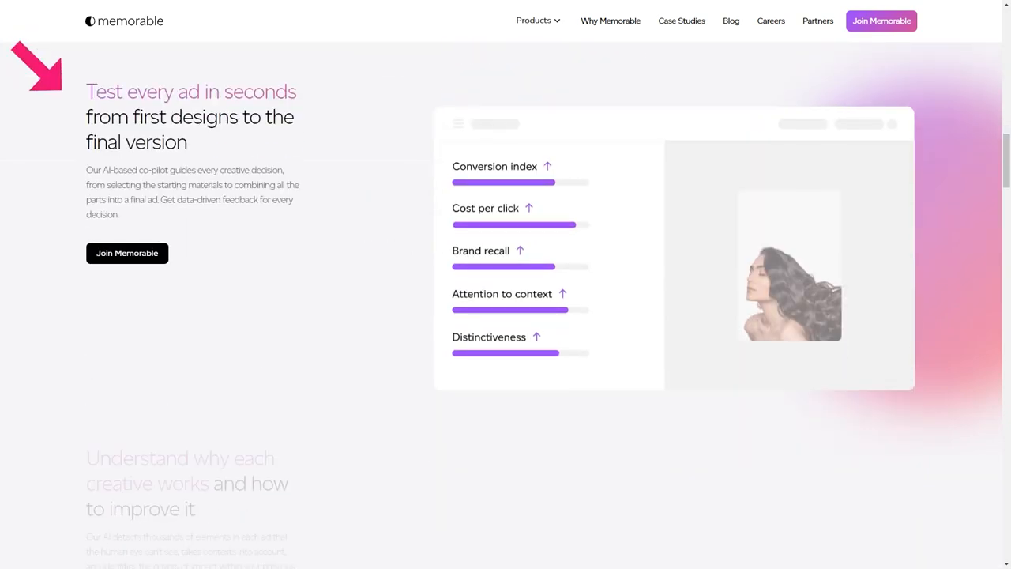
scroll(down, 3)
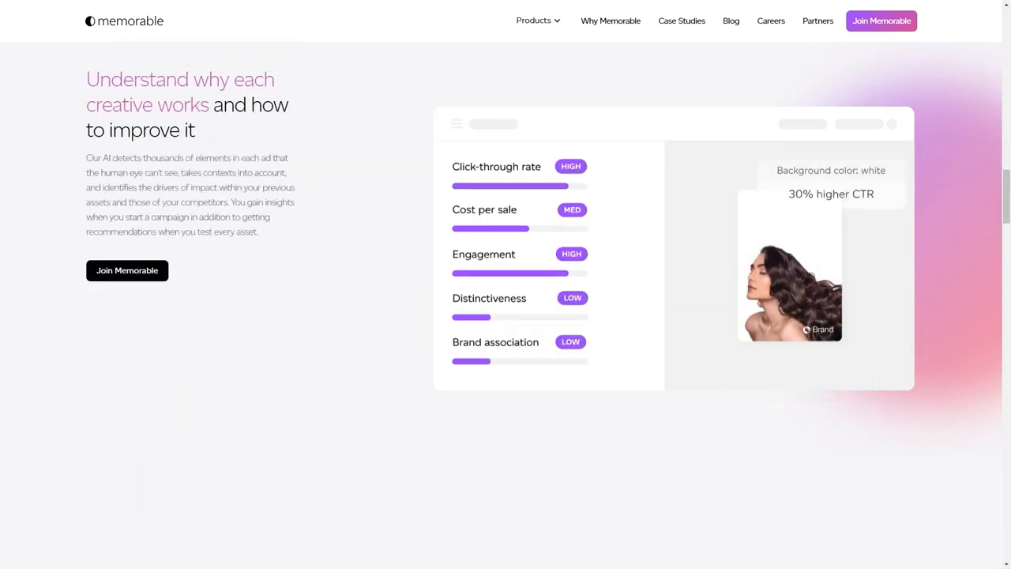
scroll(down, 3)
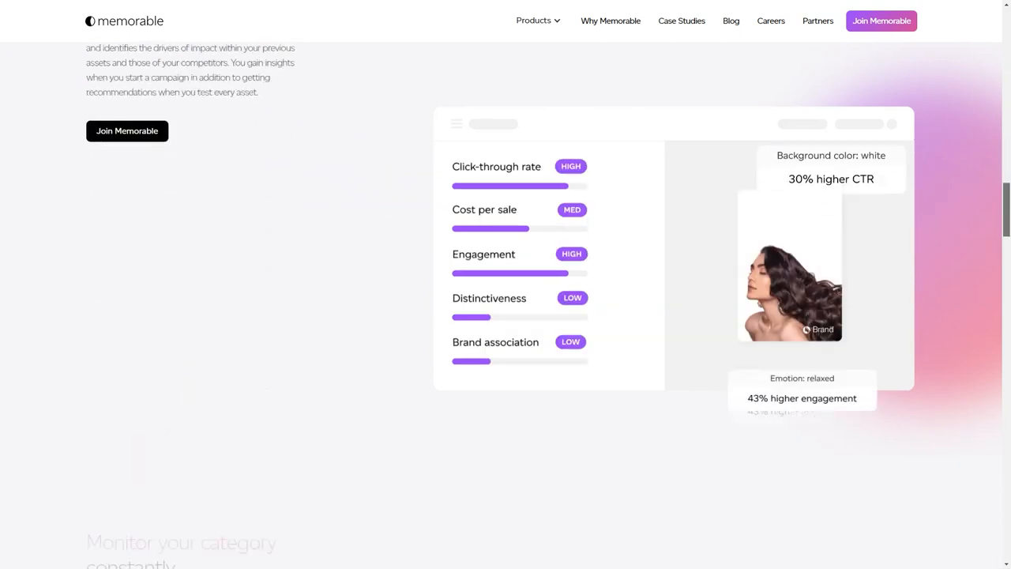
scroll(down, 3)
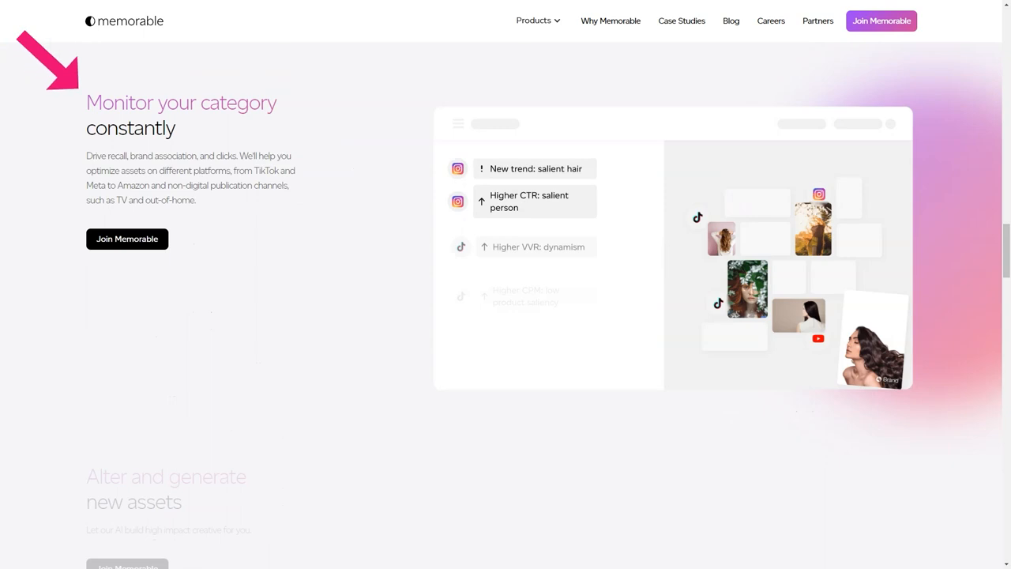
scroll(down, 3)
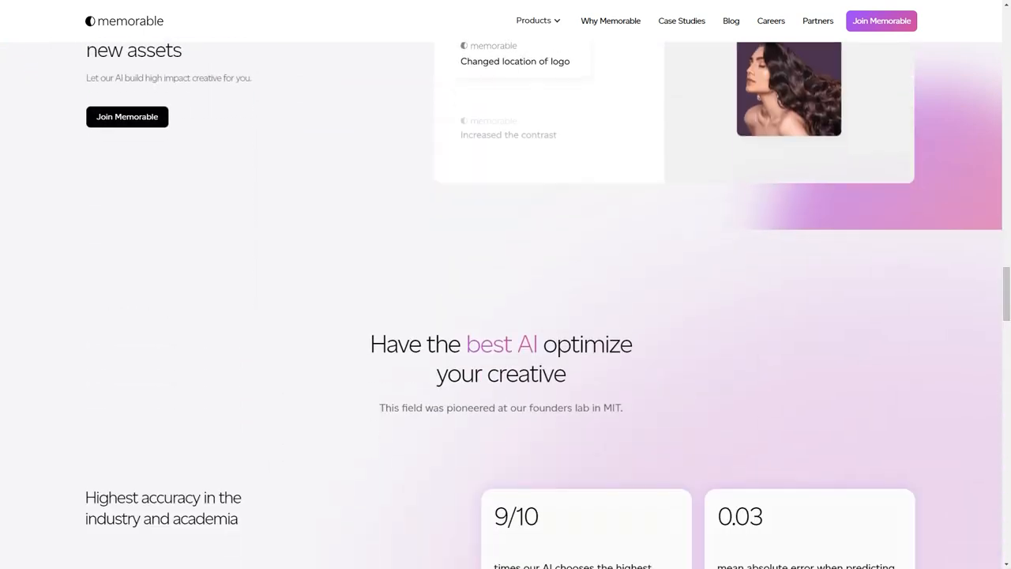
scroll(down, 3)
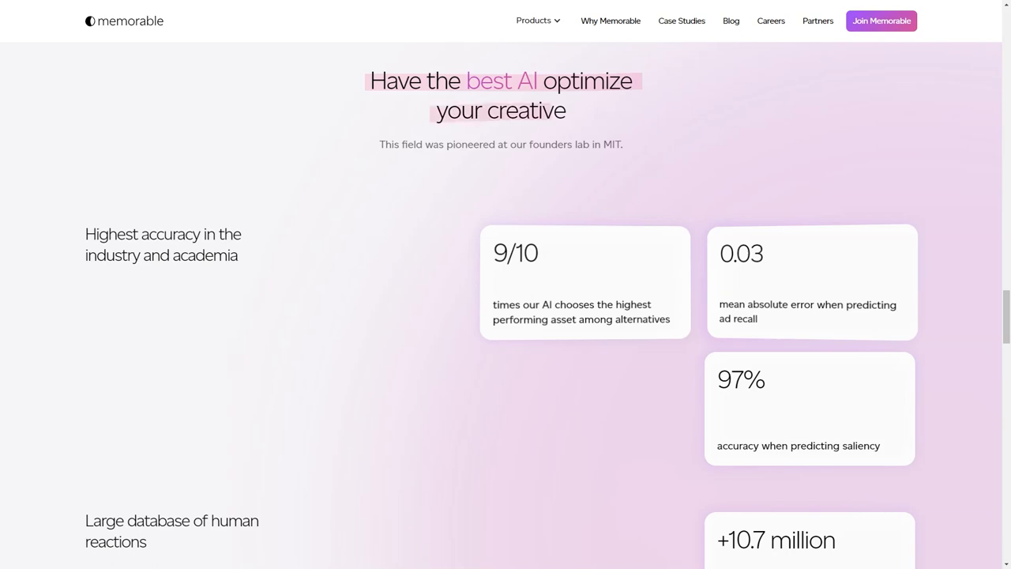
scroll(down, 3)
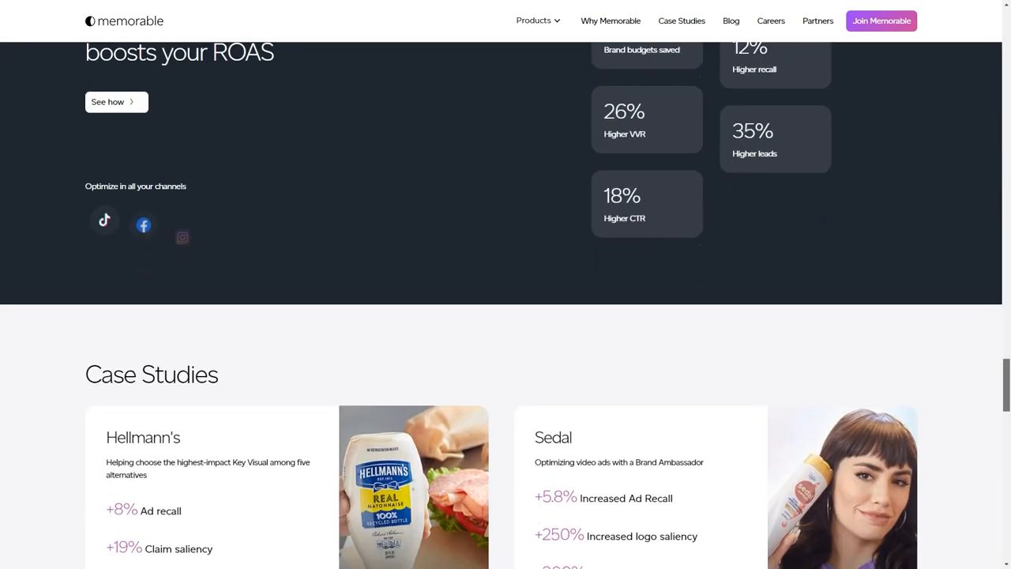
scroll(down, 3)
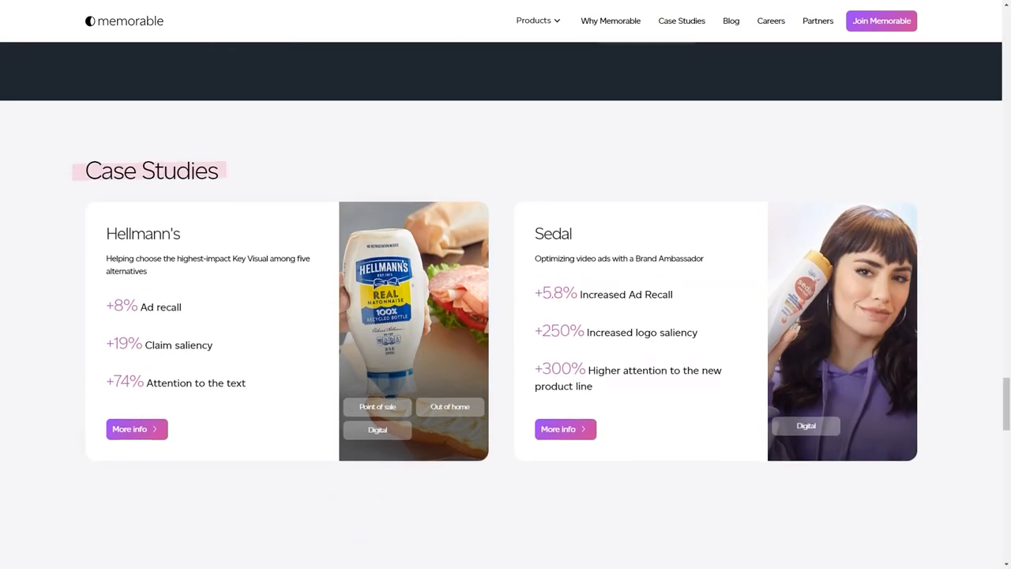
scroll(down, 3)
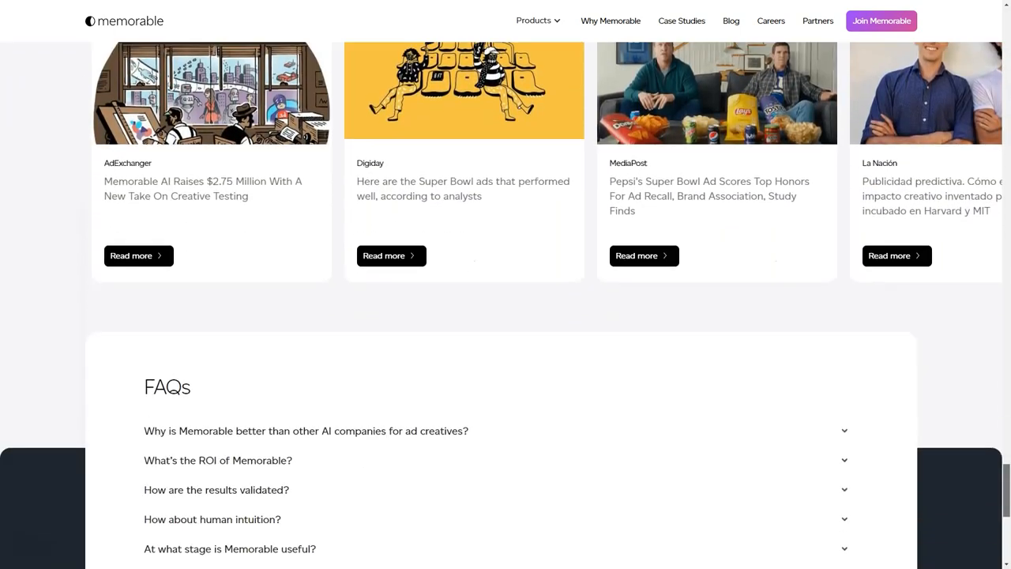
scroll(up, 3)
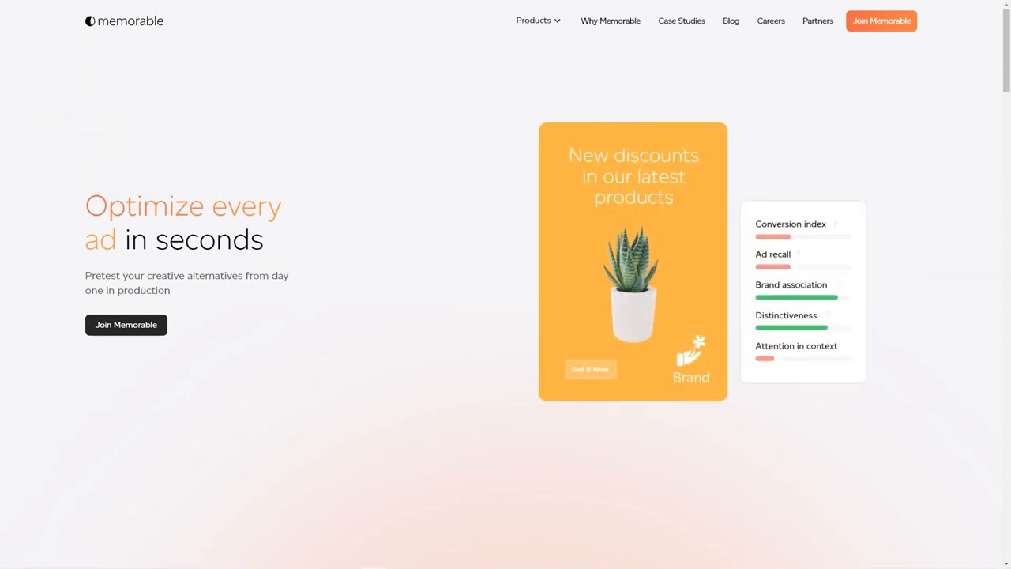
Show tab 04 'Let our AI improve it' on the Pretest and optimize page
drag(85, 275, 170, 290)
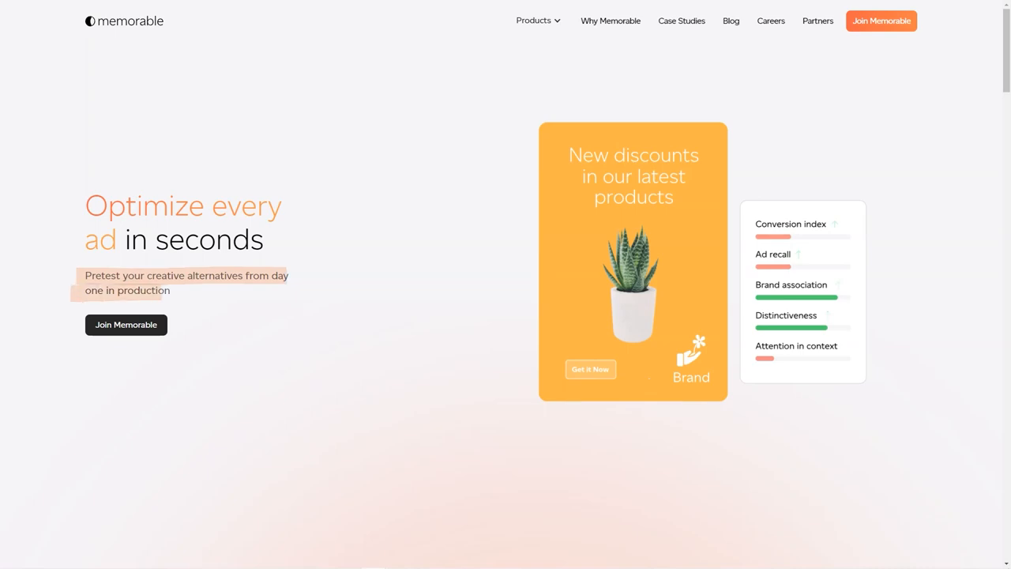
scroll(down, 3)
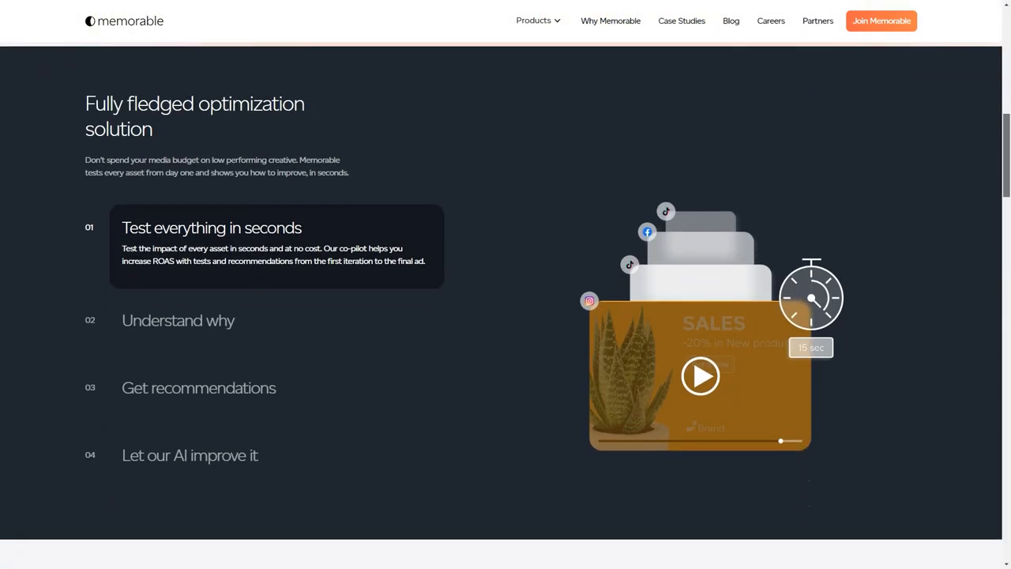
click(178, 320)
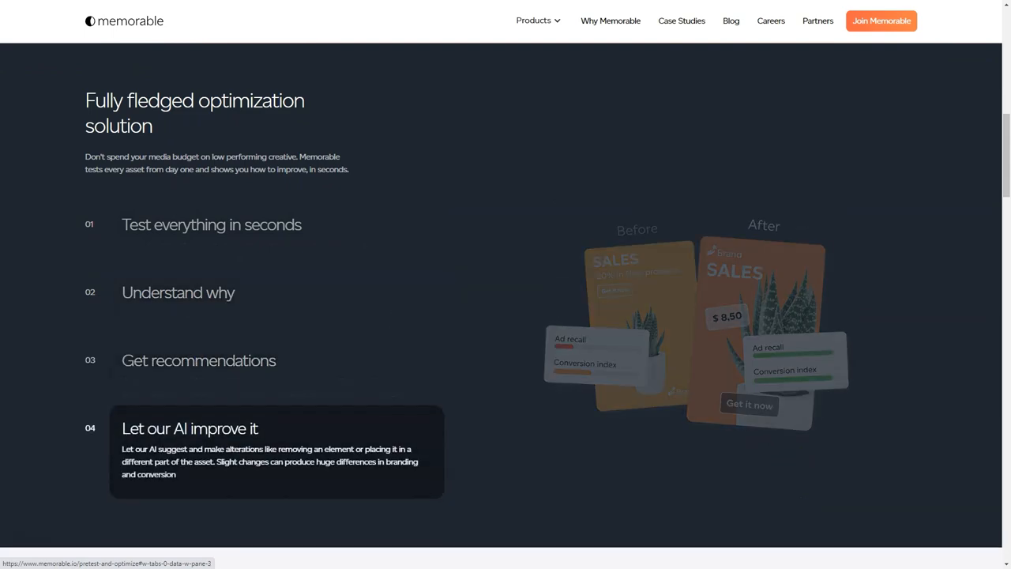
Scroll through the optimization steps, metrics, supported platforms and client testimonials
scroll(down, 3)
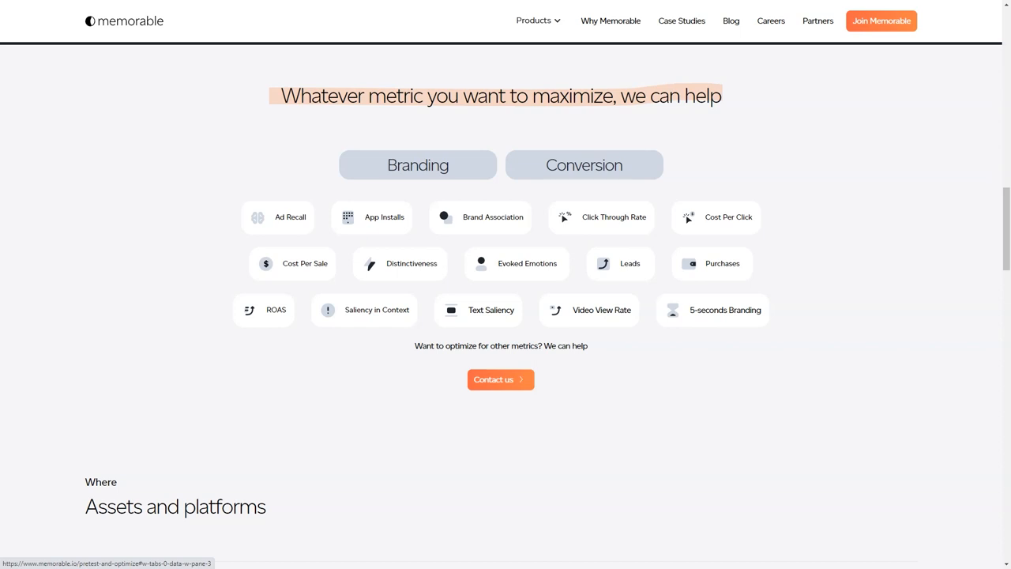
scroll(down, 3)
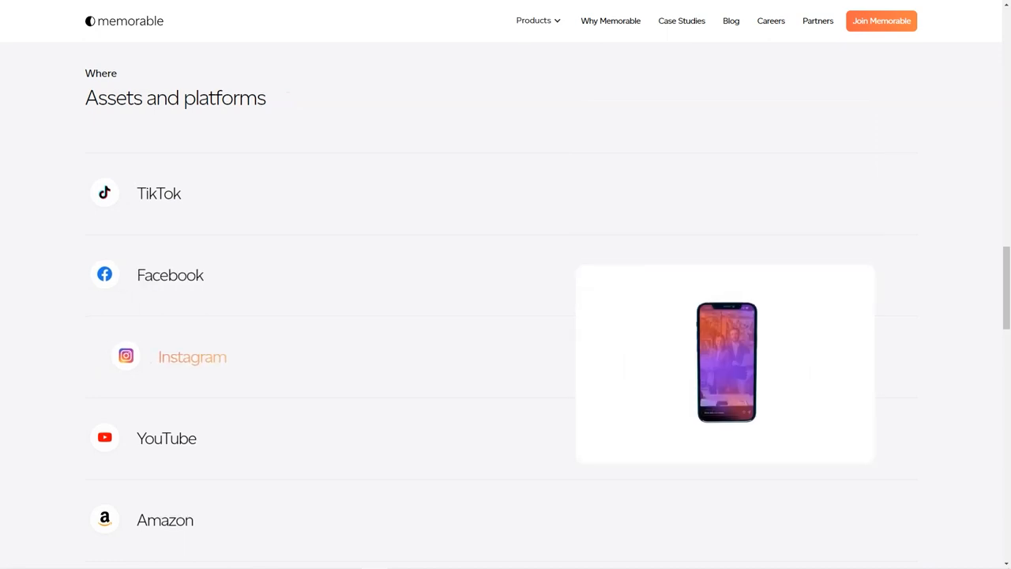
scroll(down, 3)
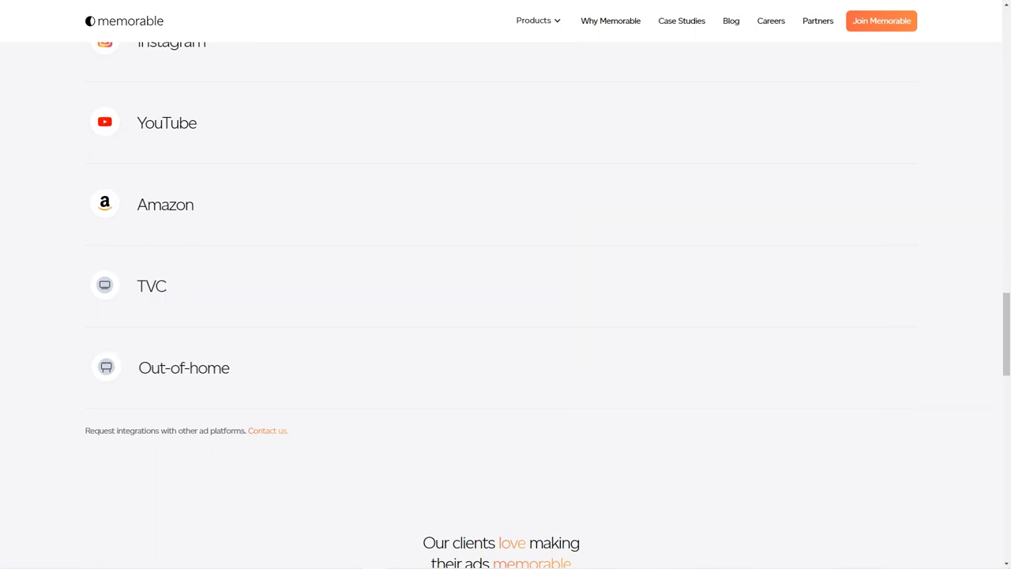
scroll(down, 3)
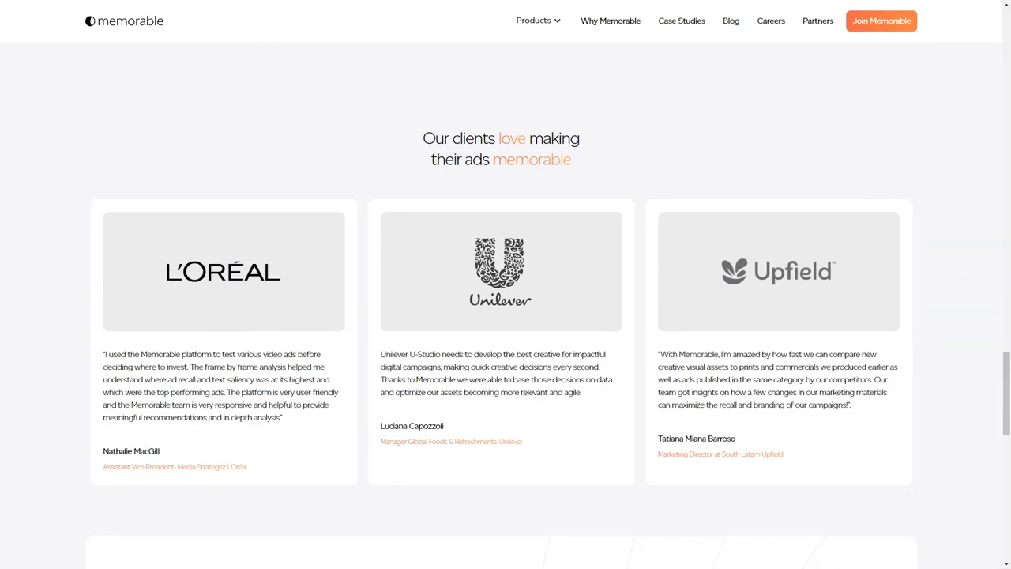
drag(426, 138, 572, 159)
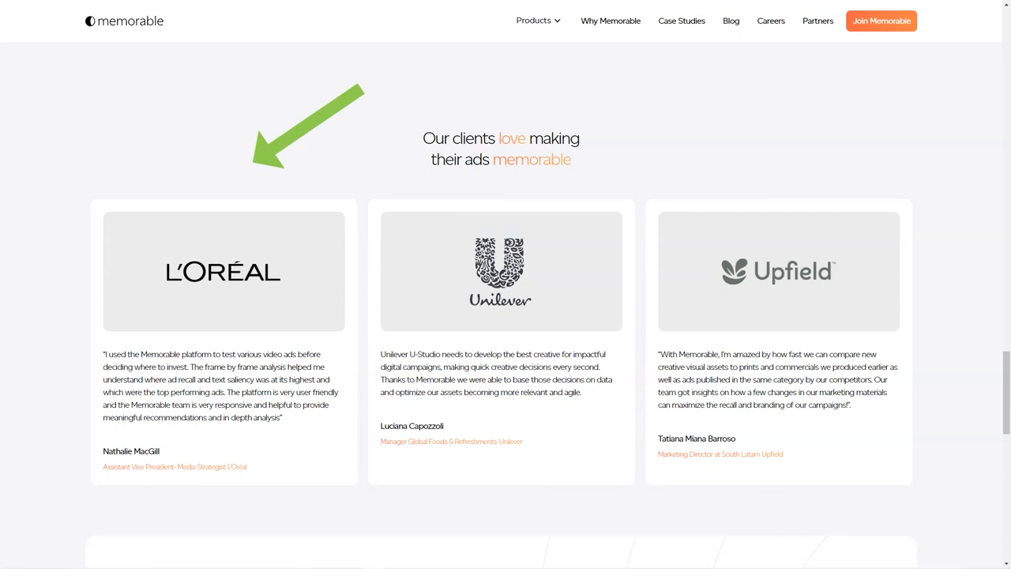
scroll(up, 3)
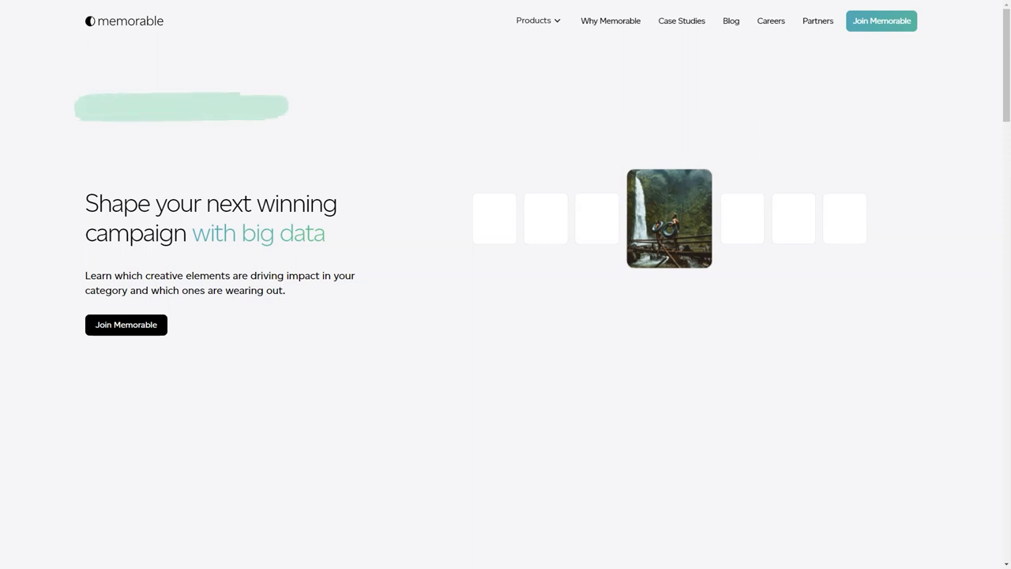
Scroll the big-data campaign page through its creative strategy sections and testimonials
scroll(down, 3)
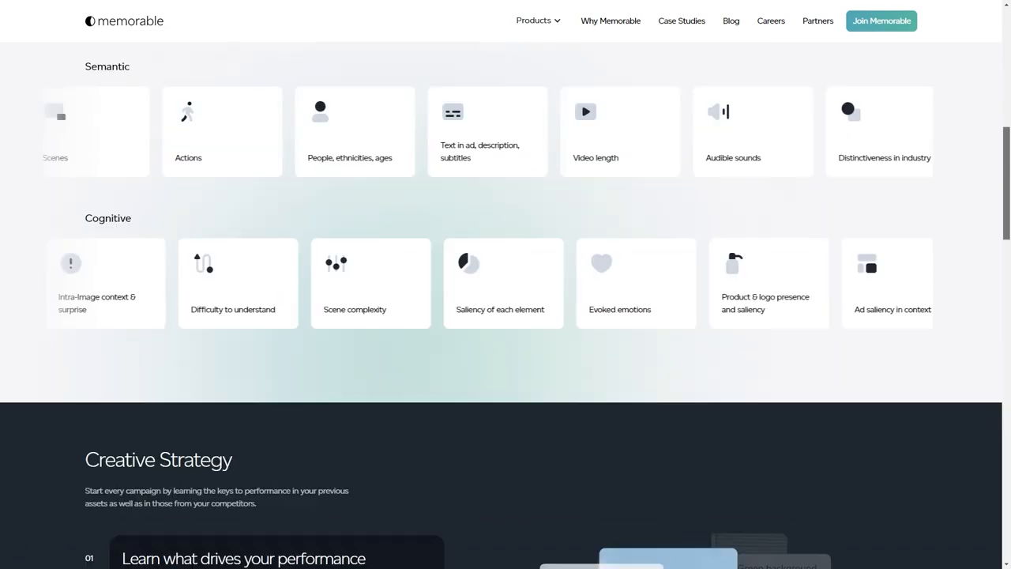
scroll(down, 3)
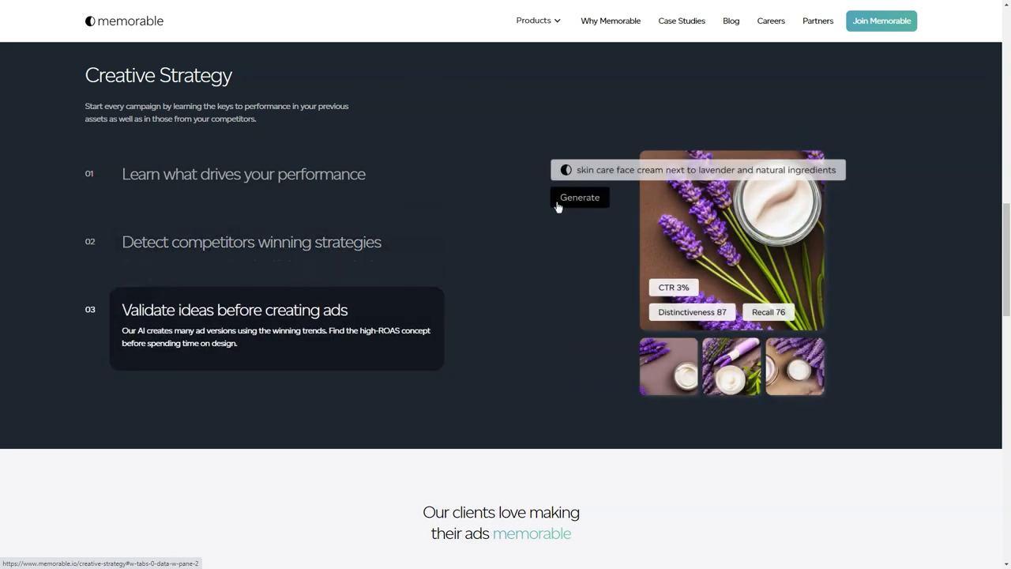
scroll(down, 3)
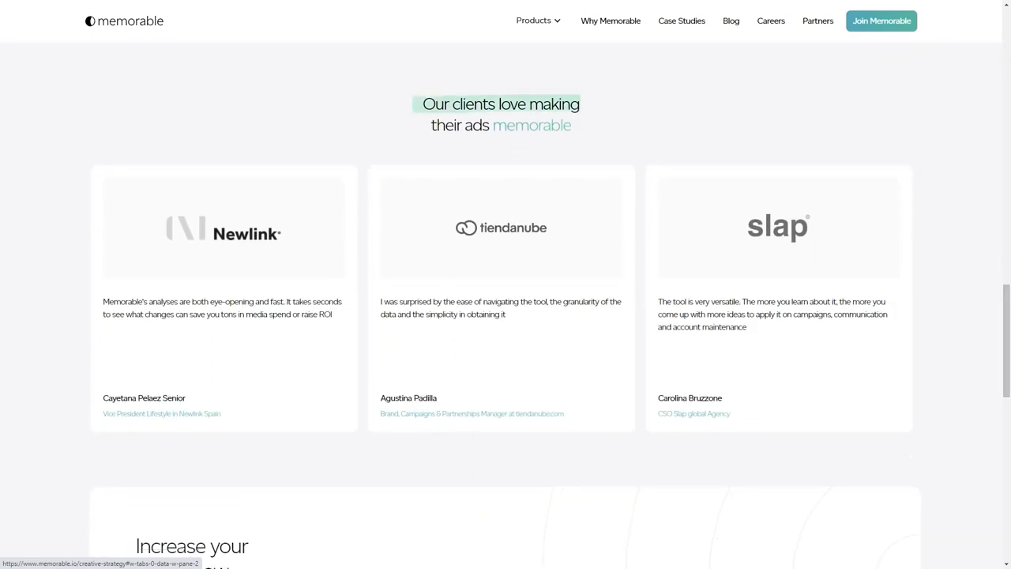
scroll(down, 3)
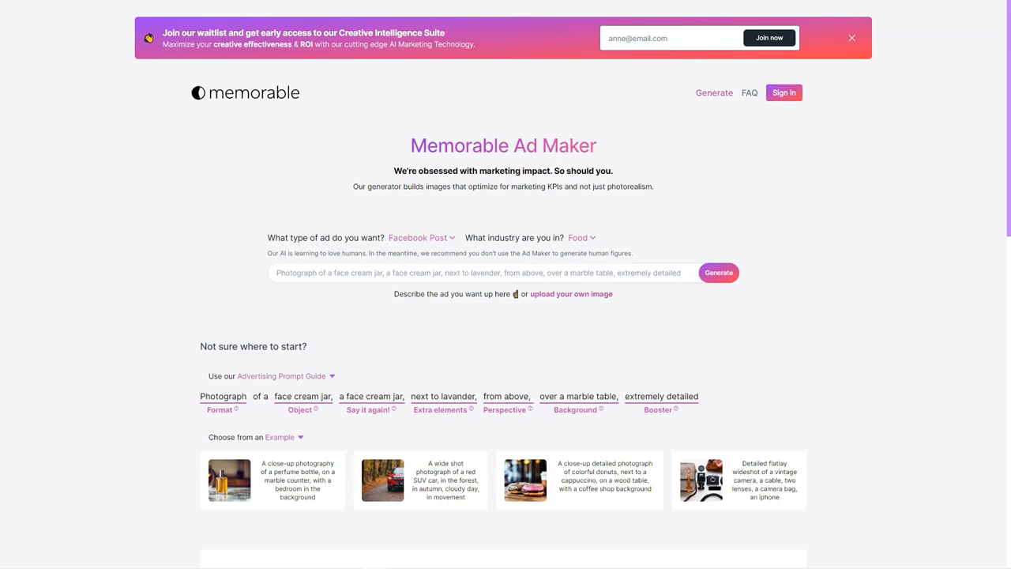
scroll(down, 3)
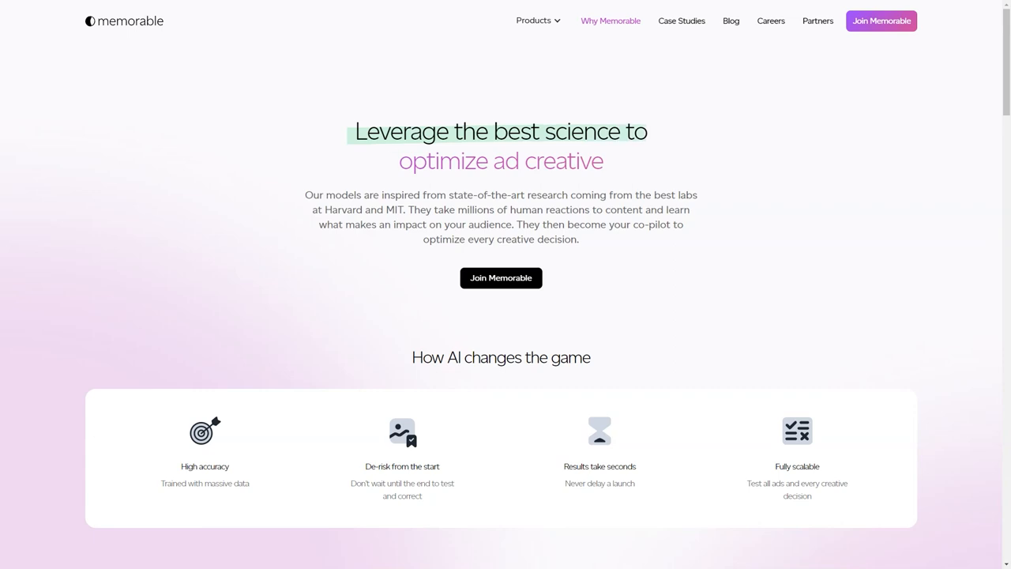
Scroll the Why Memorable page through AI benefits, cognitive impact and How it works Steps 1–3
scroll(down, 3)
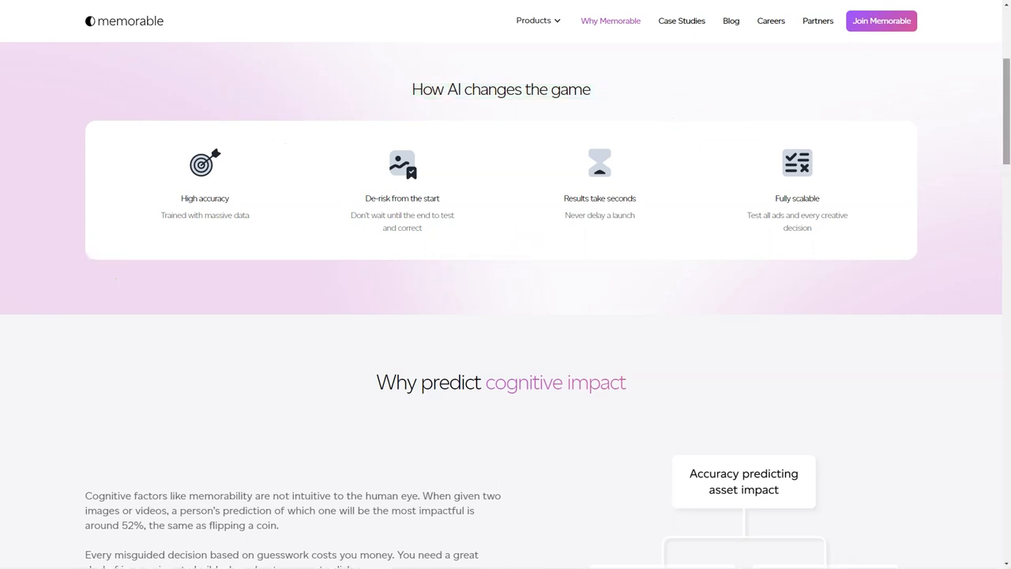
scroll(down, 3)
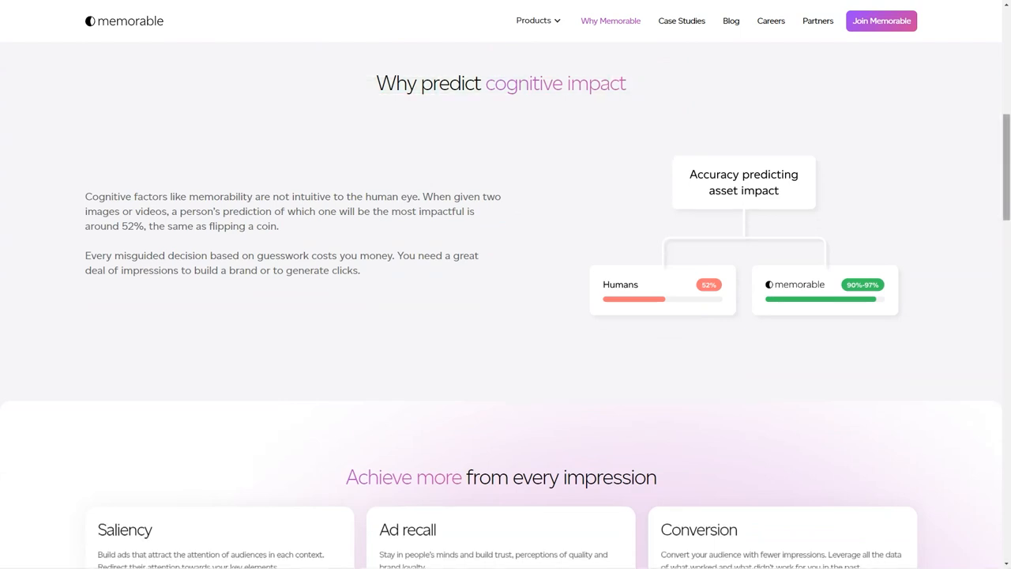
scroll(down, 3)
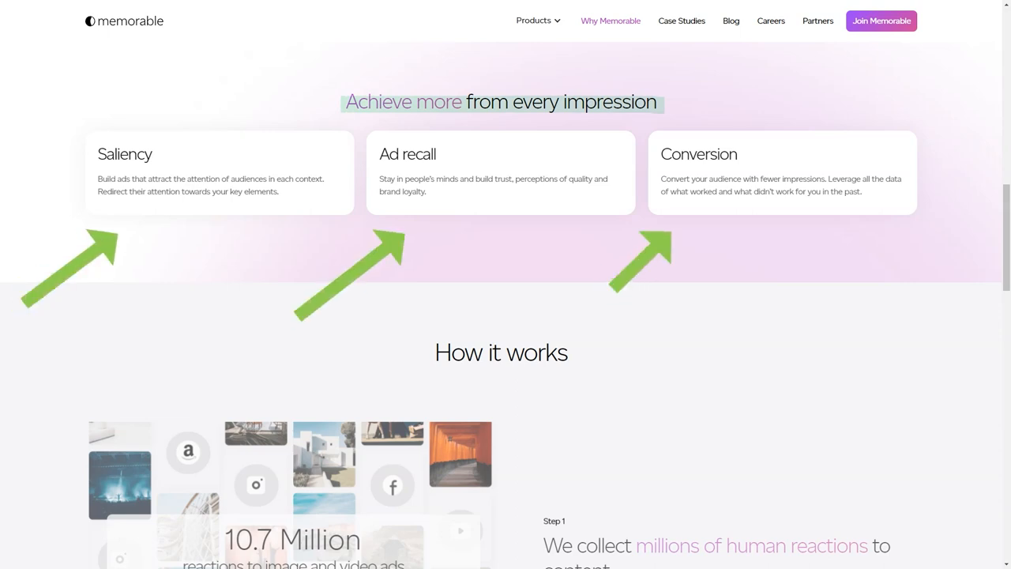
scroll(down, 3)
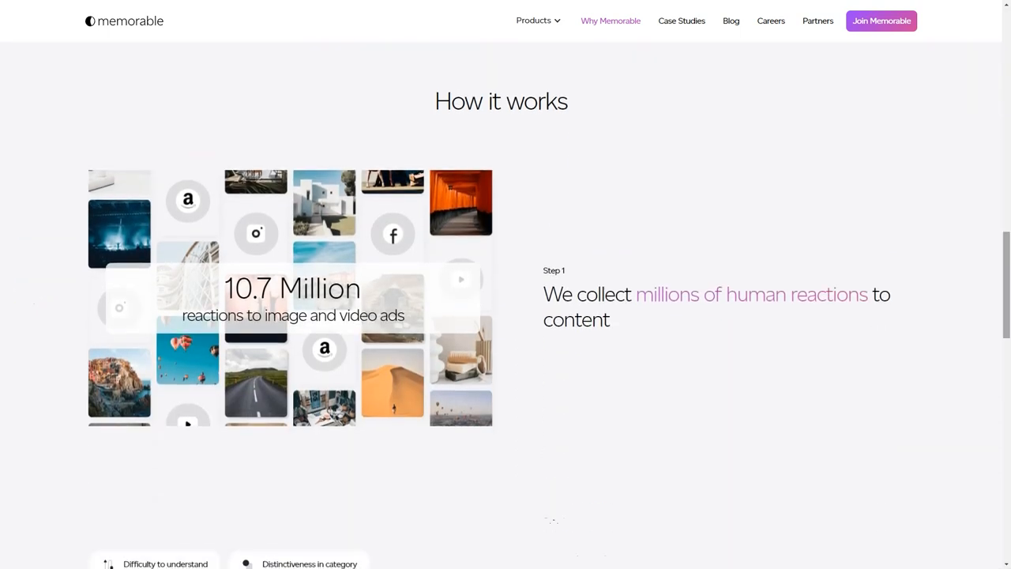
scroll(down, 3)
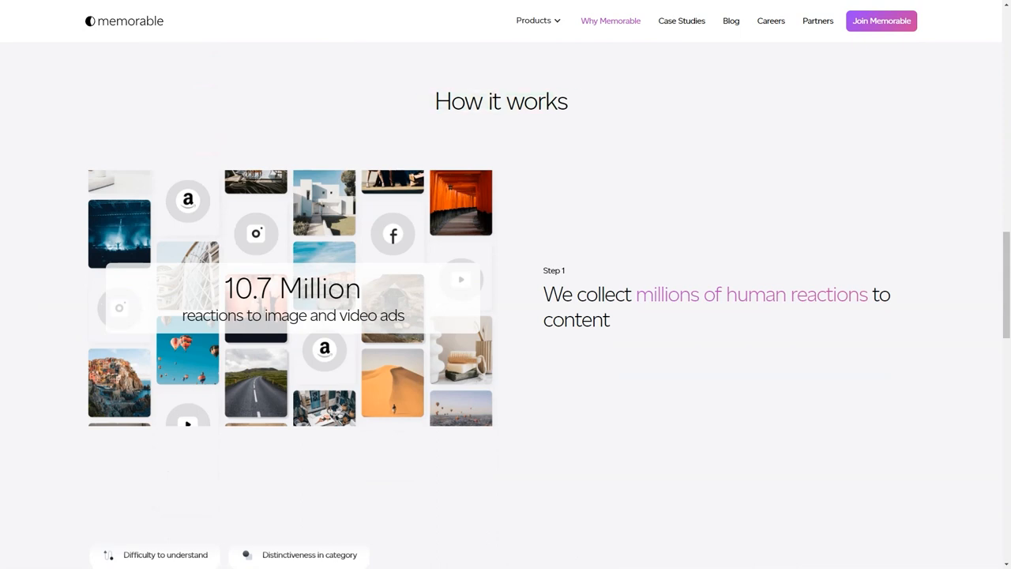
scroll(down, 3)
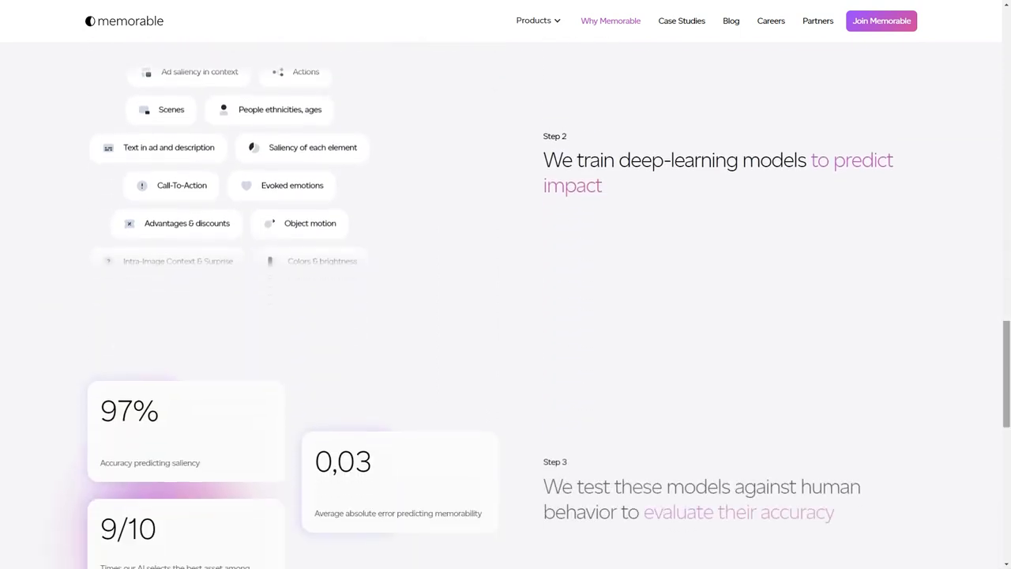
scroll(down, 3)
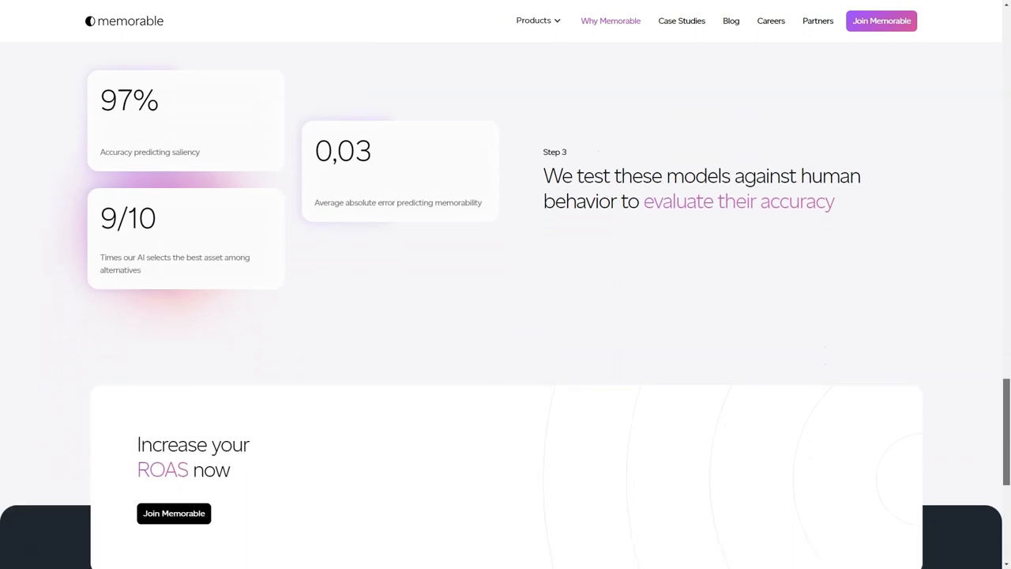
scroll(down, 3)
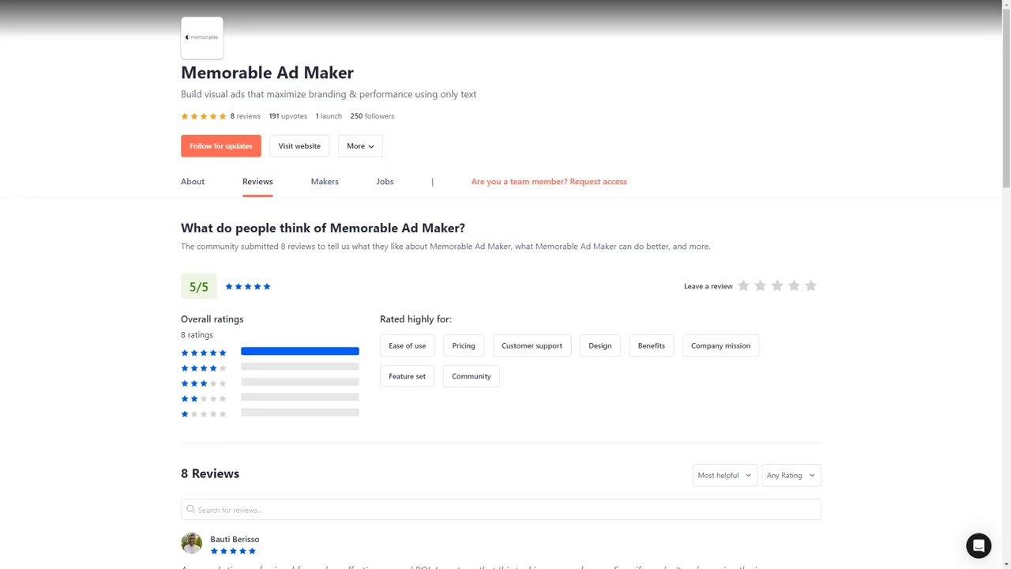
Scroll through the first Memorable Ad Maker reviews on Product Hunt
scroll(down, 3)
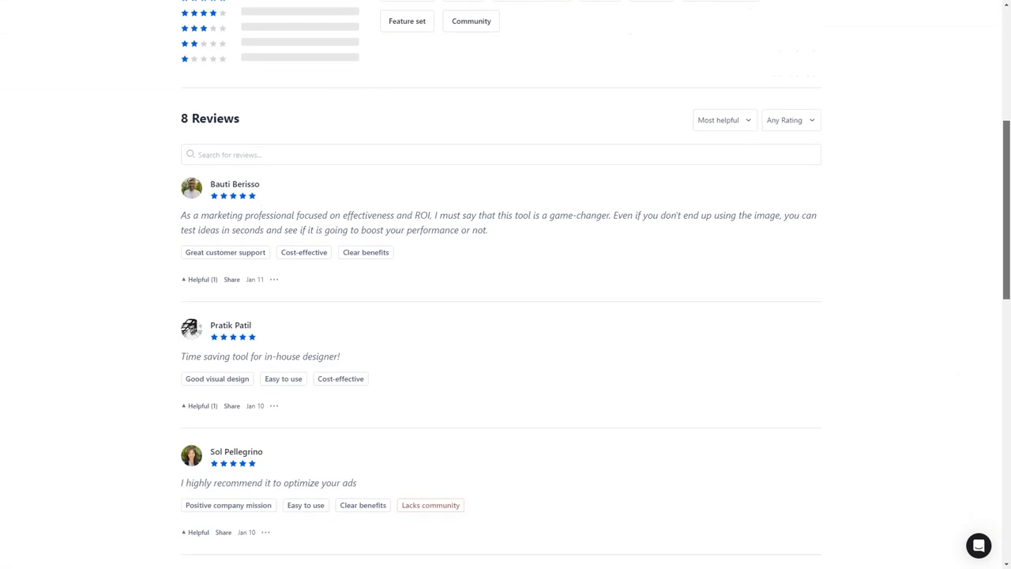
scroll(down, 3)
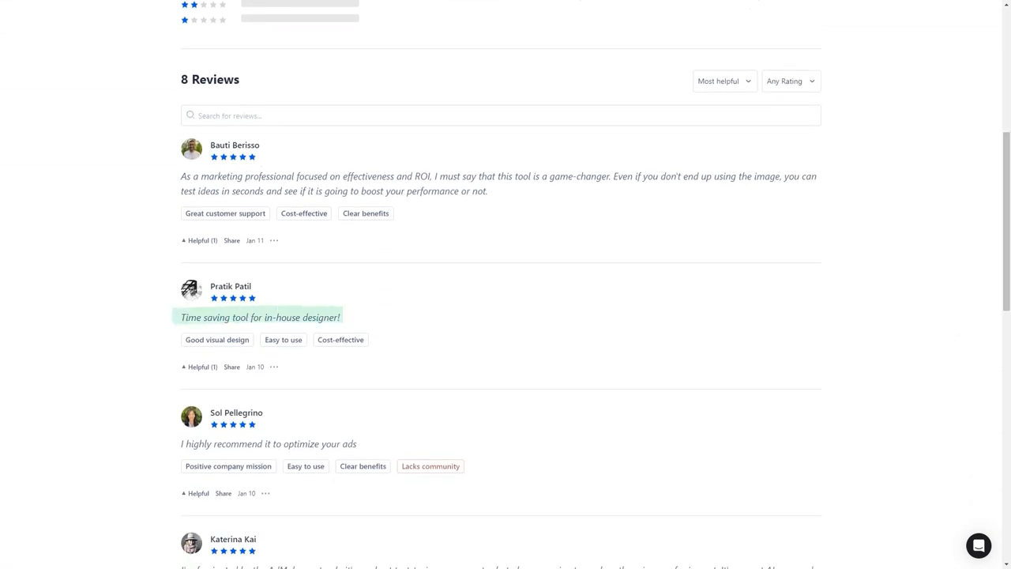
scroll(down, 3)
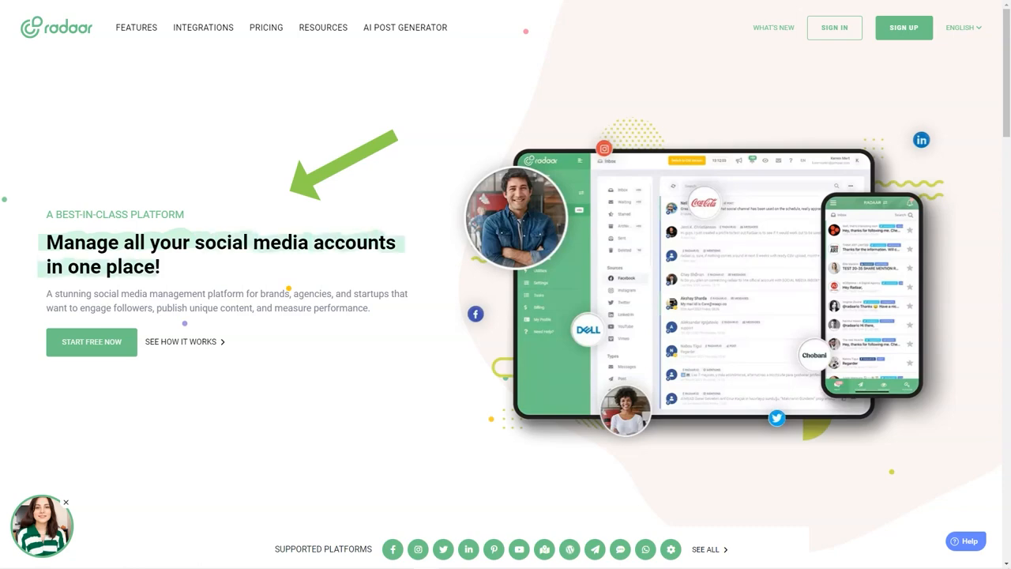
Scroll Radaar's homepage through features, solutions, user testimonials and FAQs to the footer
scroll(down, 3)
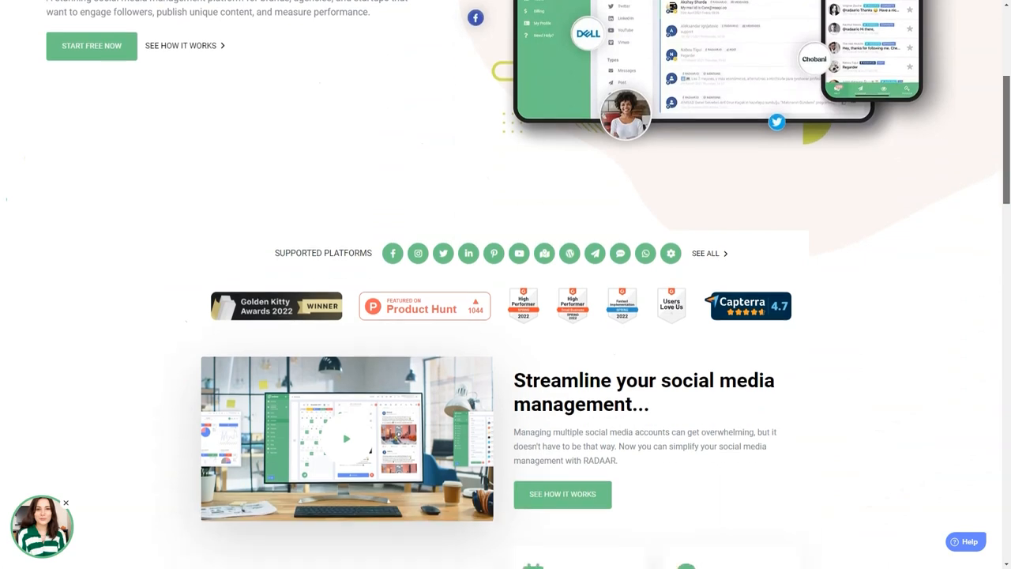
scroll(down, 3)
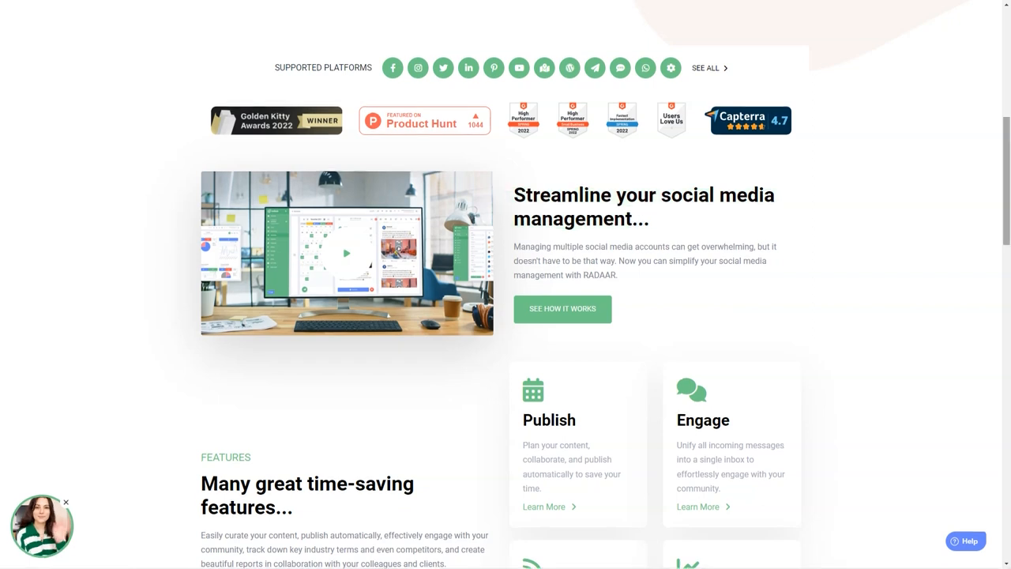
scroll(down, 3)
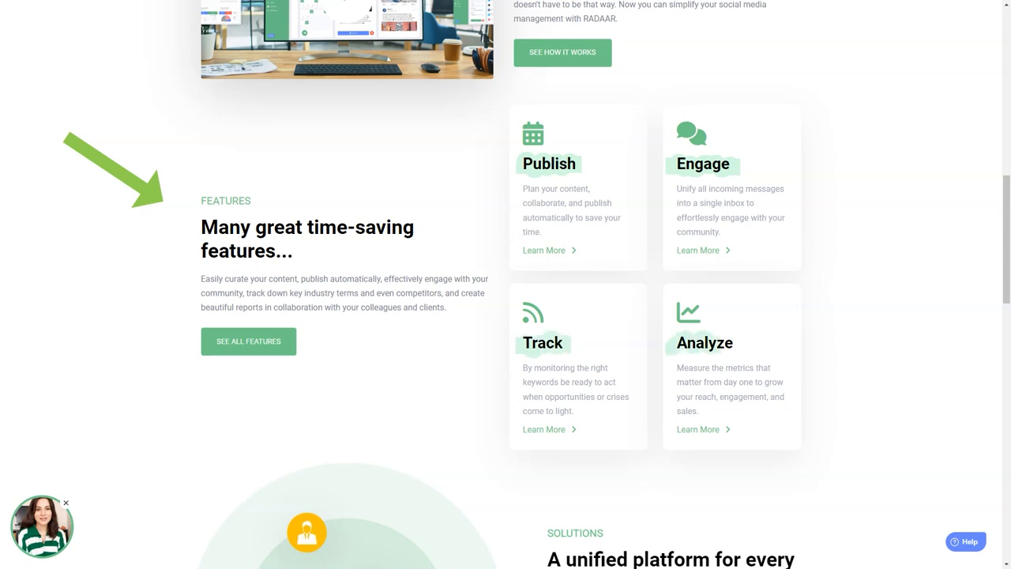
mouse_move(731, 364)
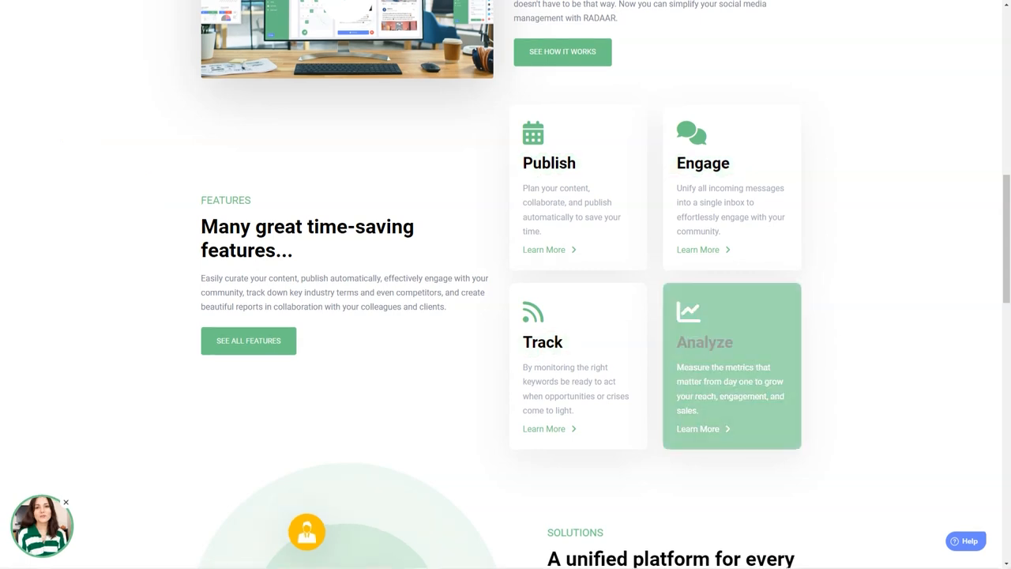
scroll(down, 3)
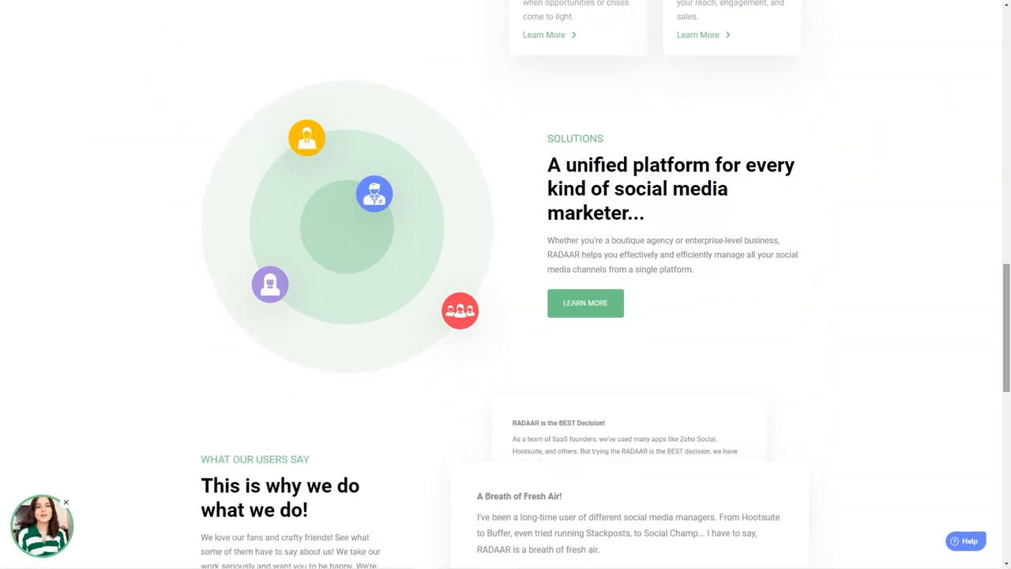
scroll(down, 3)
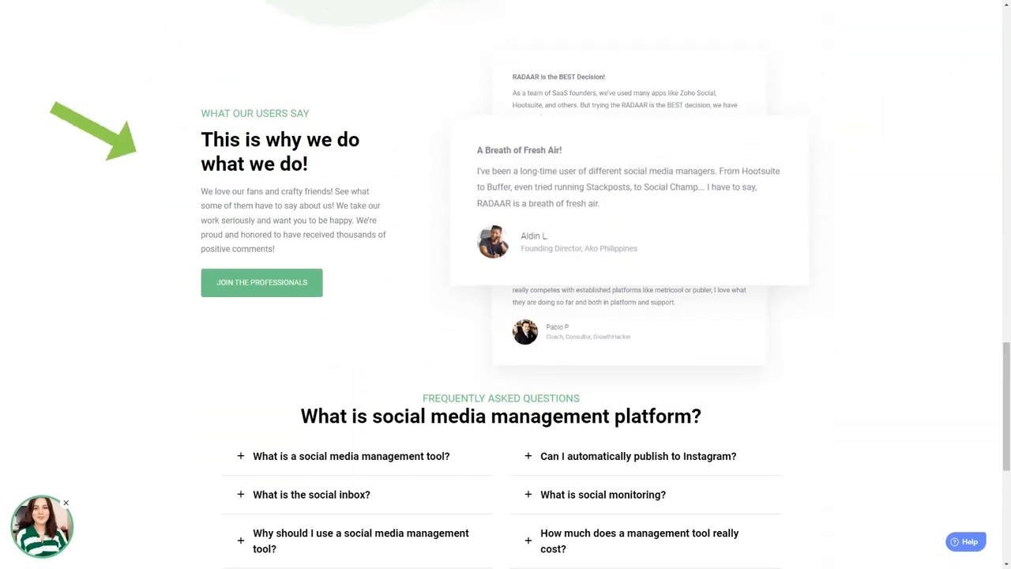
scroll(down, 3)
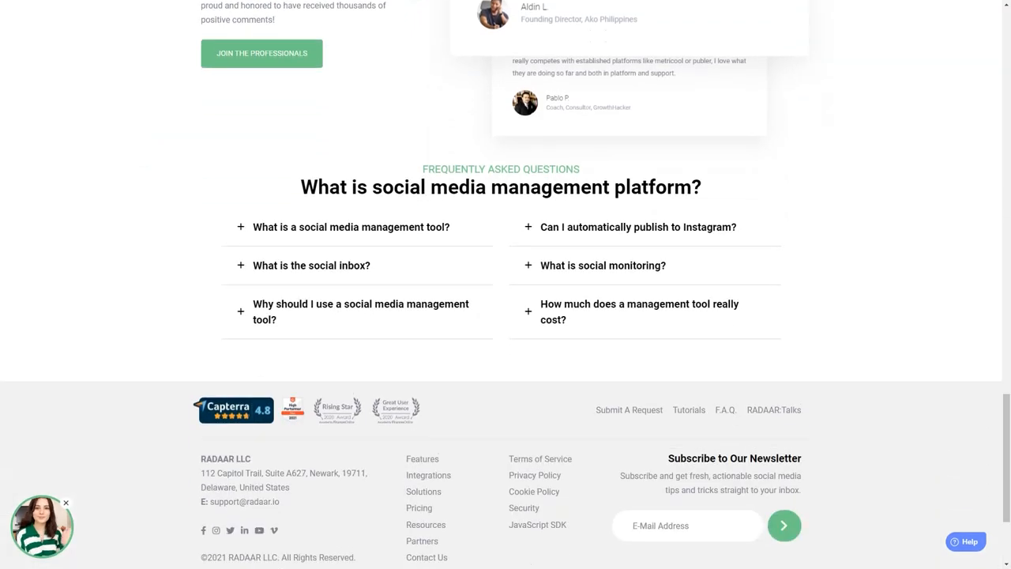
scroll(up, 3)
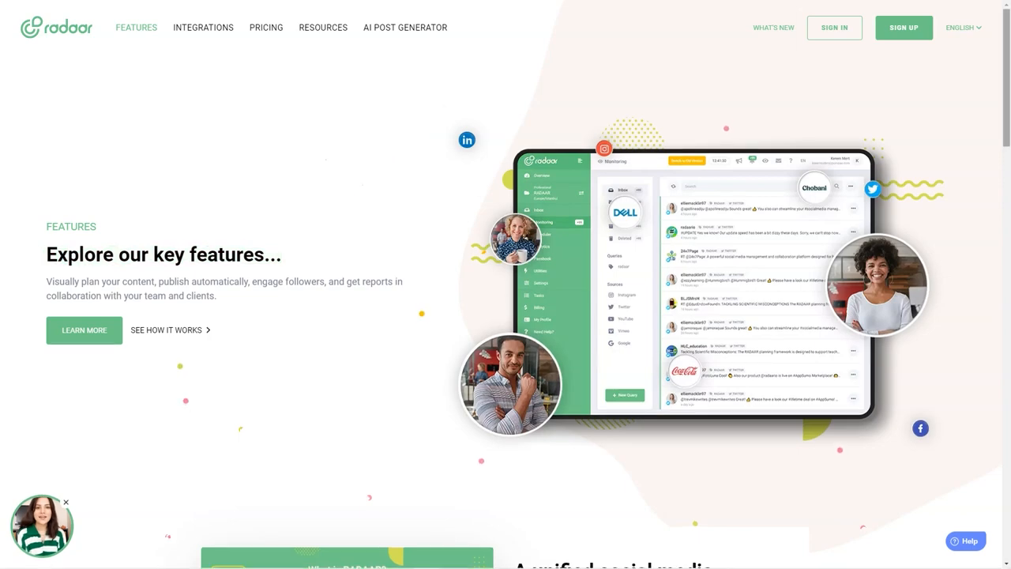
Scroll through Radaar's feature cards and the supported platforms section
scroll(down, 3)
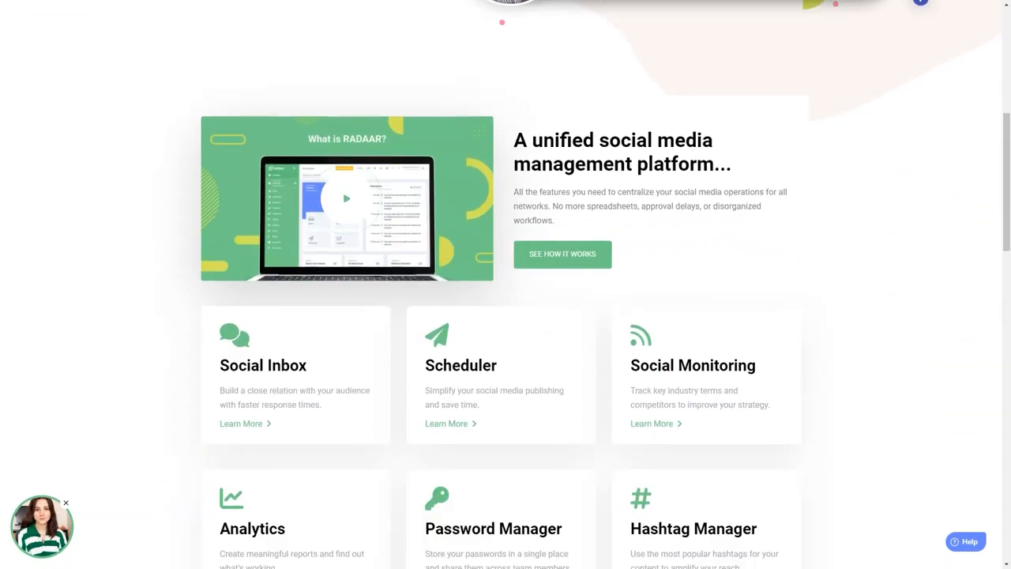
scroll(down, 3)
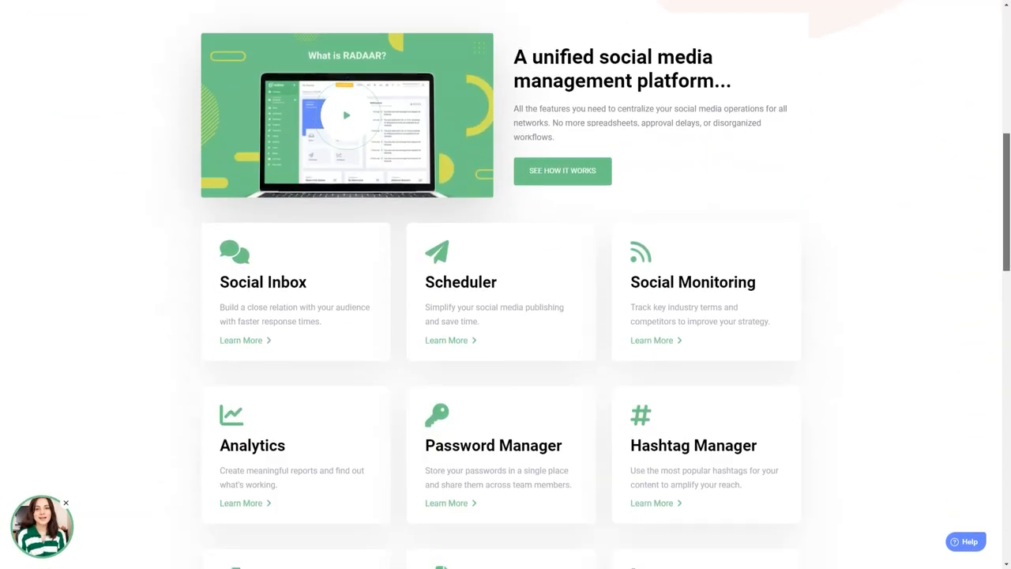
scroll(down, 3)
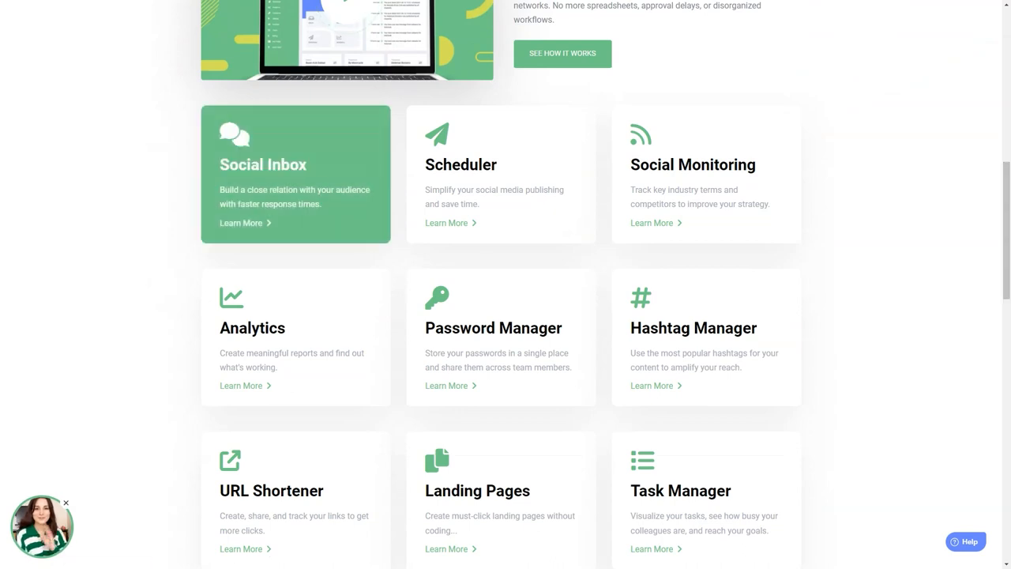
mouse_move(706, 174)
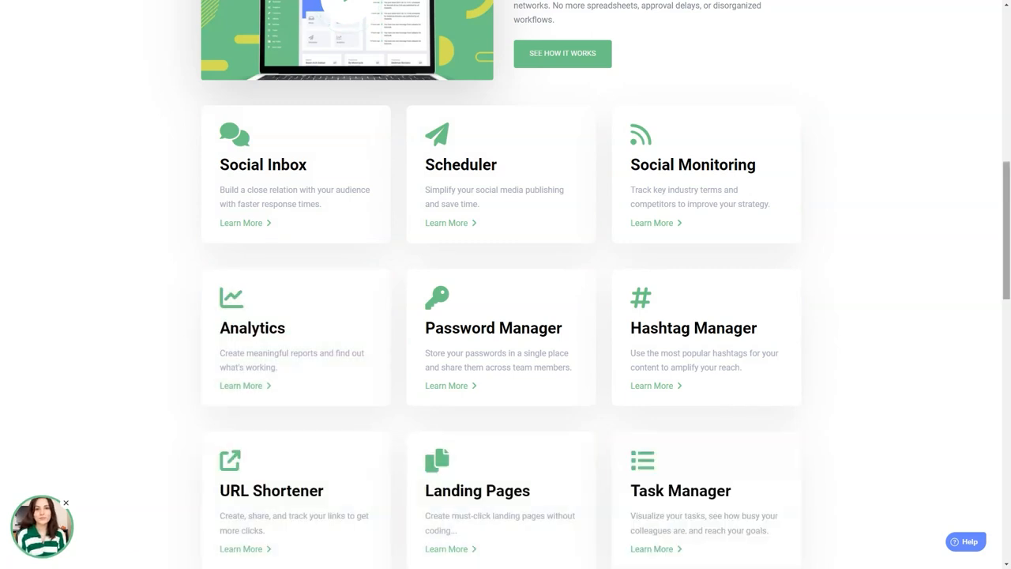
scroll(down, 3)
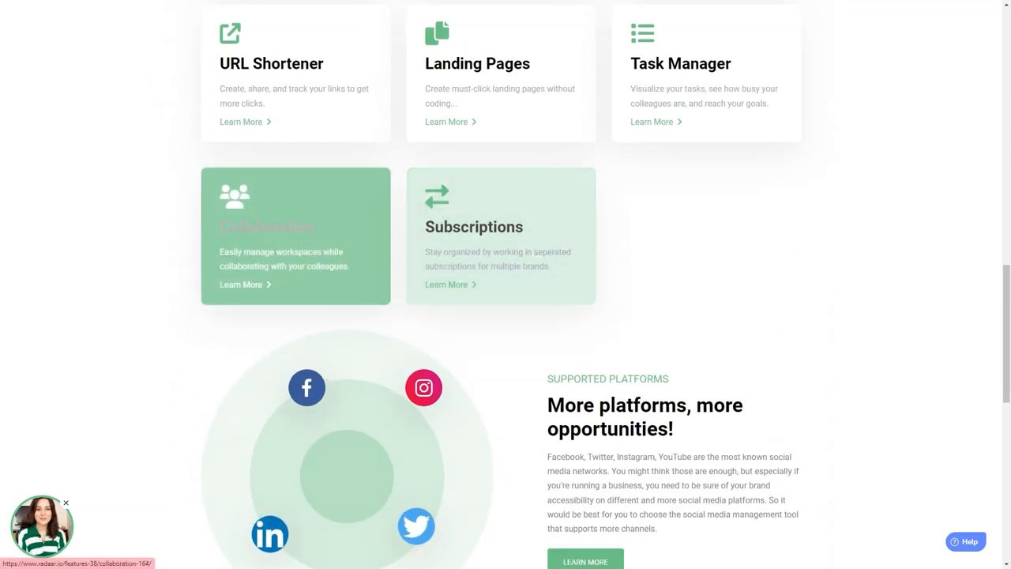
scroll(down, 3)
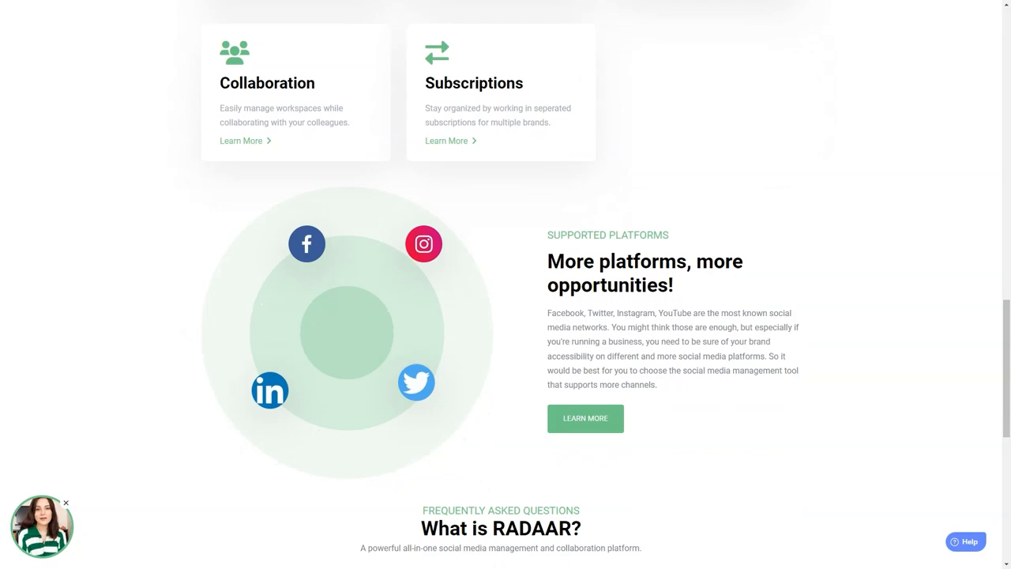
scroll(down, 3)
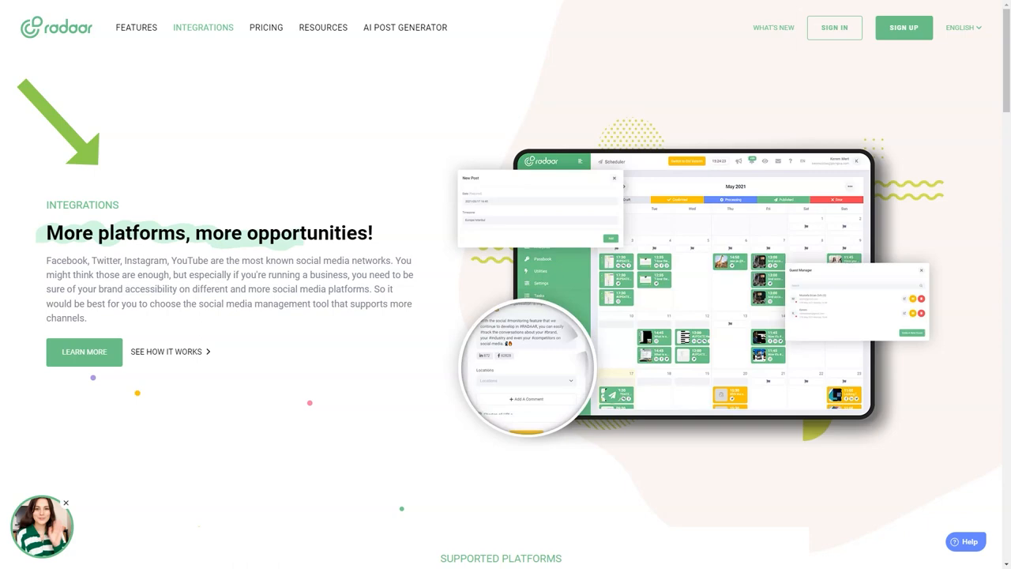
Scroll Radaar's Integrations page through integration cards and the platform support table to the footer
scroll(down, 3)
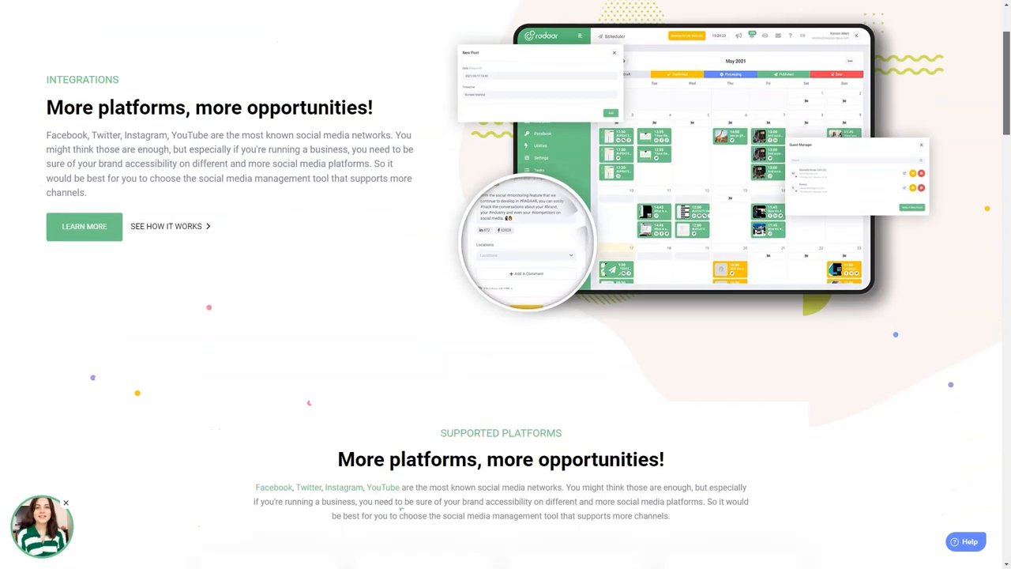
scroll(down, 3)
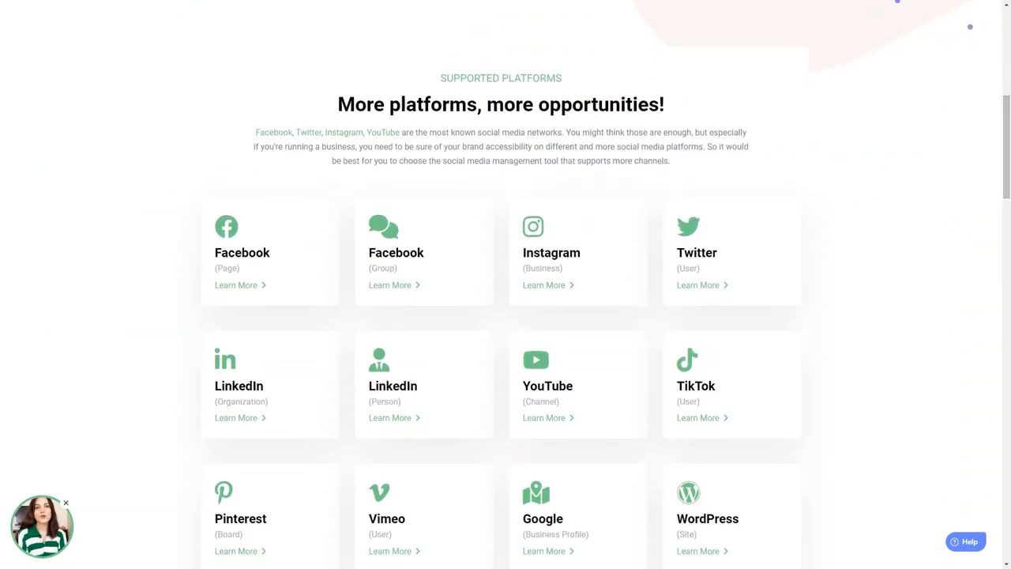
triple_click(501, 103)
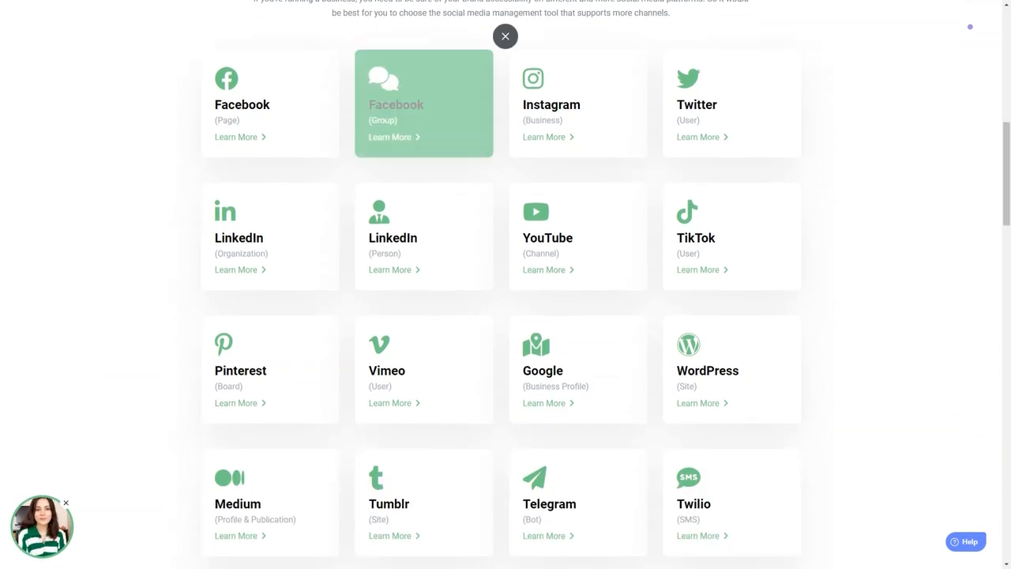
mouse_move(578, 235)
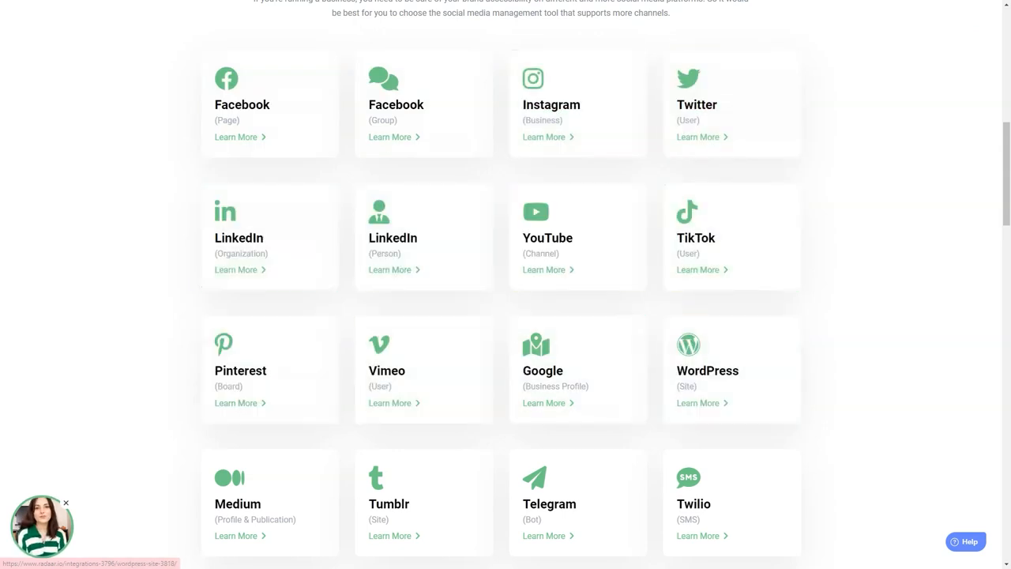
scroll(down, 3)
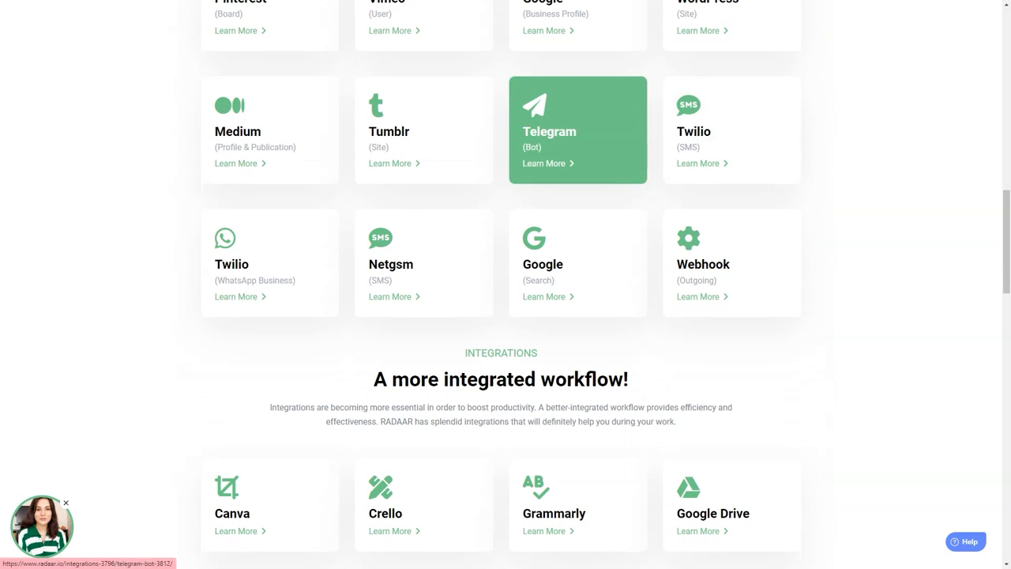
mouse_move(731, 263)
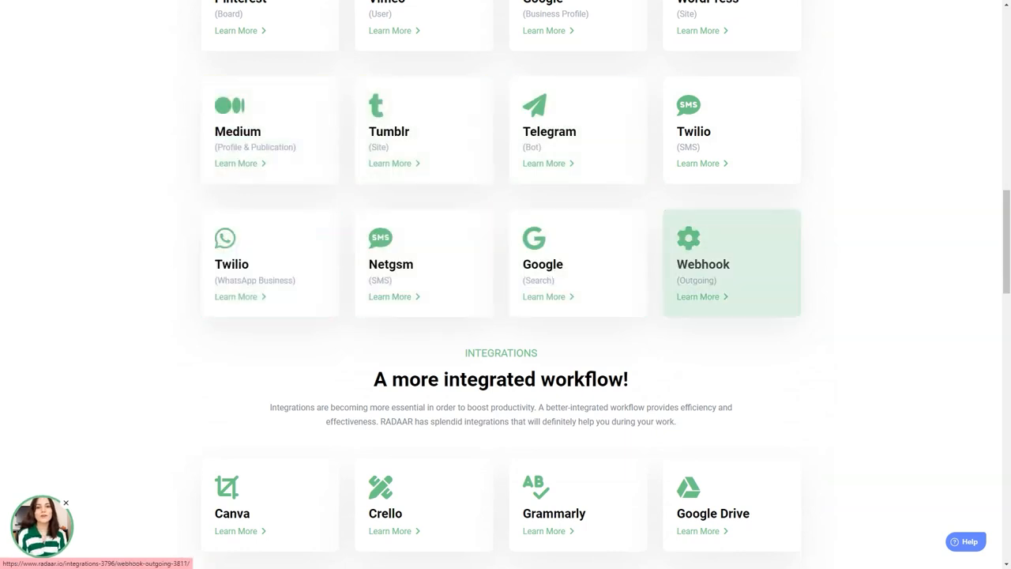
scroll(down, 3)
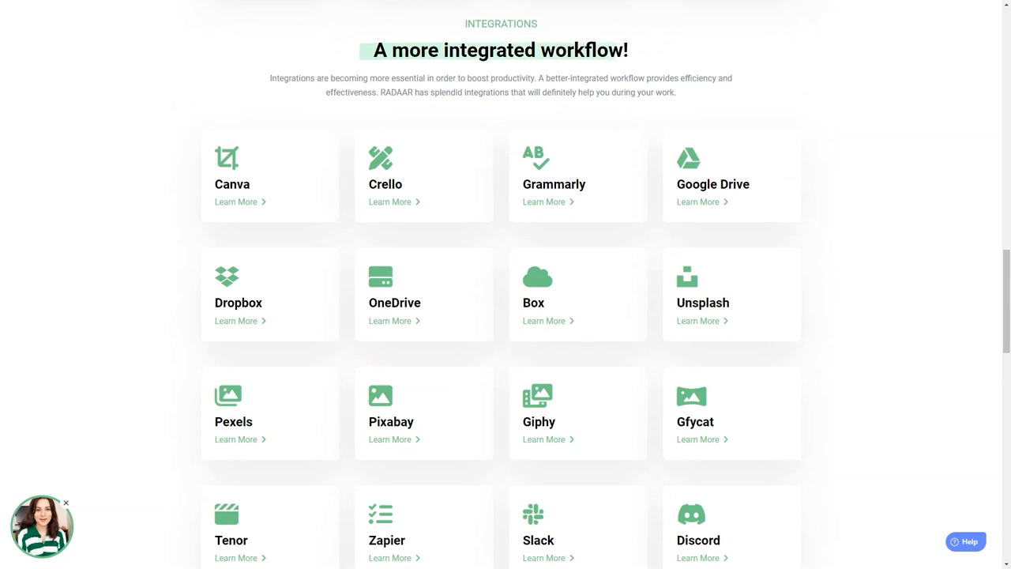
mouse_move(578, 175)
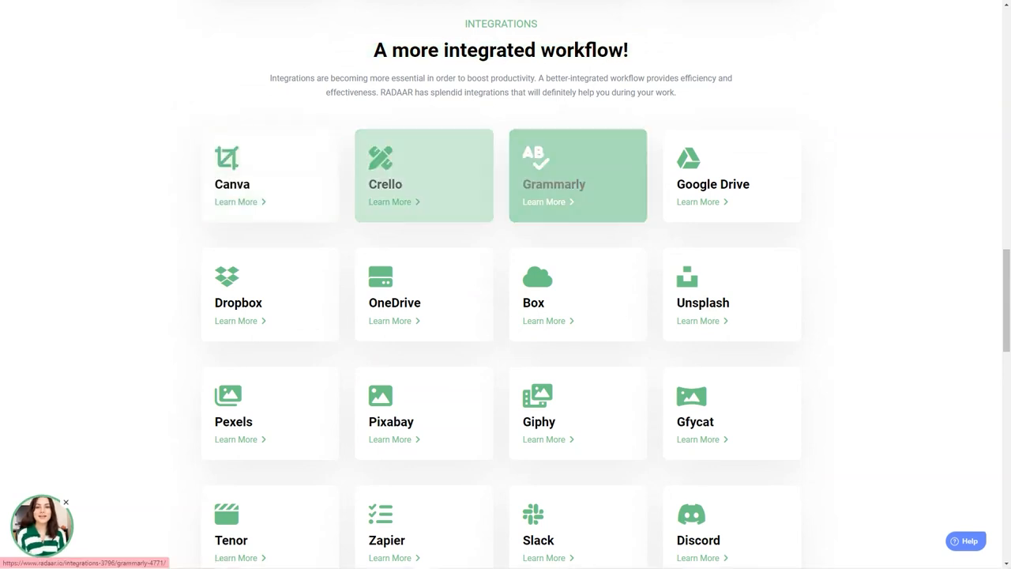
mouse_move(269, 294)
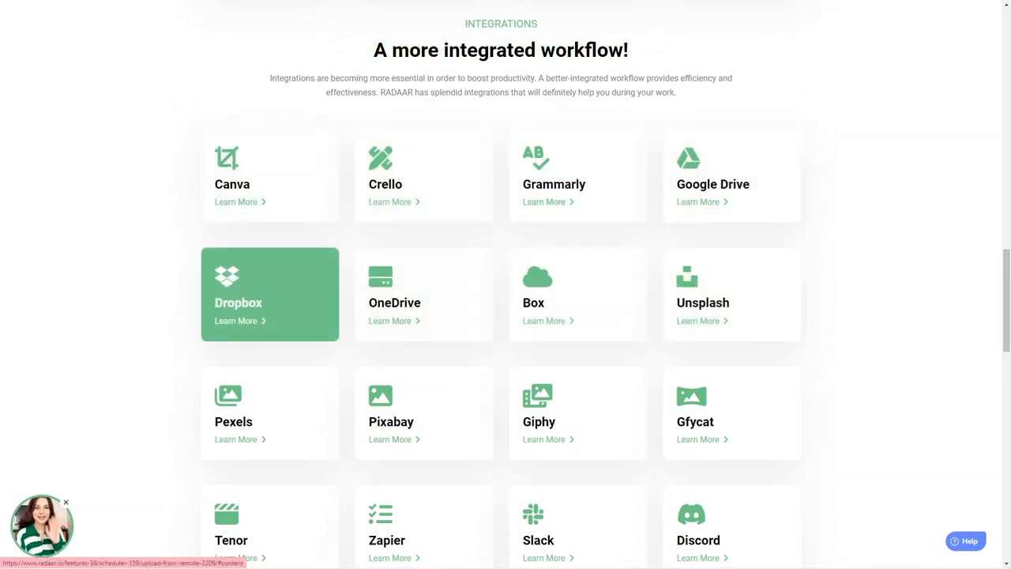
scroll(down, 3)
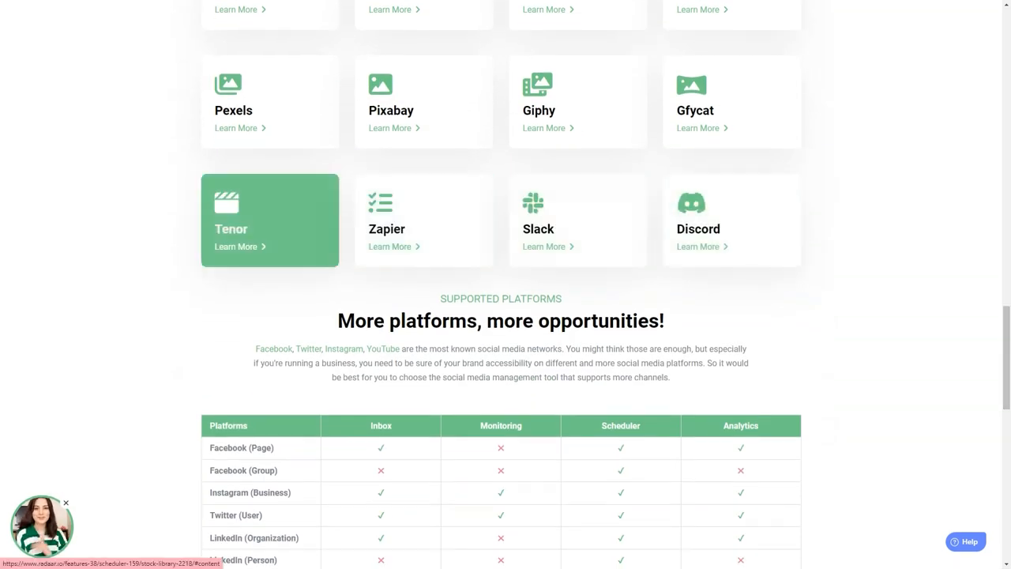
scroll(down, 3)
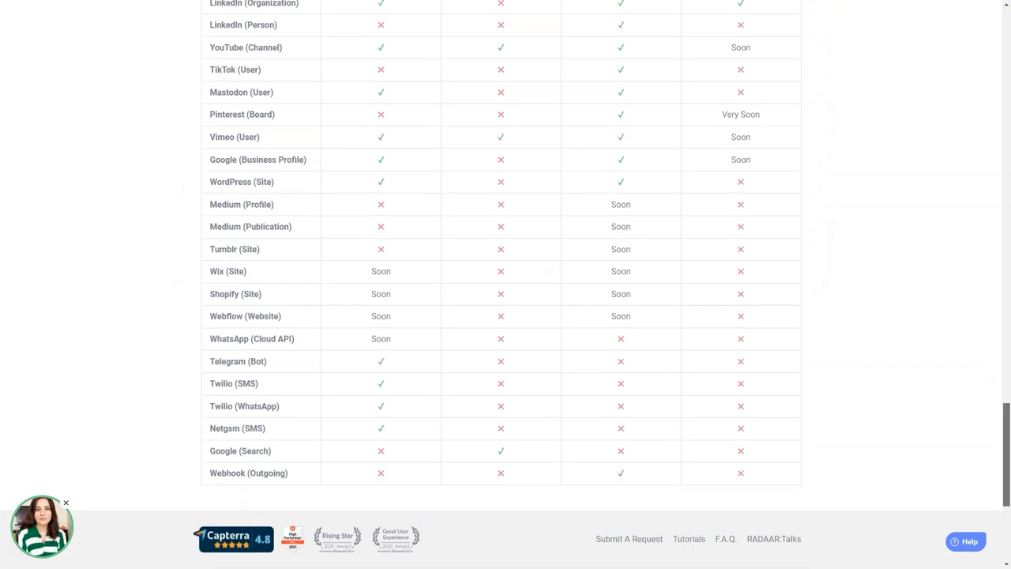
scroll(up, 3)
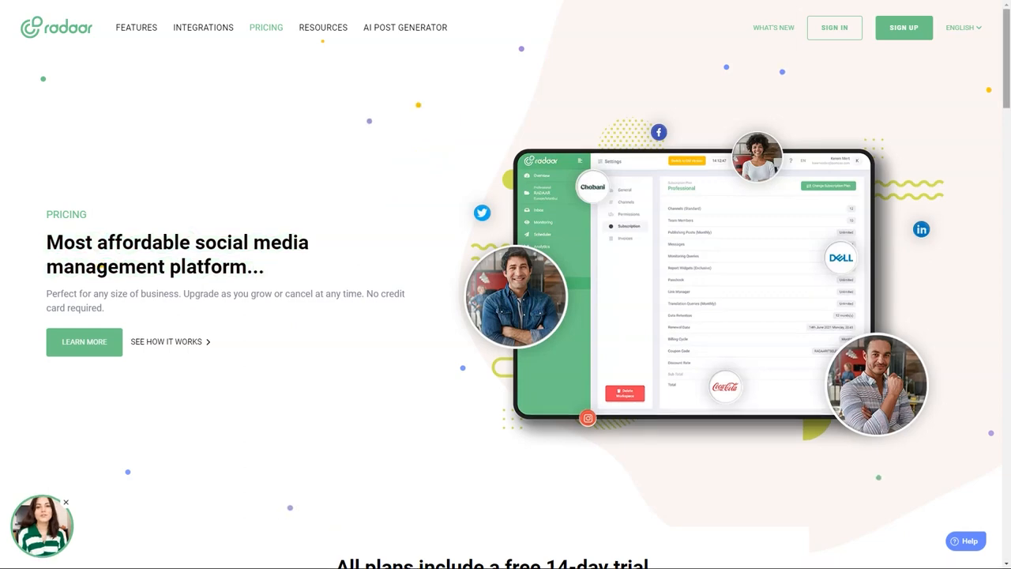
Scroll the Pricing page to the Basic, Premium and Professional plan cards with the 14-day trial
scroll(down, 3)
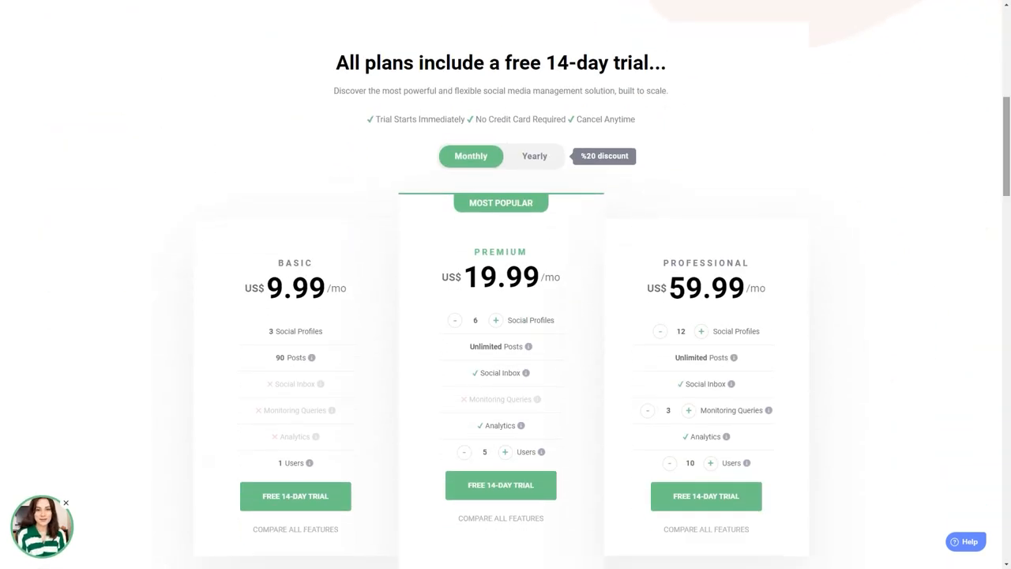
scroll(down, 3)
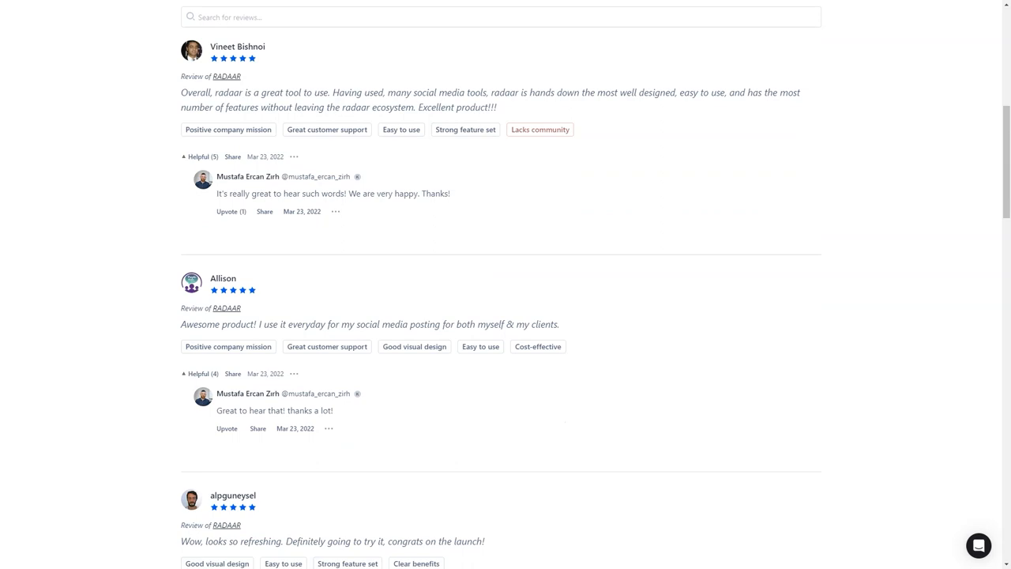
Scroll the RADAAR Product Hunt review list through several five-star reviews
double_click(454, 106)
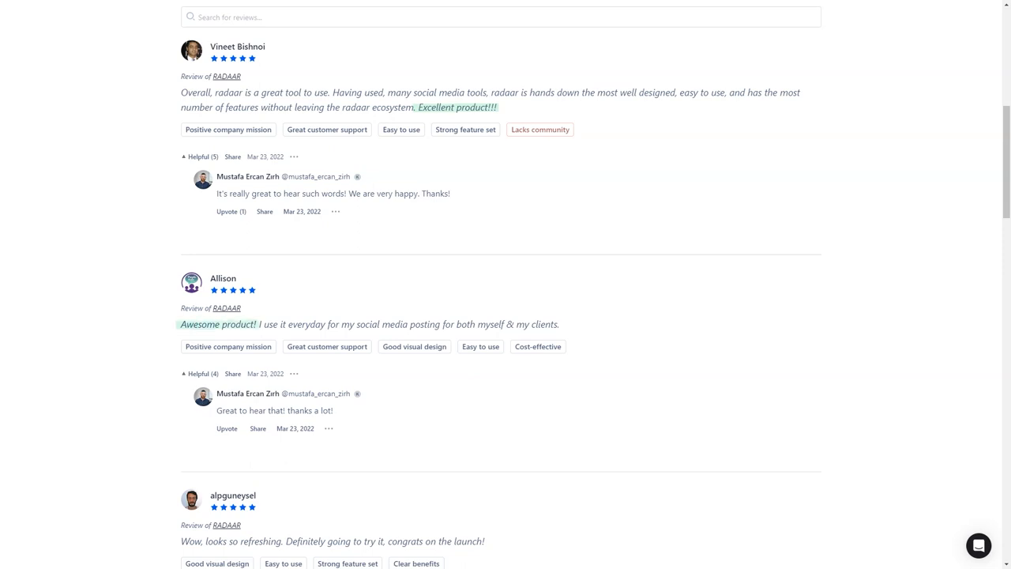
scroll(down, 3)
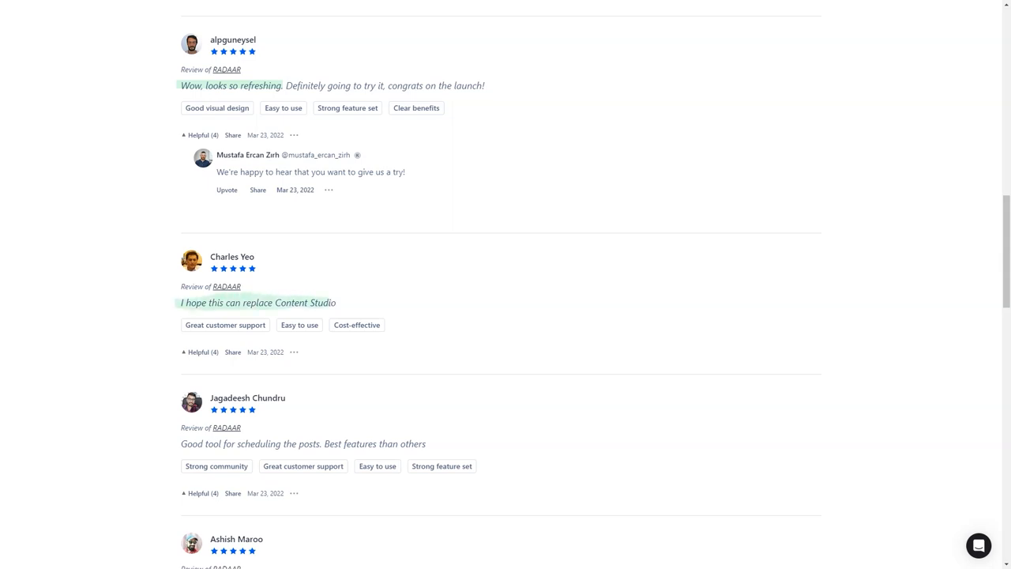
scroll(down, 3)
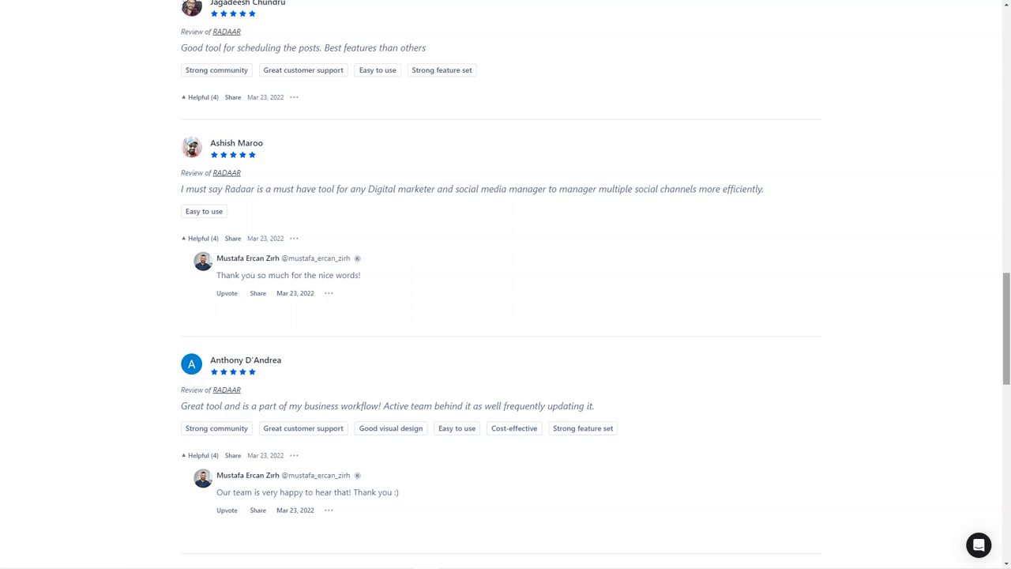
scroll(down, 3)
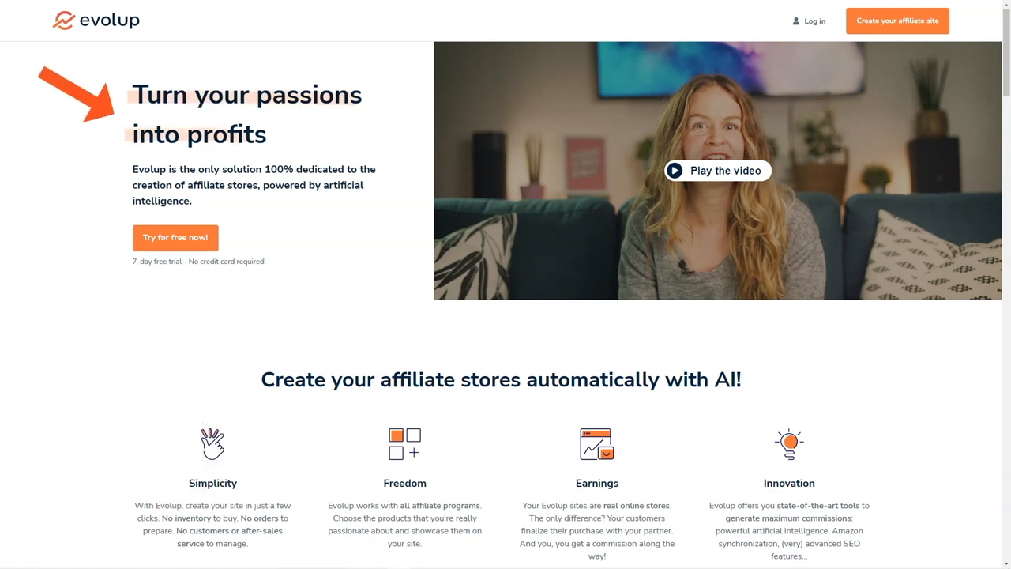
Scroll Evolup's homepage past the AI affiliate-store benefits to the Classic affiliate site vs Evolup table
scroll(down, 3)
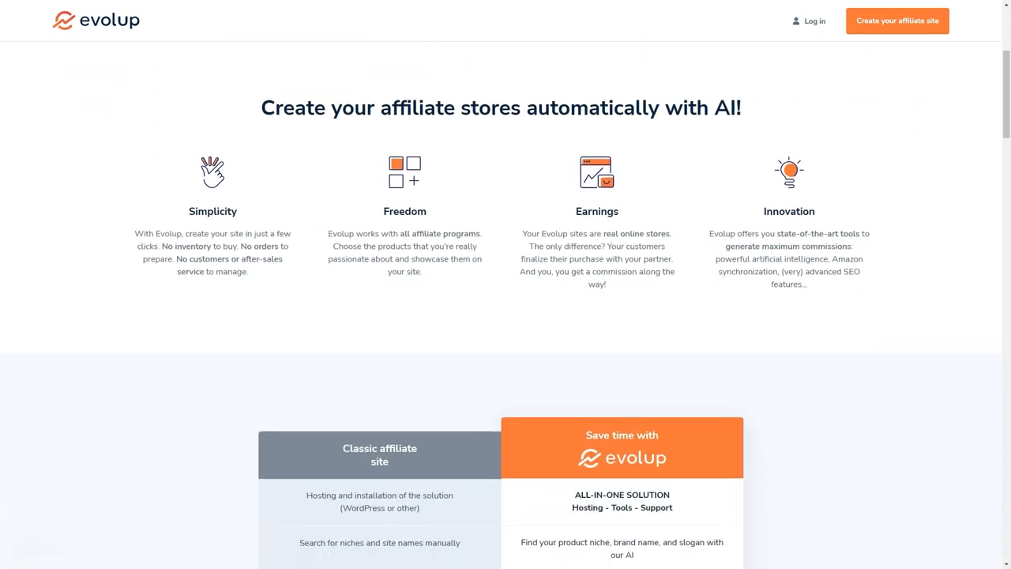
scroll(down, 3)
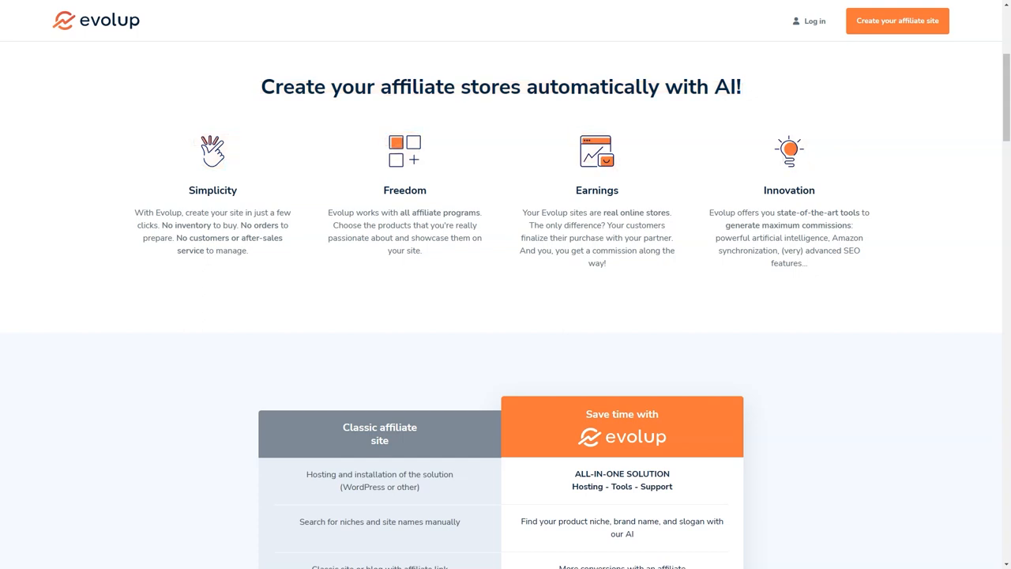
scroll(down, 3)
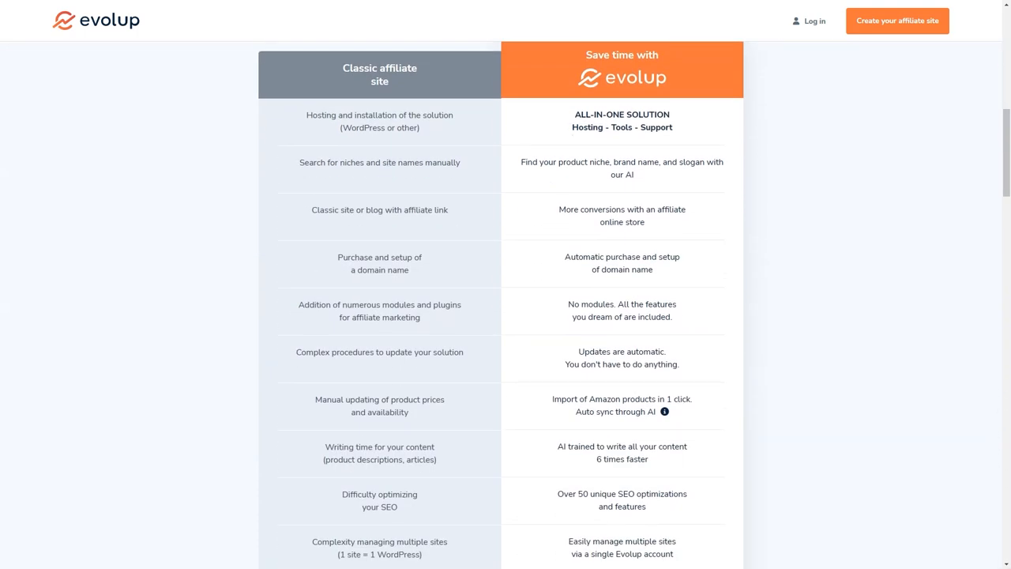
scroll(down, 3)
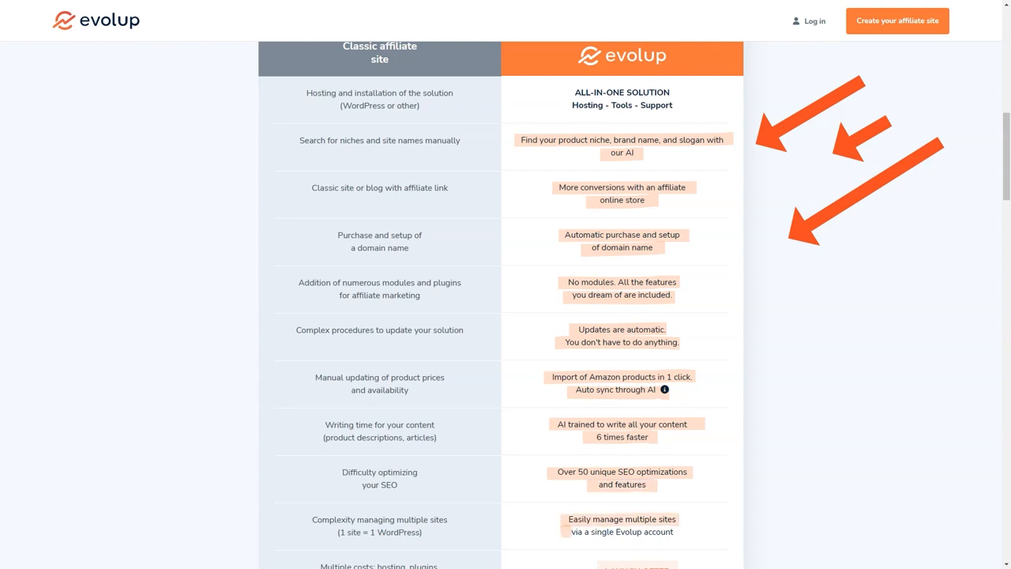
Scroll past the comparison table and $10 launch offer to the features carousel
scroll(down, 3)
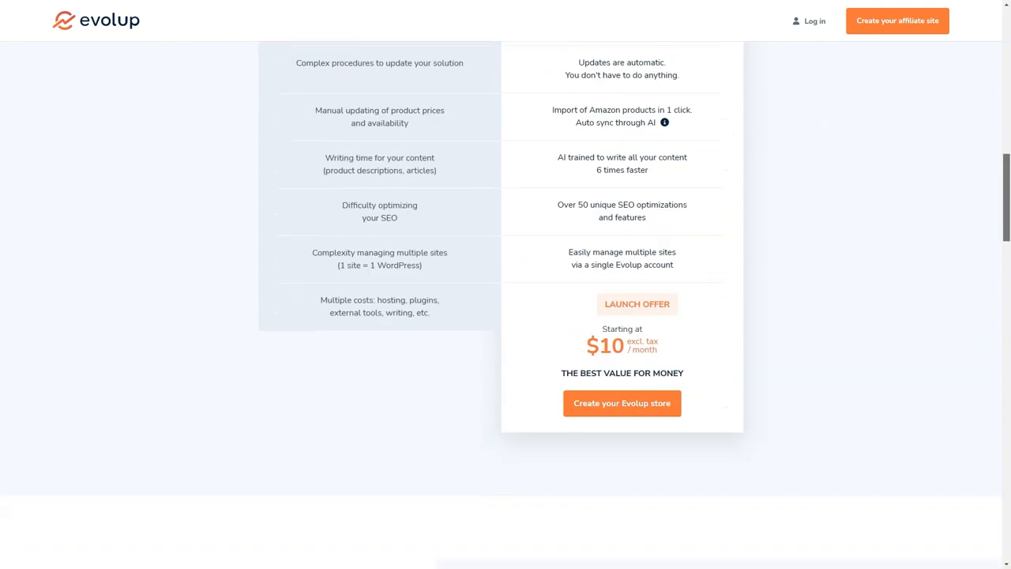
scroll(down, 3)
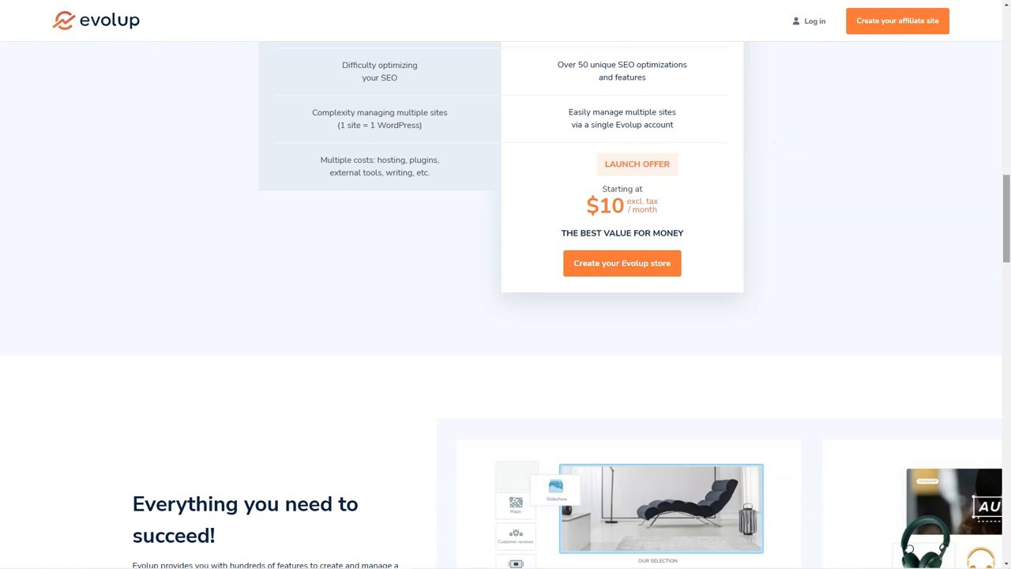
scroll(down, 3)
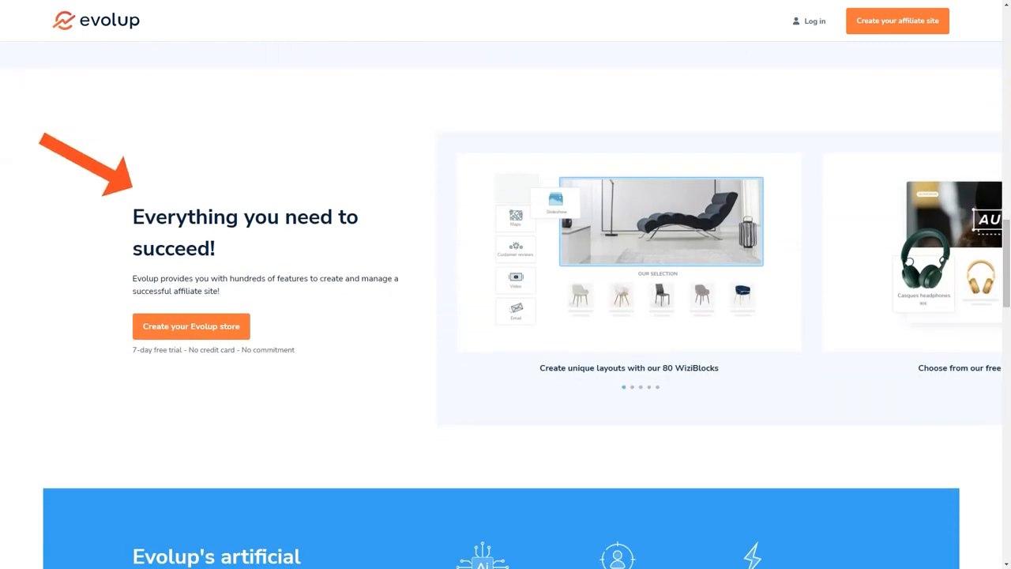
double_click(187, 217)
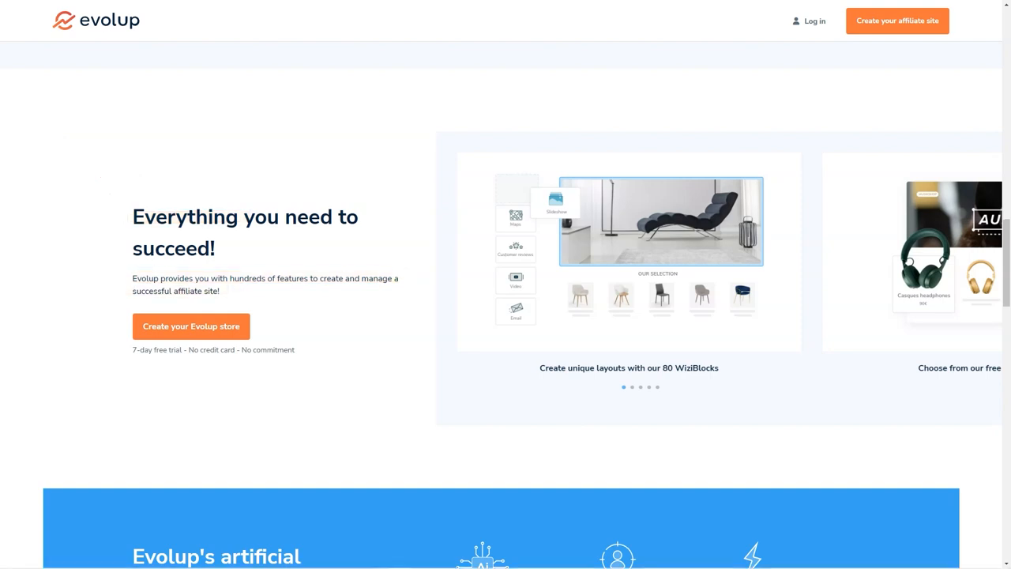
click(632, 386)
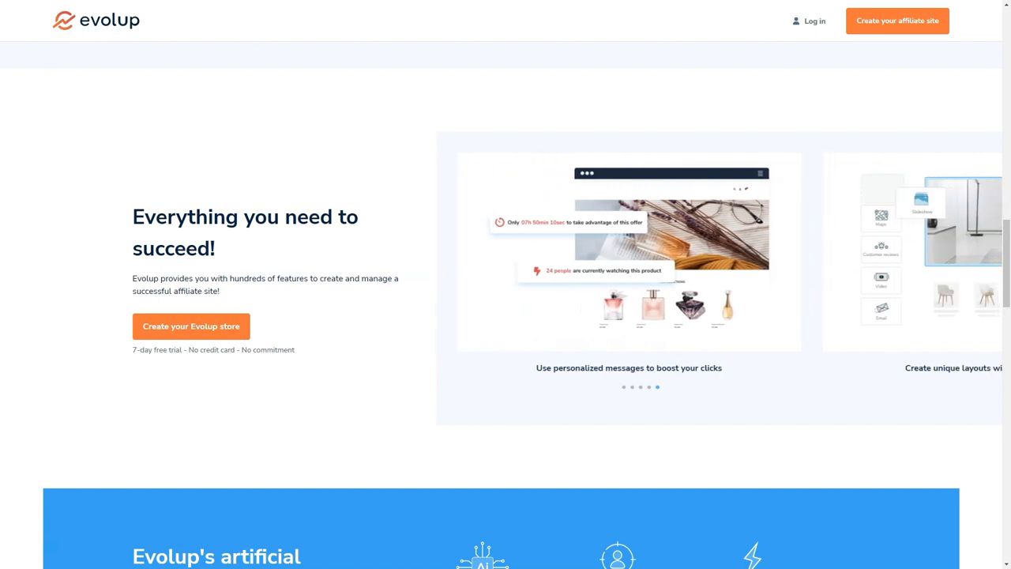
Scroll through the AI productivity, SEO optimization and Amazon Affiliate sections of Evolup's homepage
scroll(down, 3)
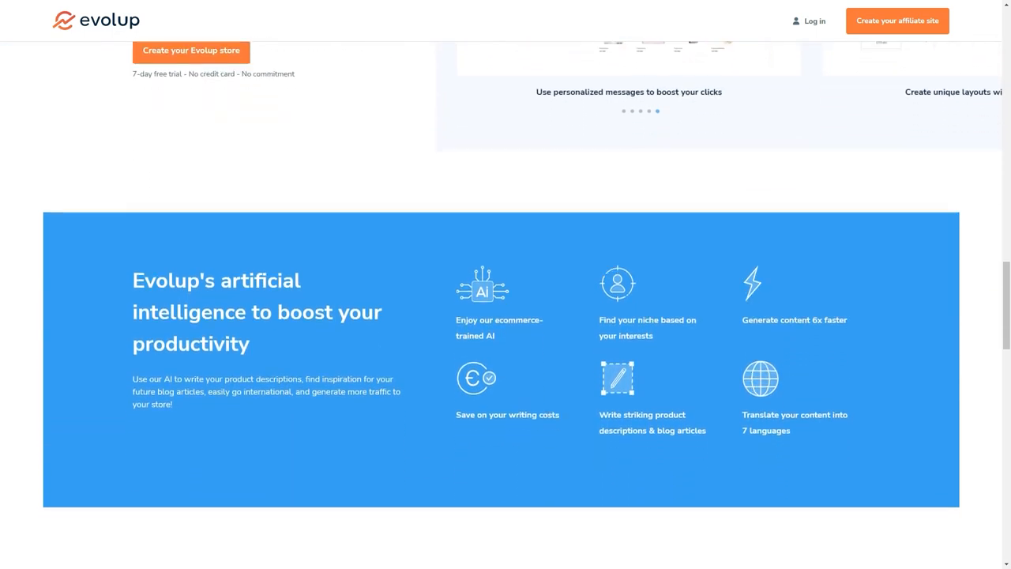
scroll(down, 3)
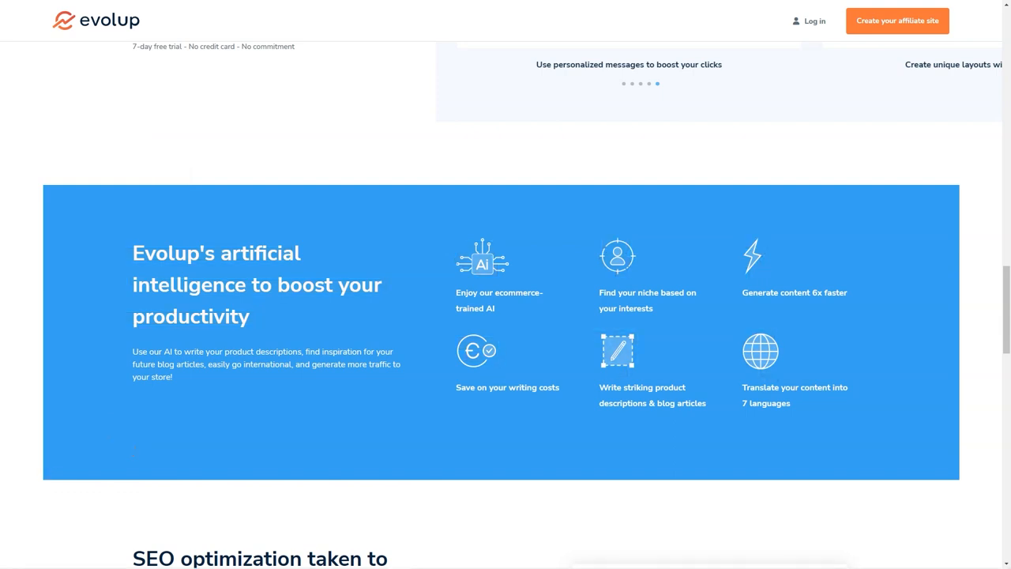
scroll(down, 3)
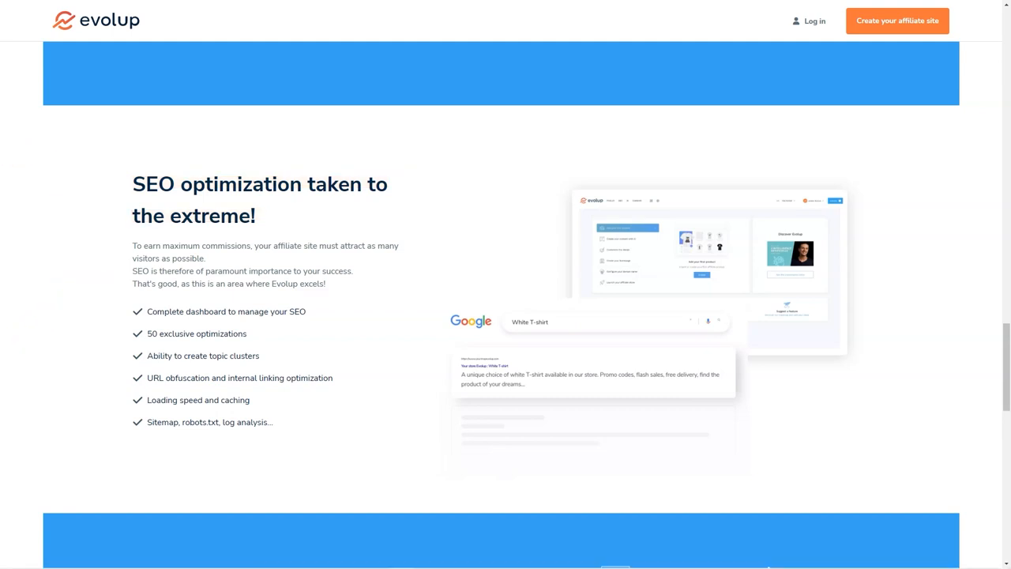
scroll(down, 3)
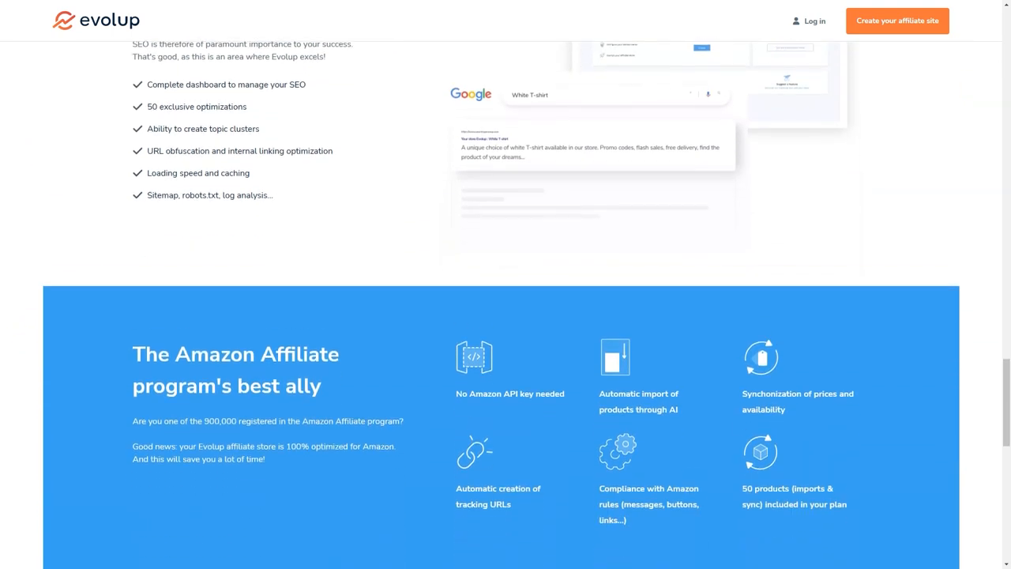
scroll(down, 3)
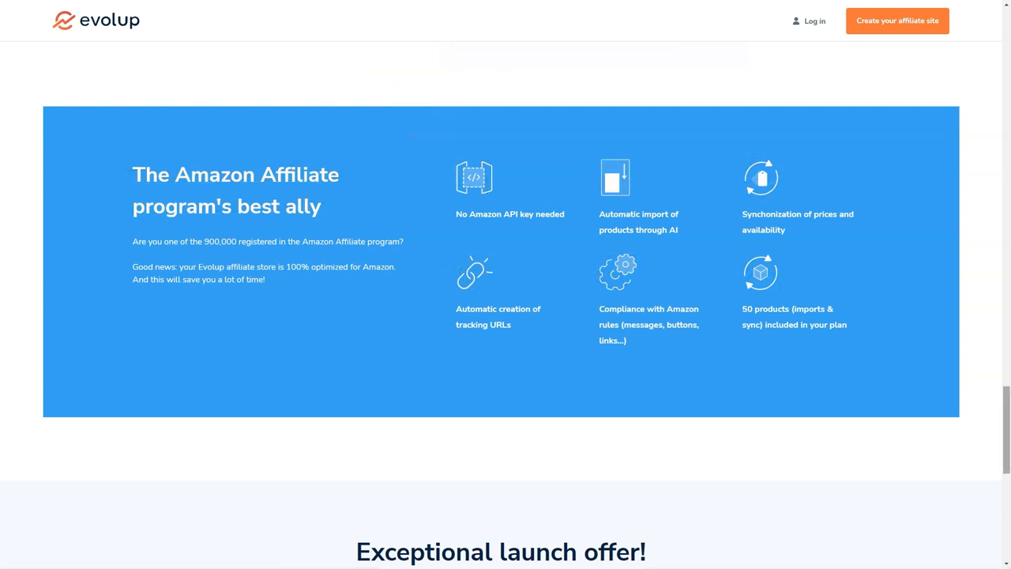
scroll(down, 3)
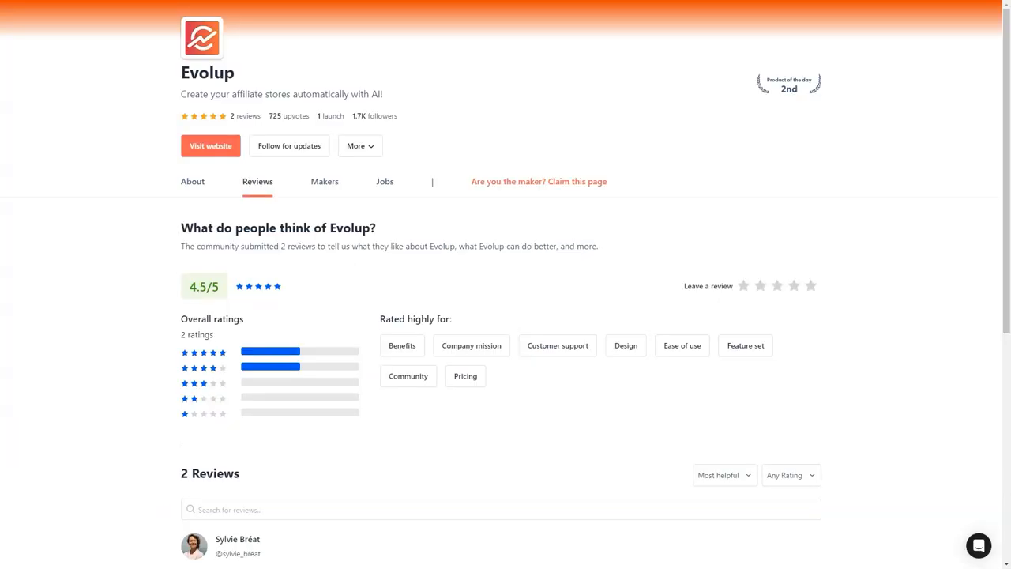
Scroll Evolup's Product Hunt reviews past both reviews to 'You might also like'
scroll(down, 3)
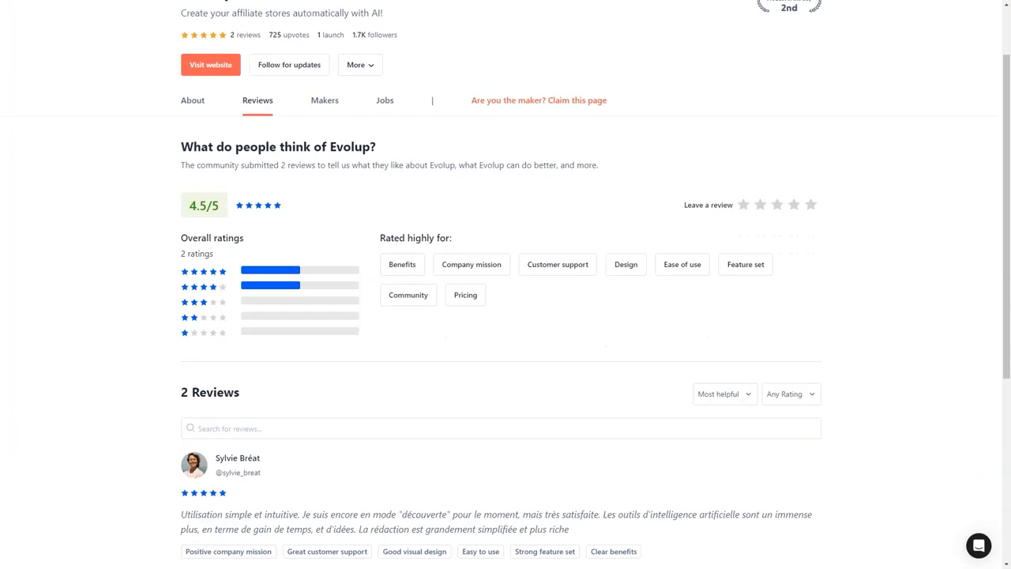
scroll(down, 3)
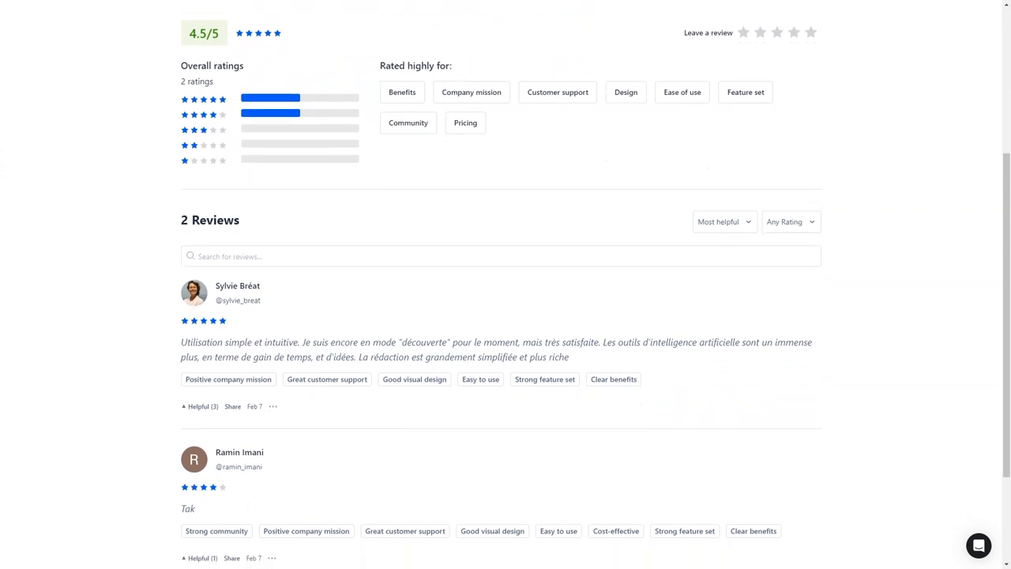
scroll(down, 3)
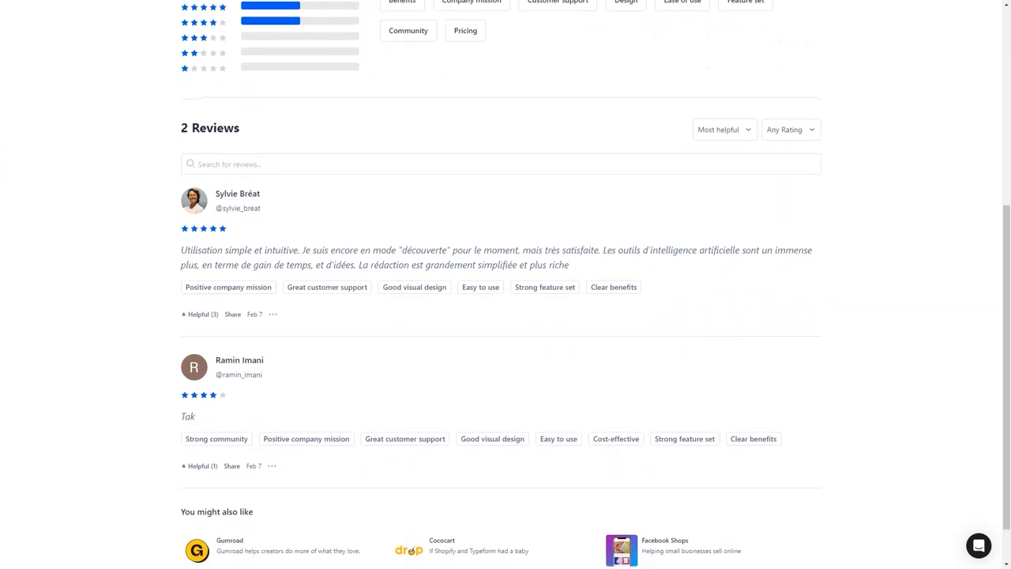
scroll(down, 3)
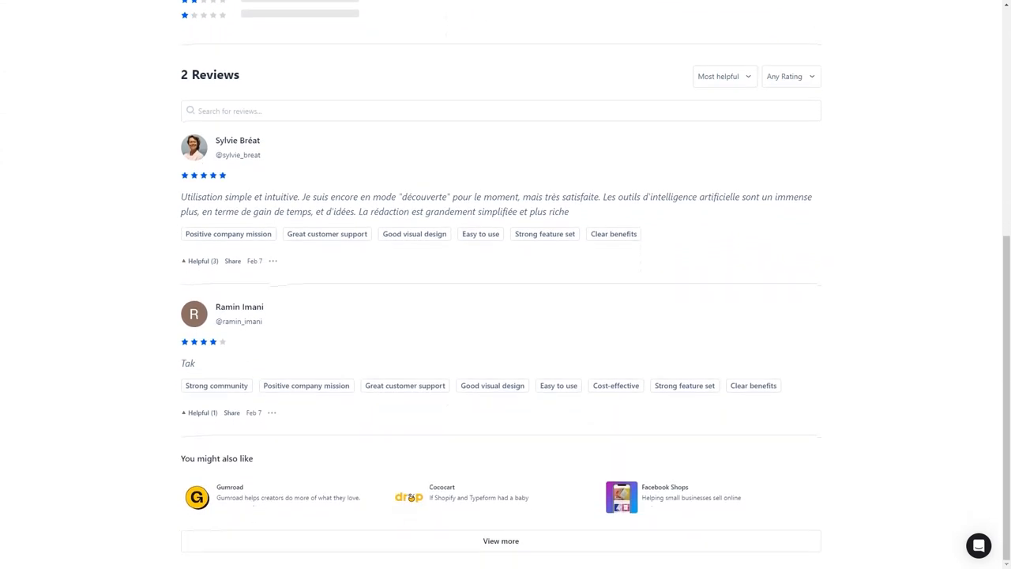